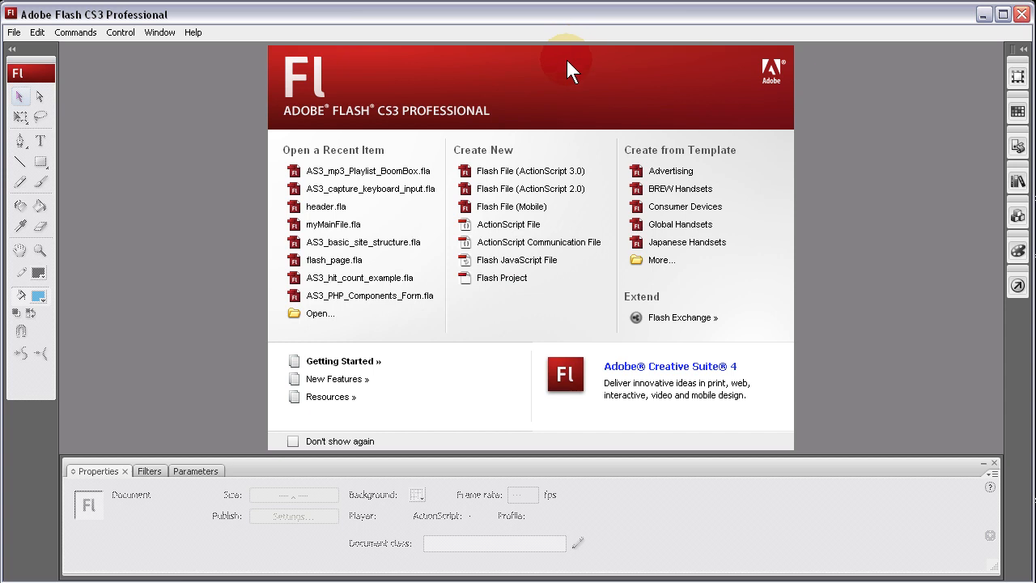
mouse_move(564, 93)
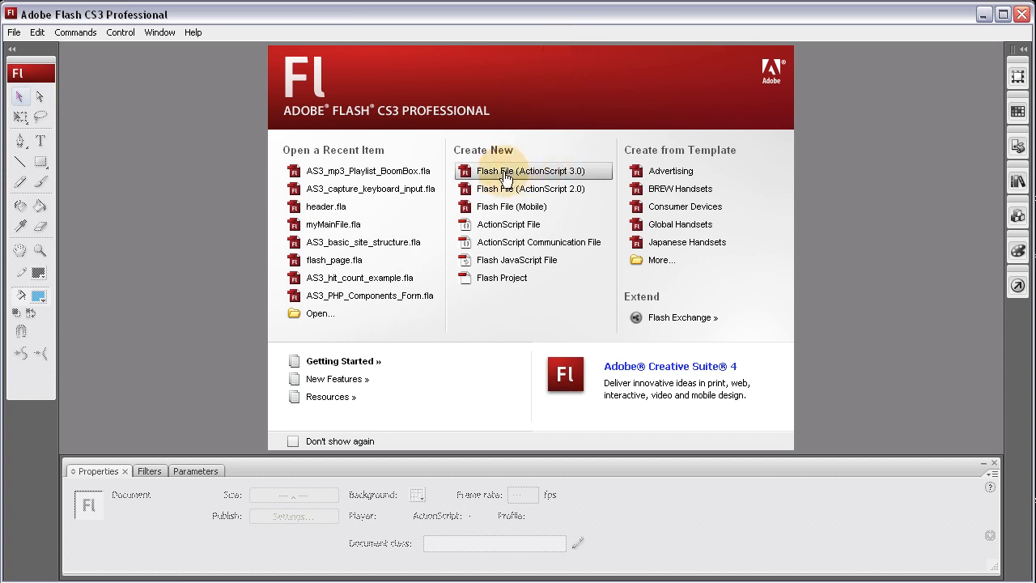
mouse_move(533, 175)
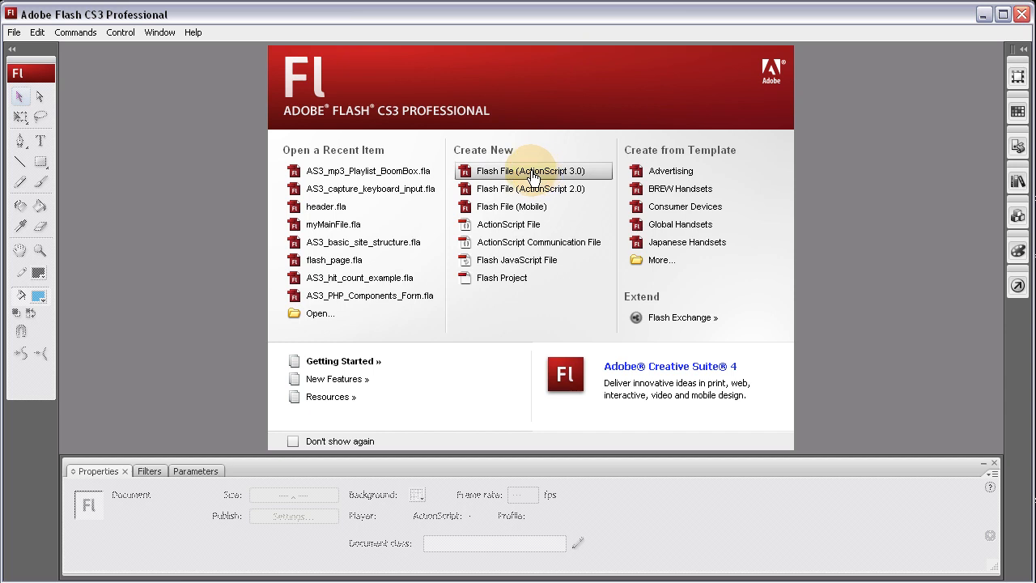
mouse_move(396, 122)
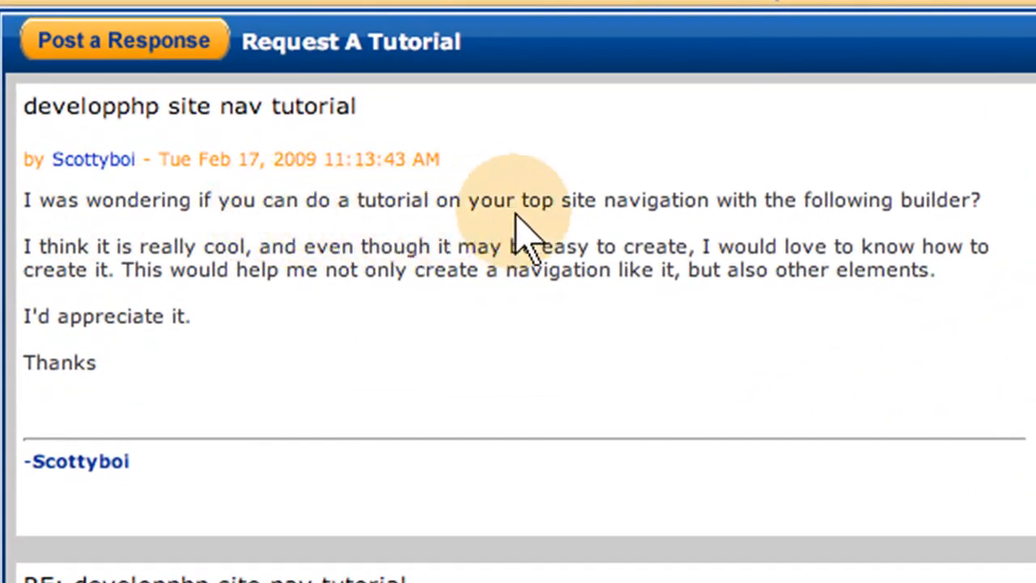
mouse_move(882, 202)
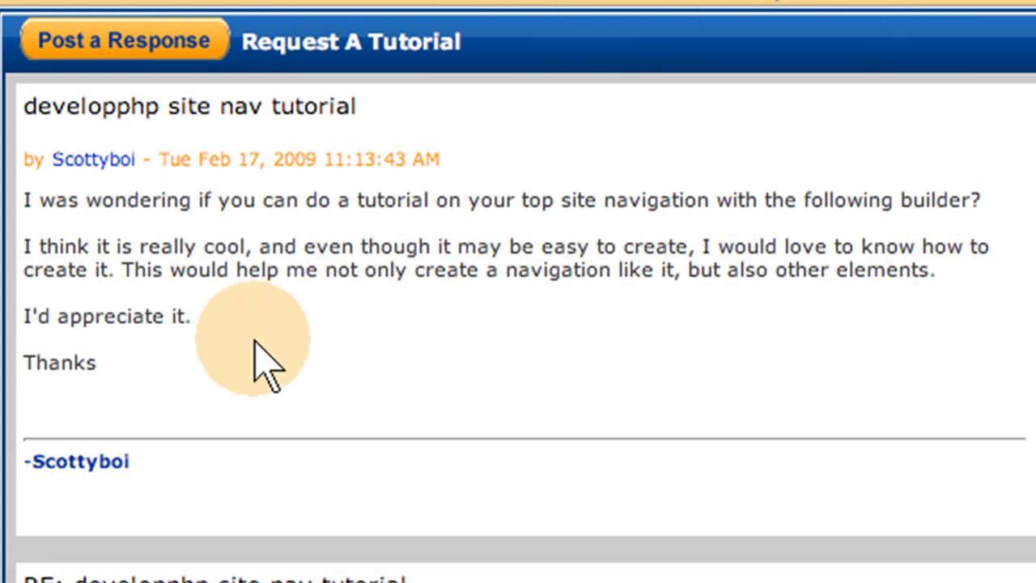
mouse_move(437, 272)
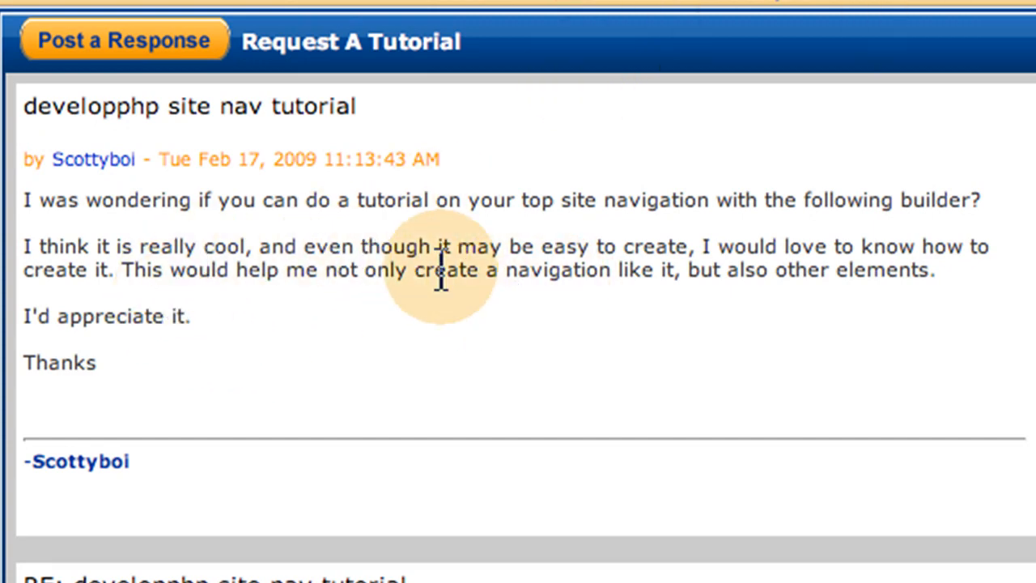
mouse_move(615, 267)
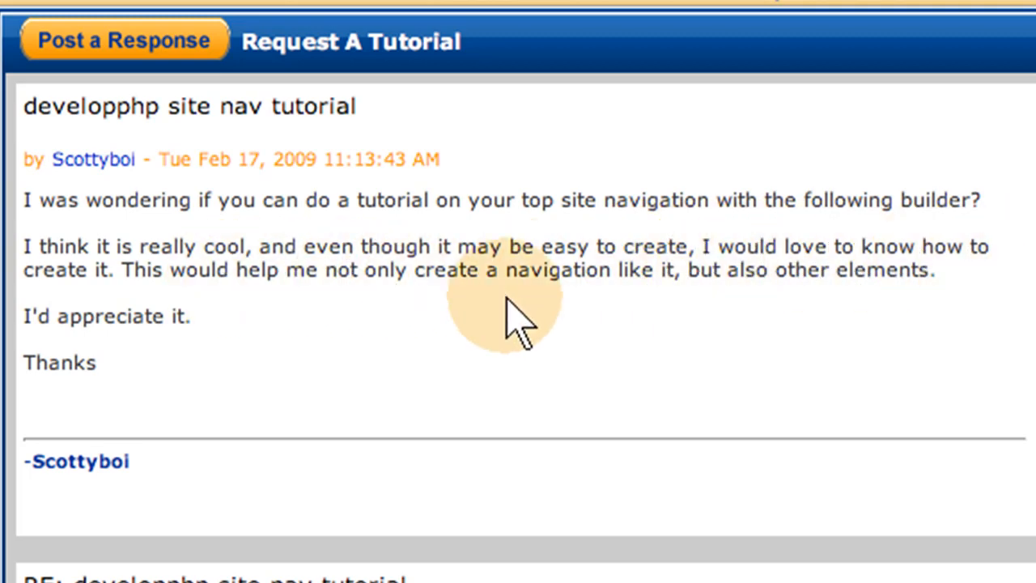
mouse_move(445, 332)
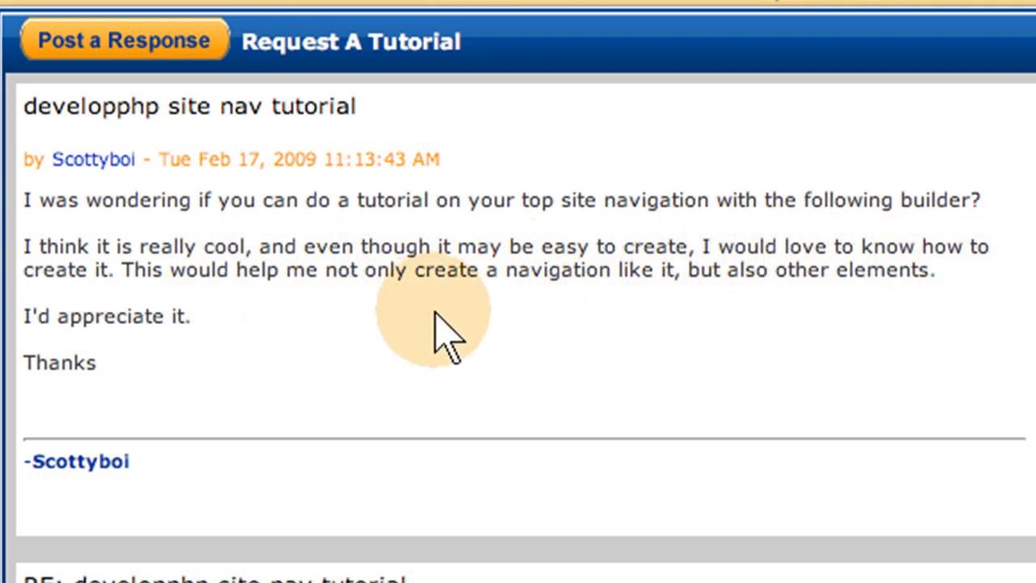
mouse_move(826, 332)
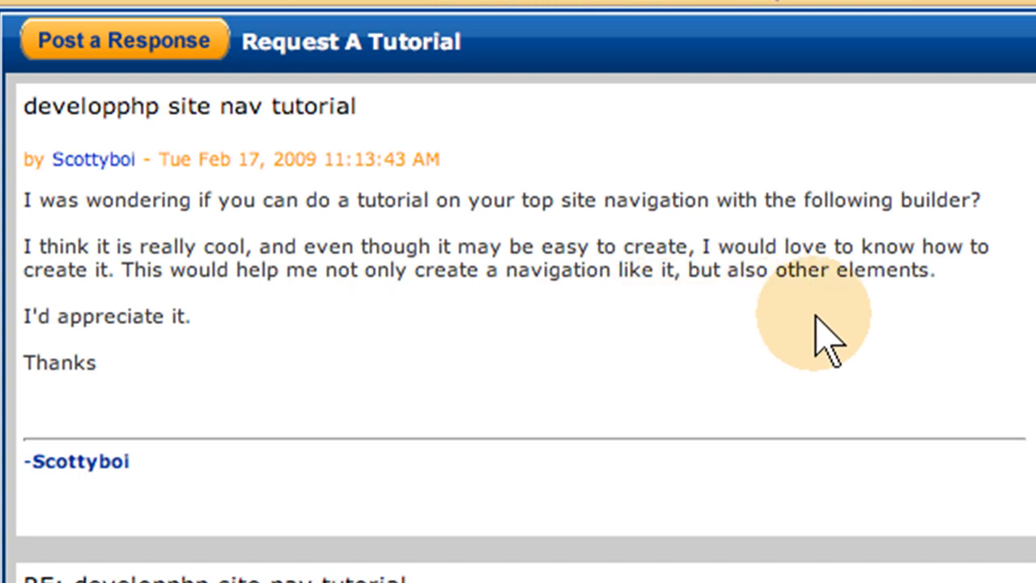
mouse_move(817, 356)
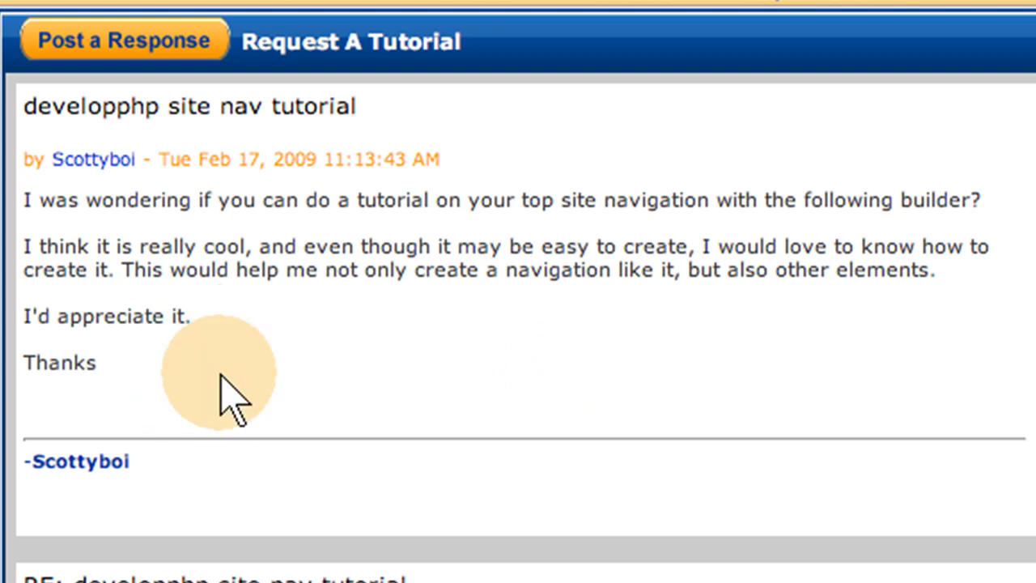
mouse_move(437, 291)
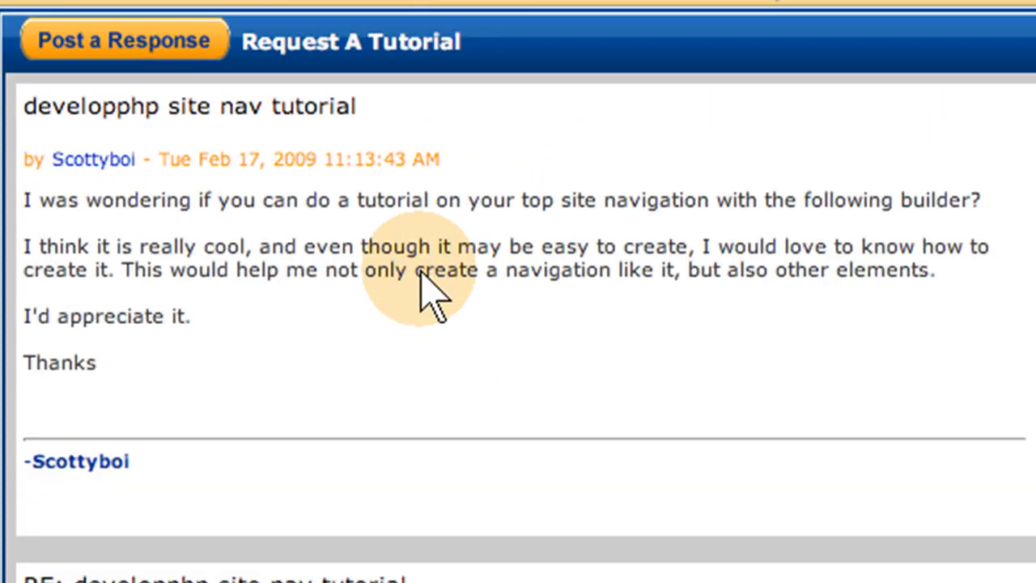
Start a new ActionScript 3.0 file and set its stage to 680×100 px at 28 fps
scroll("down", 3)
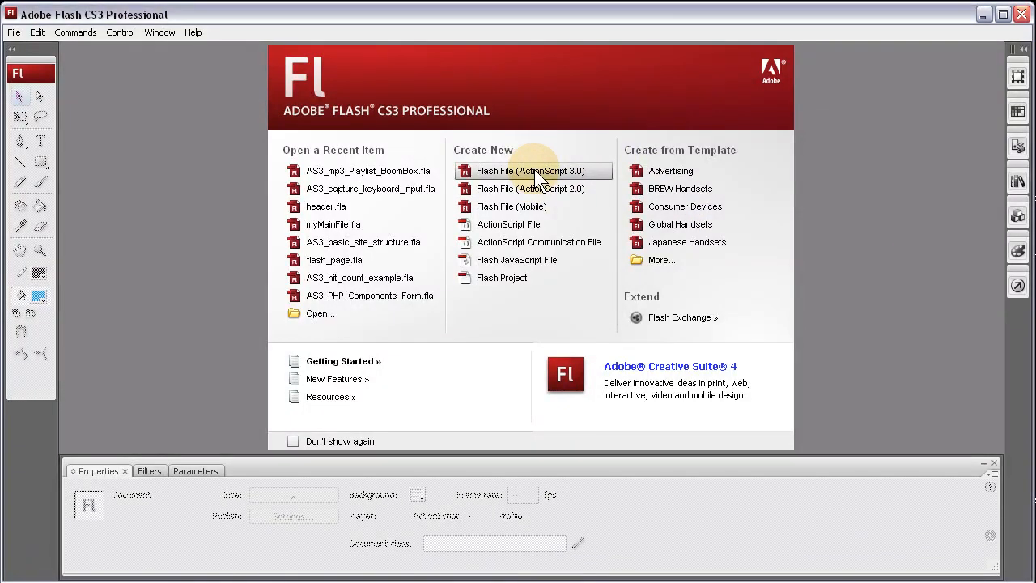
left_click(531, 171)
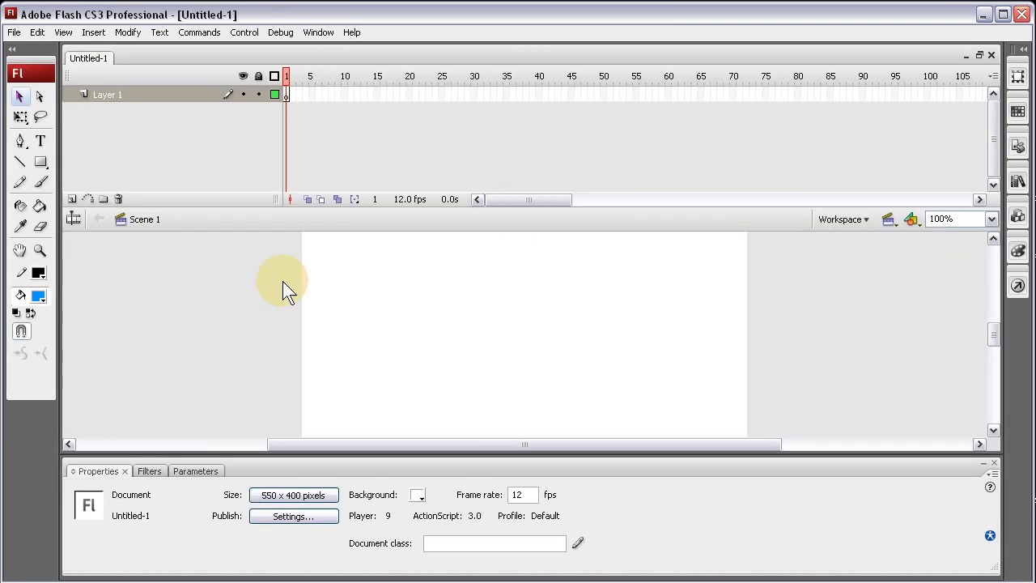
mouse_move(295, 495)
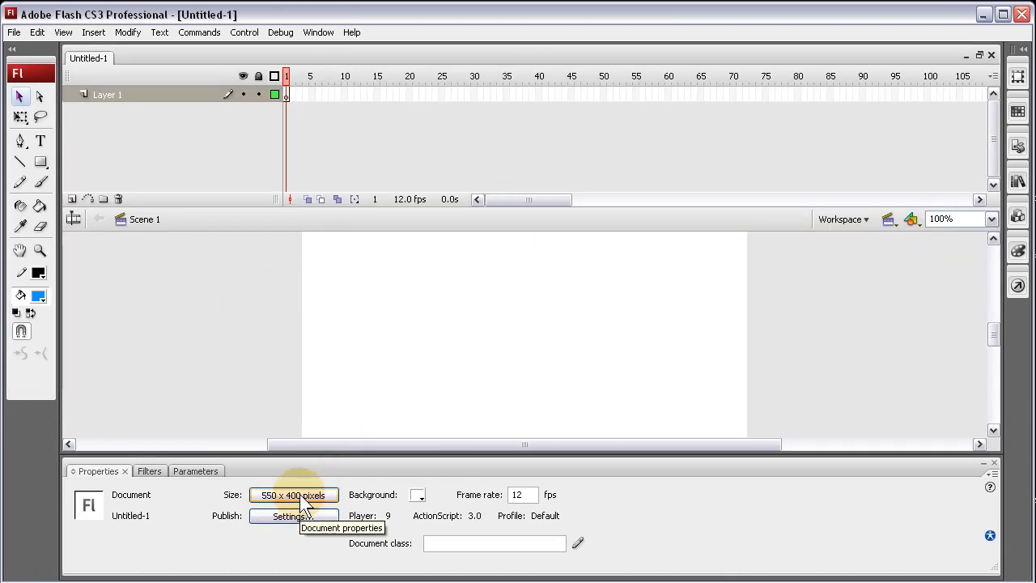
left_click(293, 495)
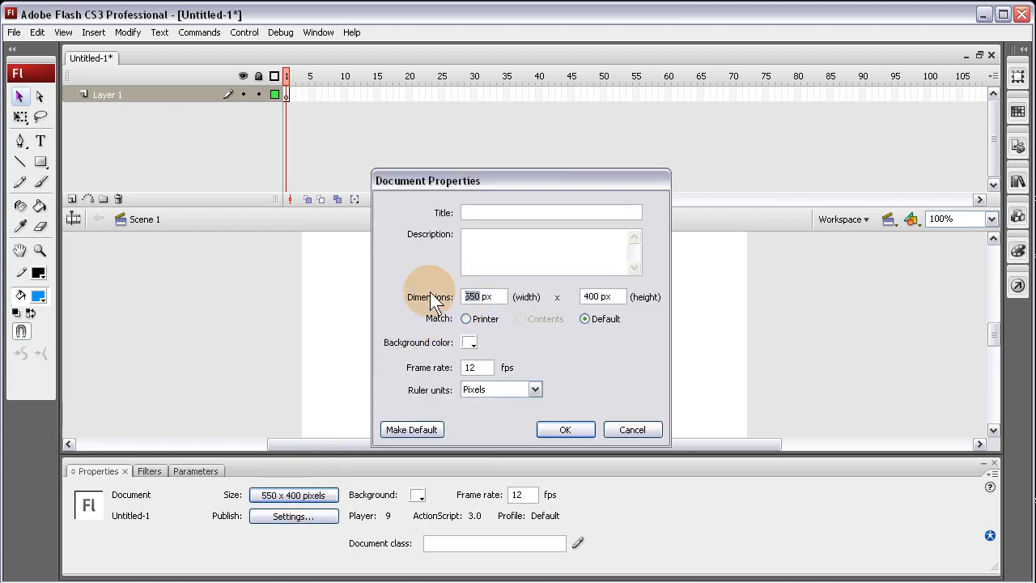
type("680")
left_click(602, 296)
type("100")
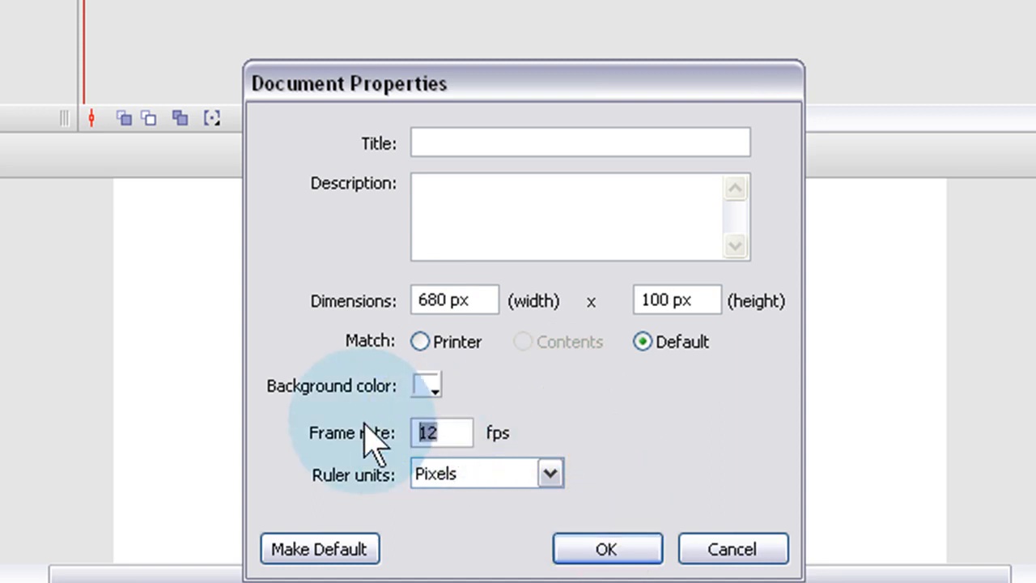
type("28")
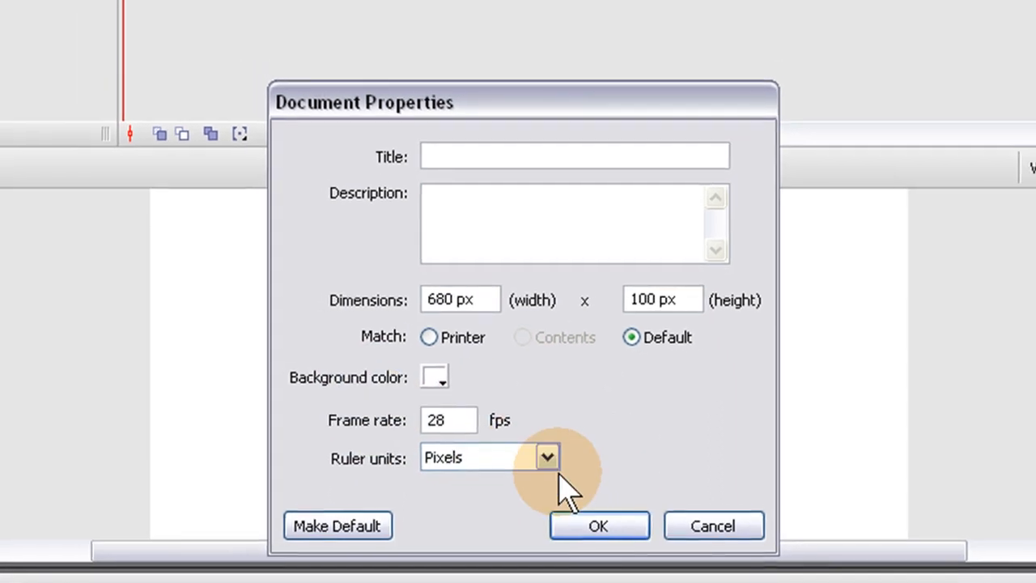
left_click(597, 525)
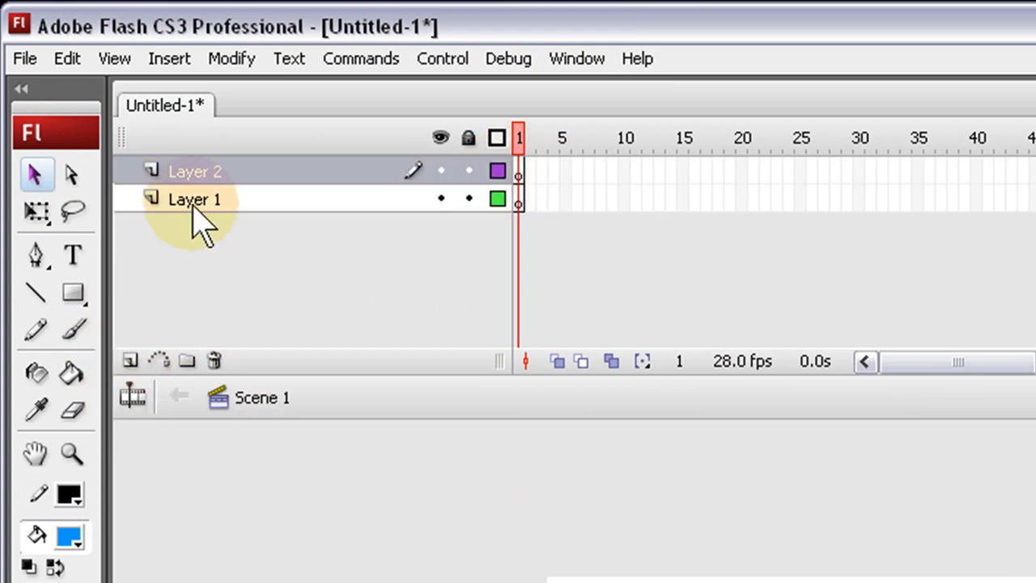
Name the new top layer 'actionscript 3.0' and rename Layer 1 to 'elements'
type("actionscript")
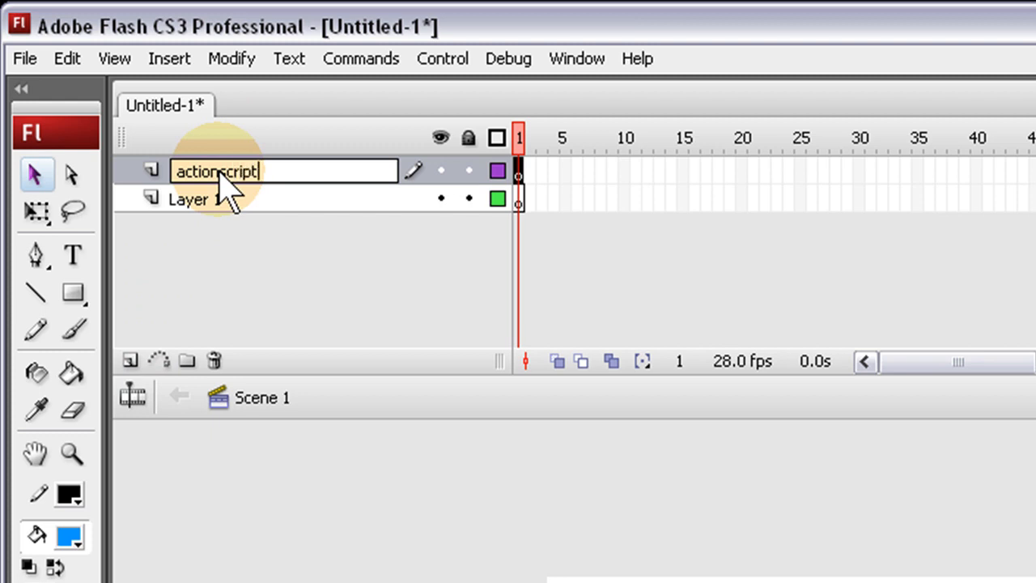
type("3.0")
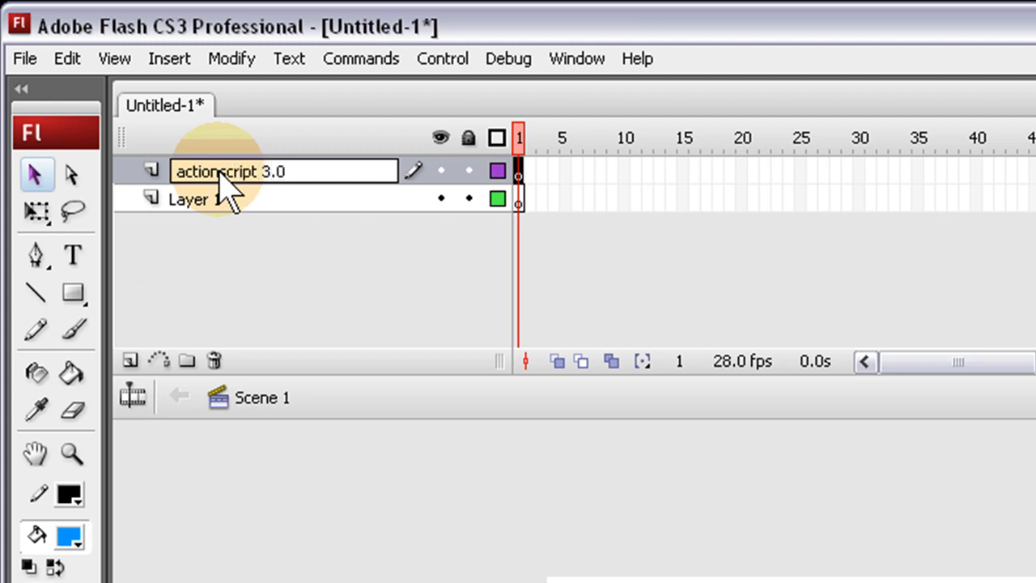
double_click(200, 199)
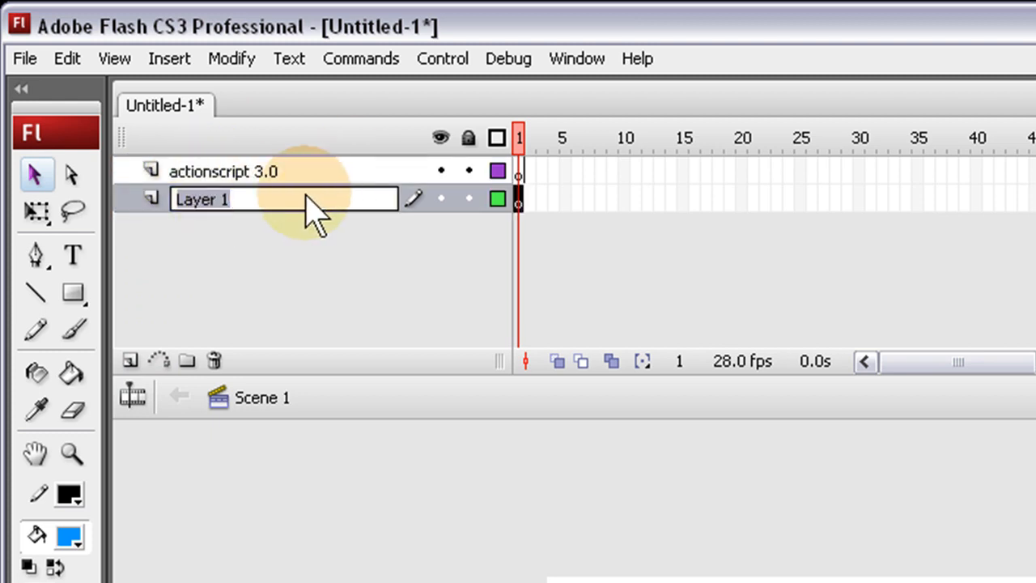
type("b")
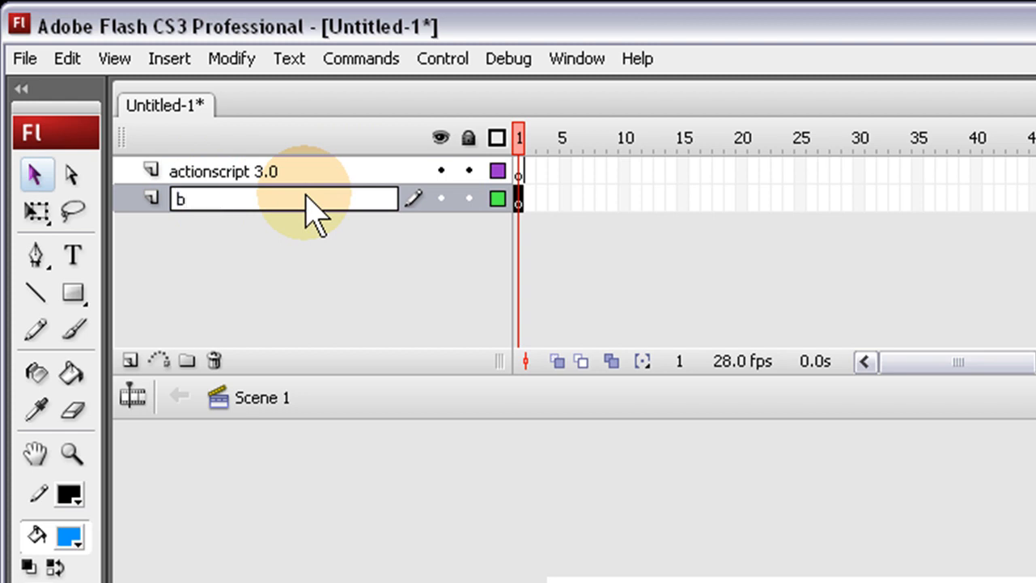
type("ell")
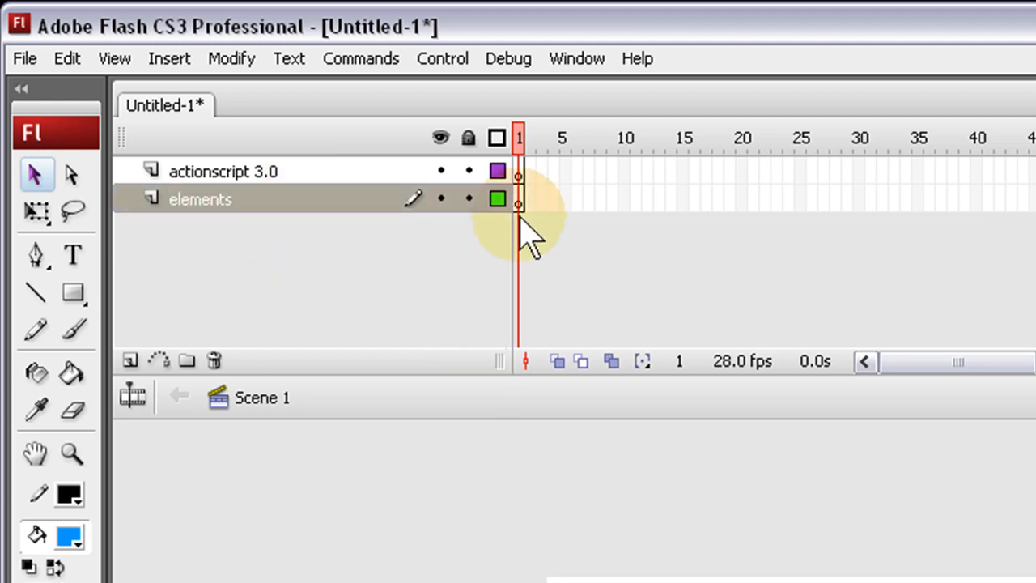
mouse_move(518, 259)
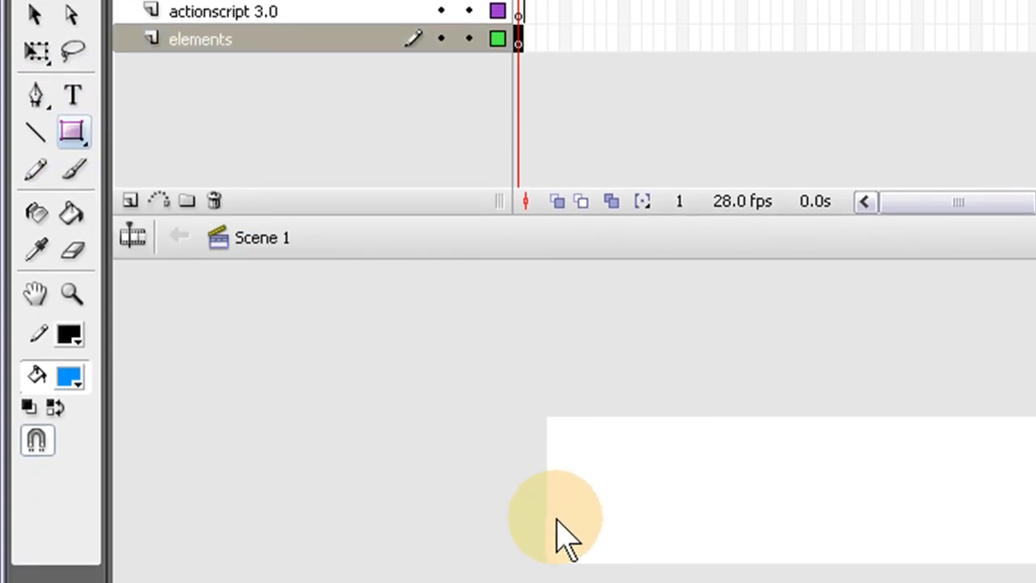
Draw a thin bar on the elements layer and give it a grey gradient fill
left_click_drag(559, 518, 757, 551)
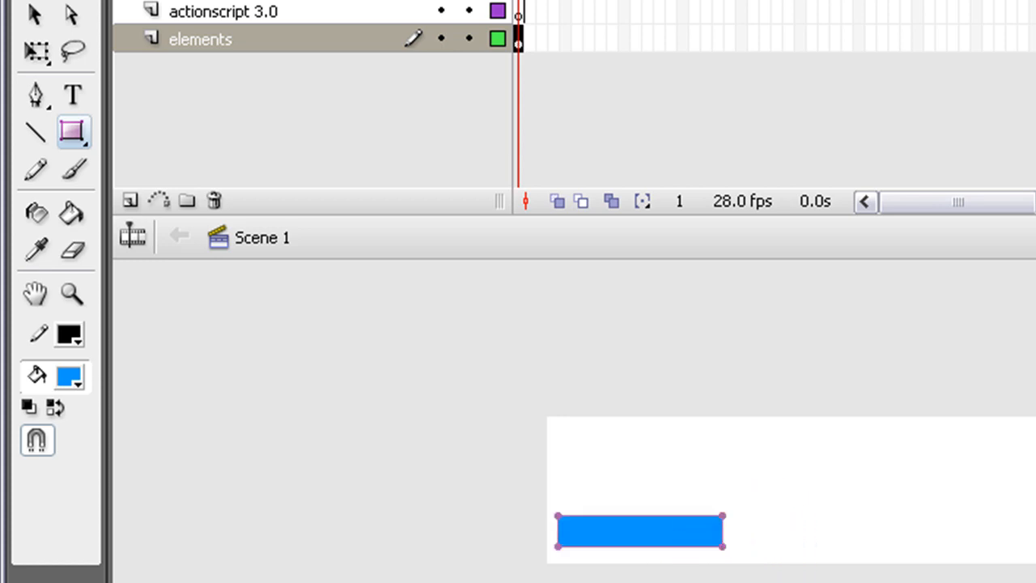
mouse_move(688, 405)
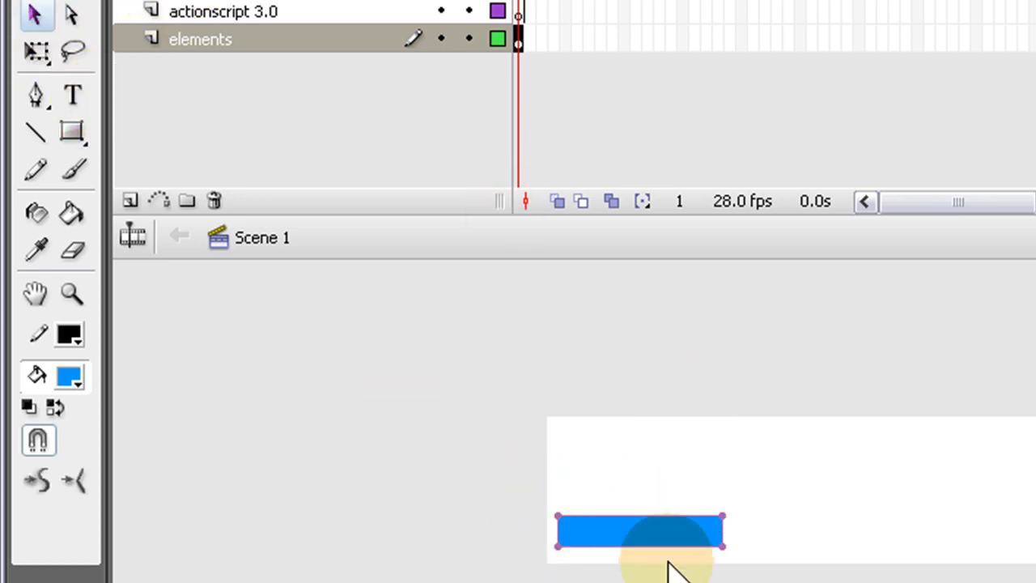
left_click(68, 375)
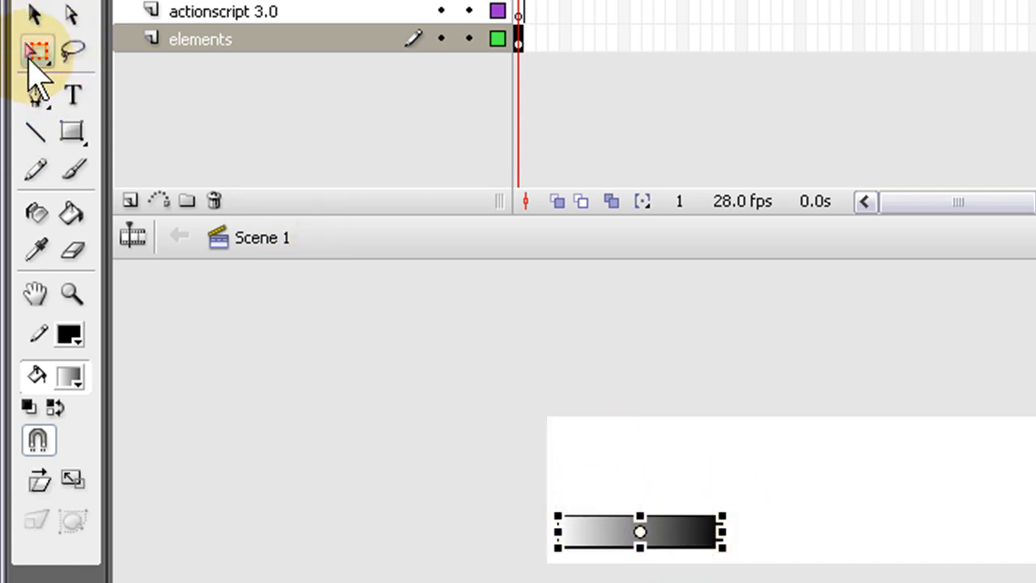
left_click(36, 51)
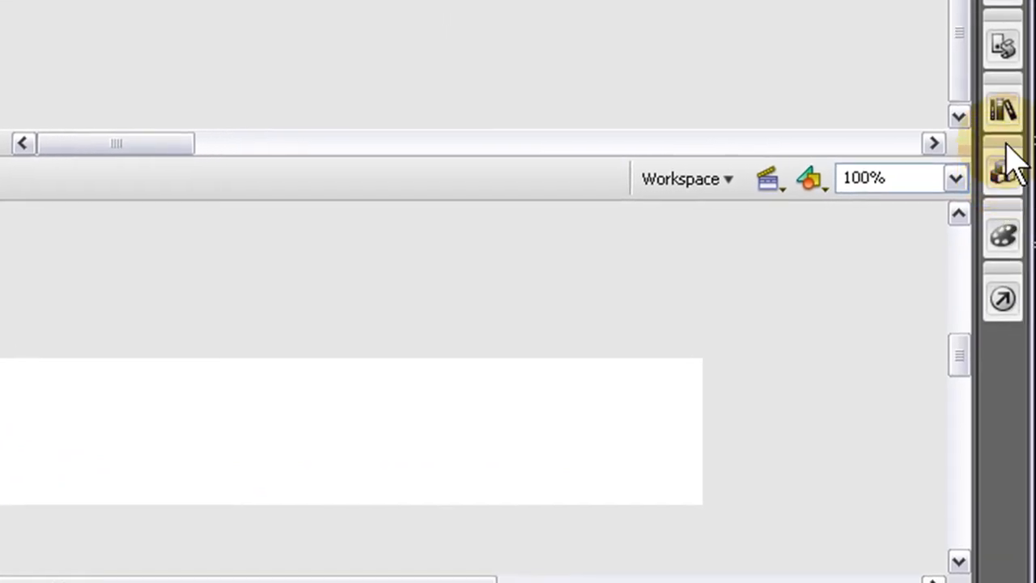
Show the Color panel from the right dock and collapse it again
left_click(1004, 170)
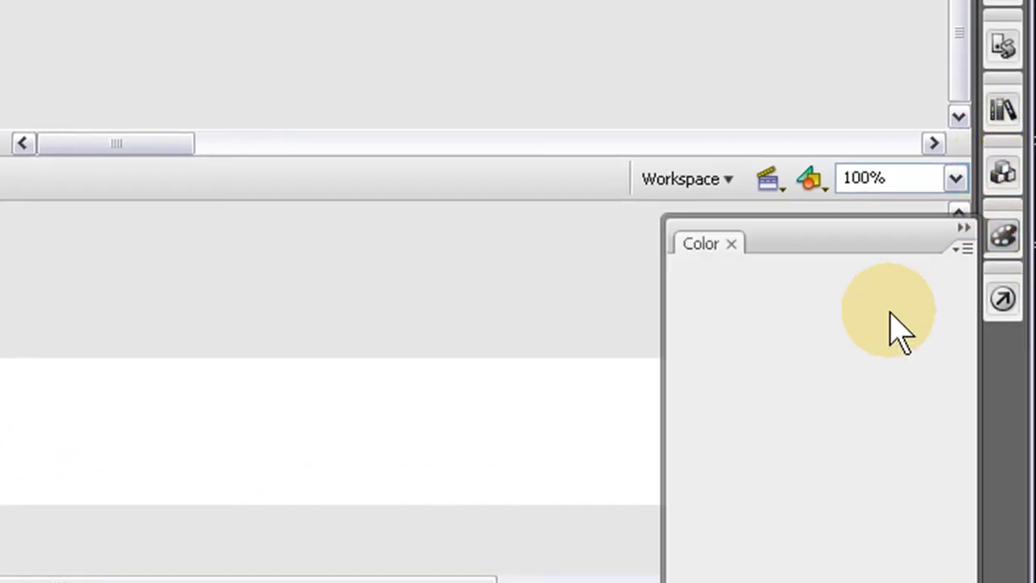
left_click(1003, 236)
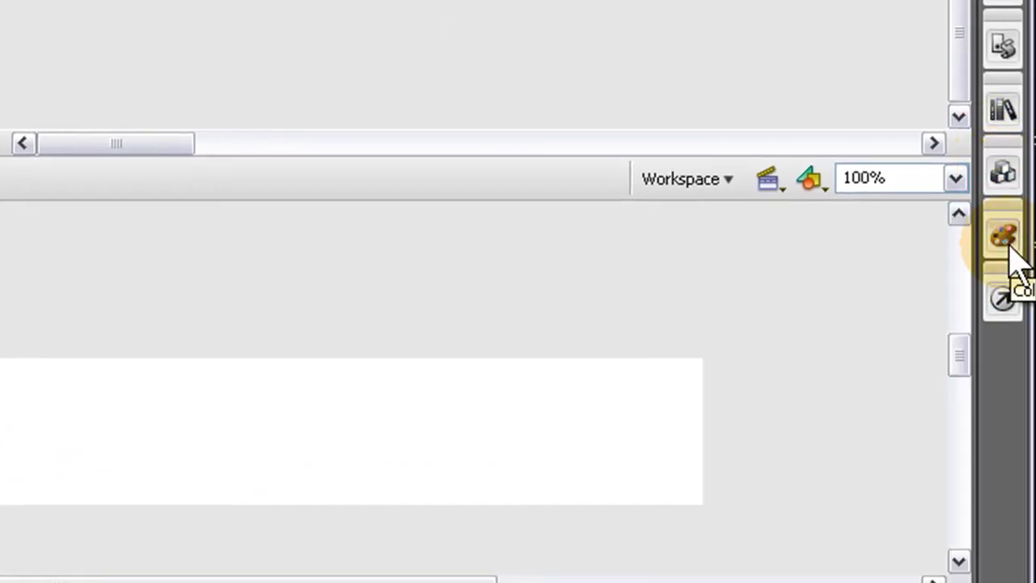
left_click(1004, 236)
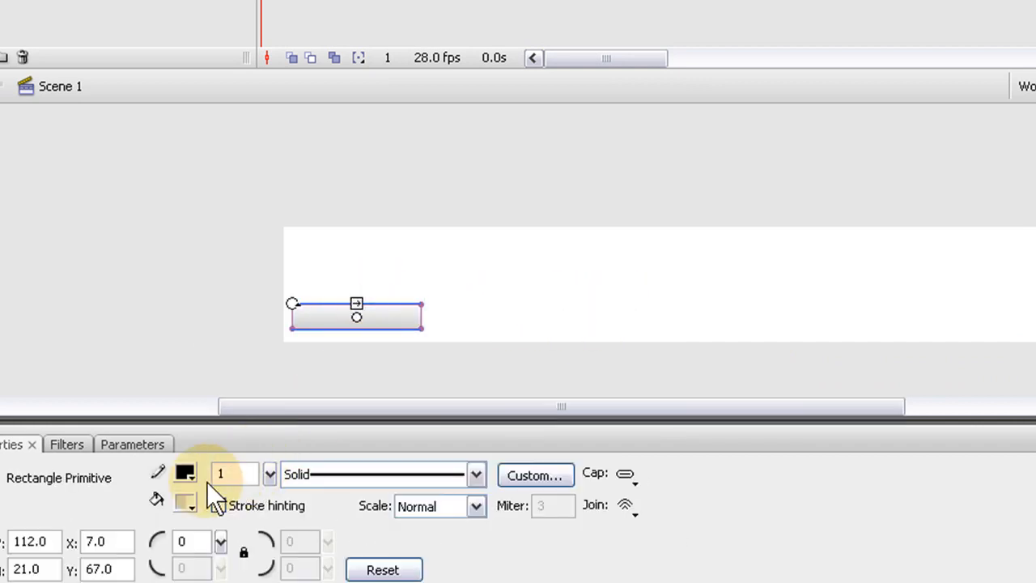
Give the bar a gray outline and convert it to a button symbol named btn
left_click(184, 473)
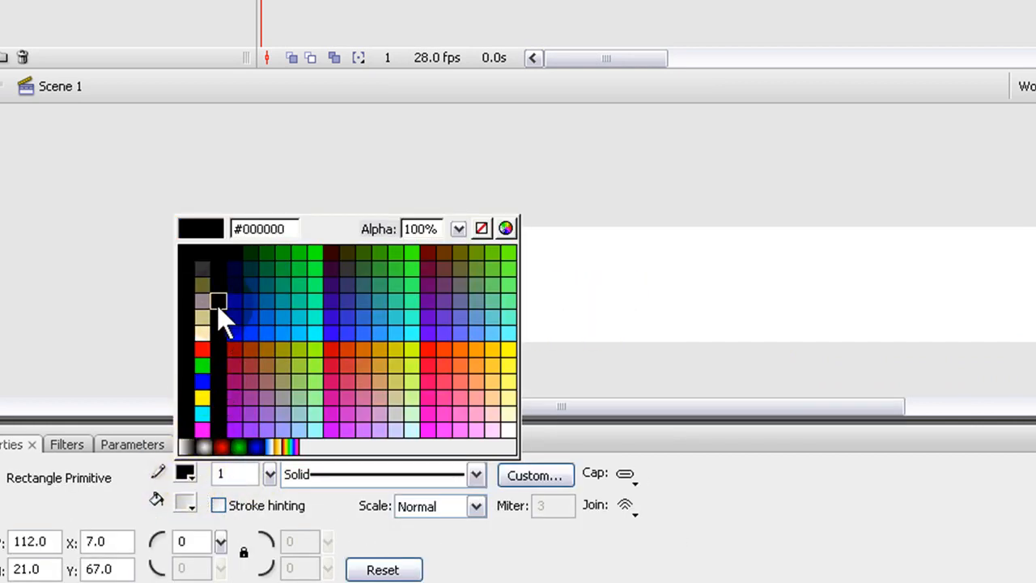
left_click(219, 301)
type("btn")
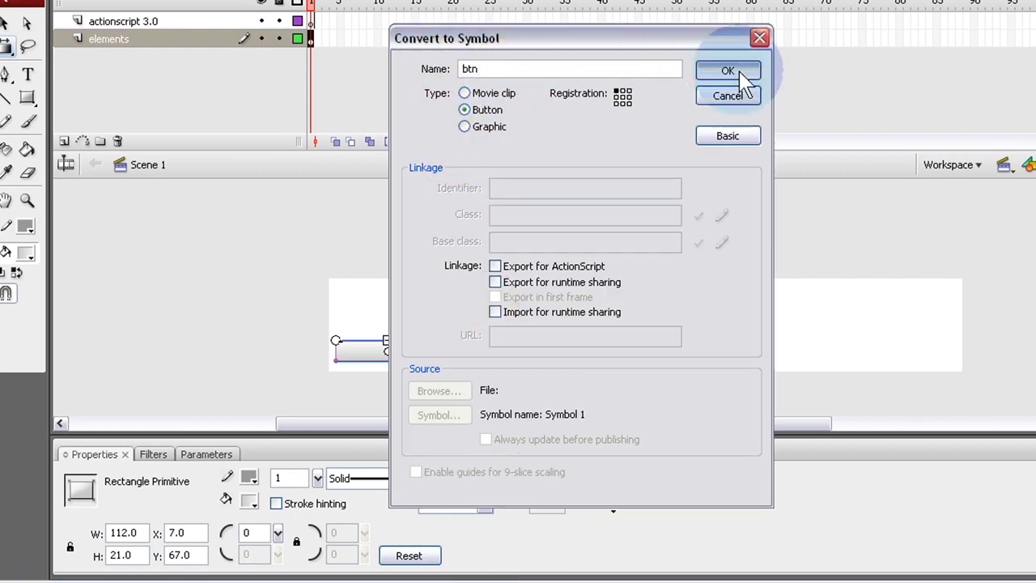
left_click(727, 71)
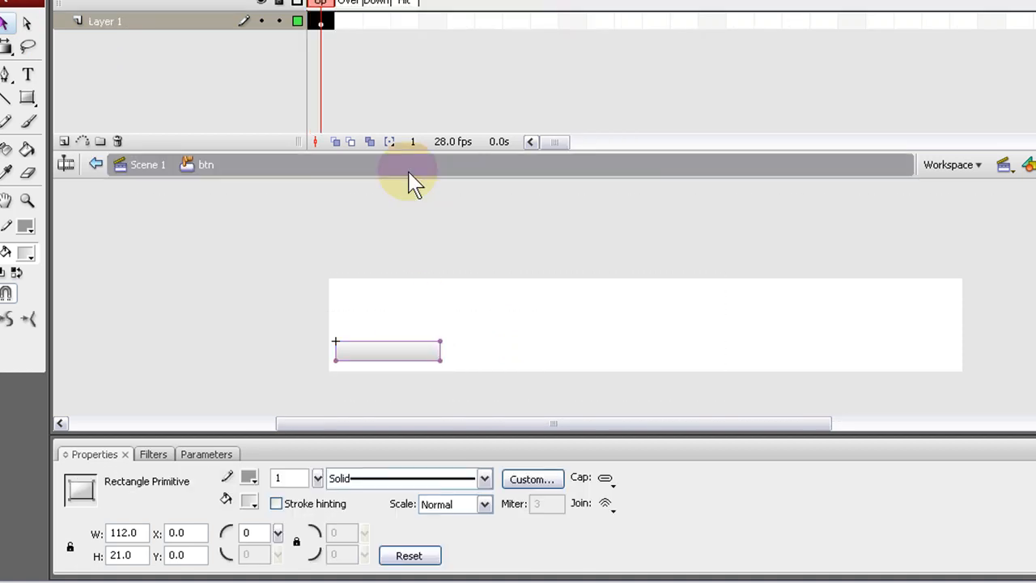
Inside btn, add Over, Down and Hit keyframes and tint the Over state light blue
left_click(360, 21)
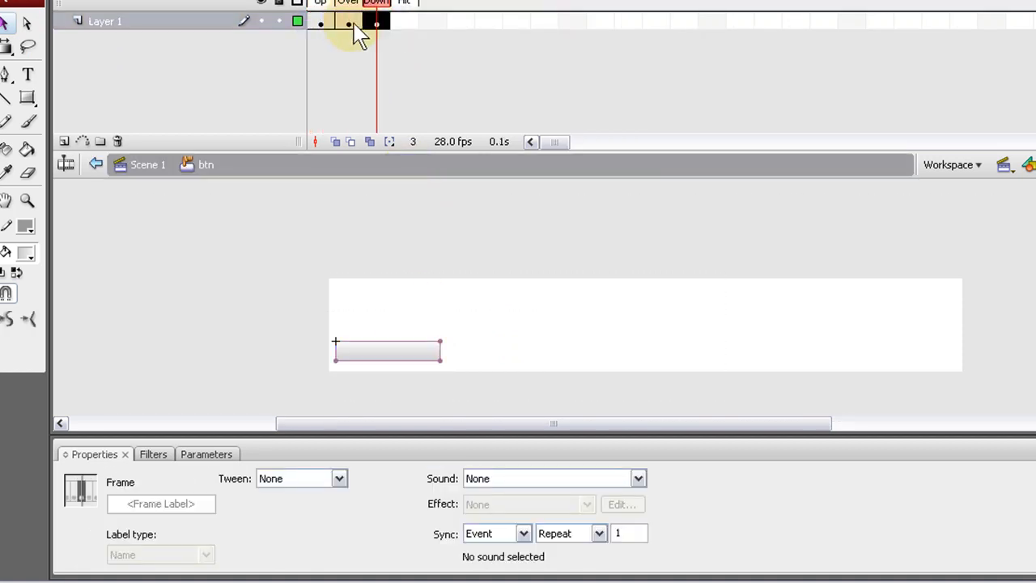
left_click(348, 23)
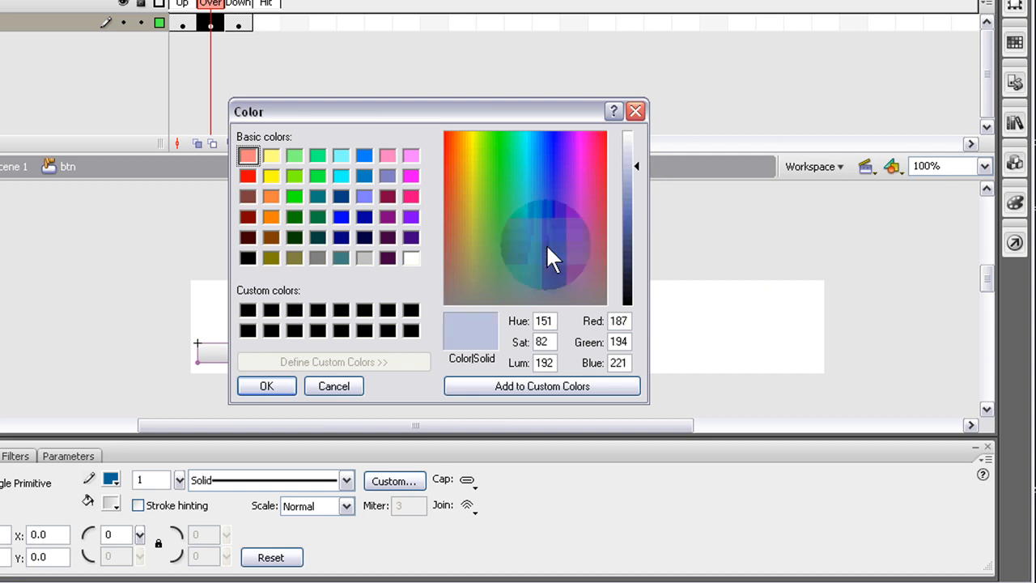
left_click(534, 235)
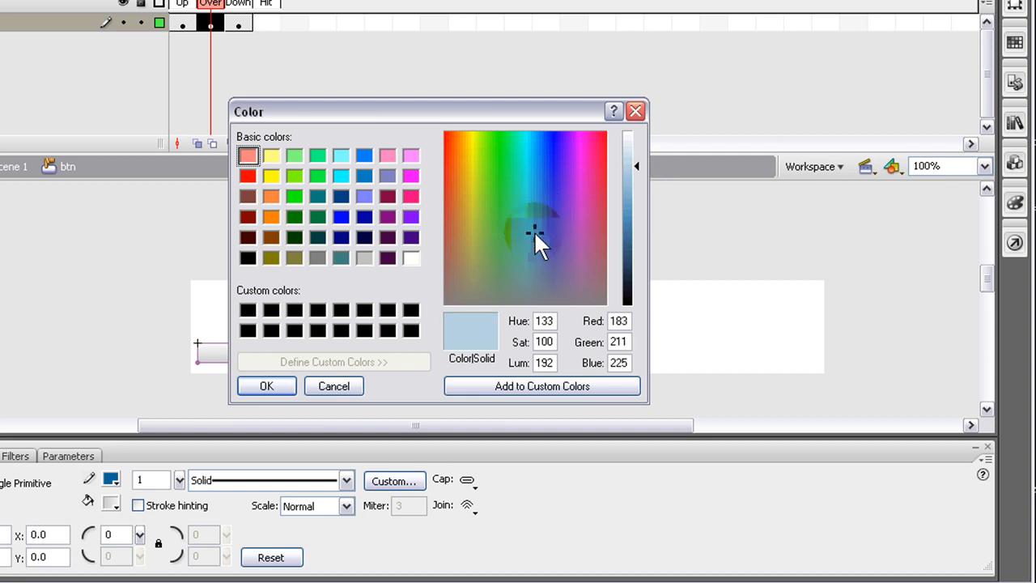
left_click(537, 235)
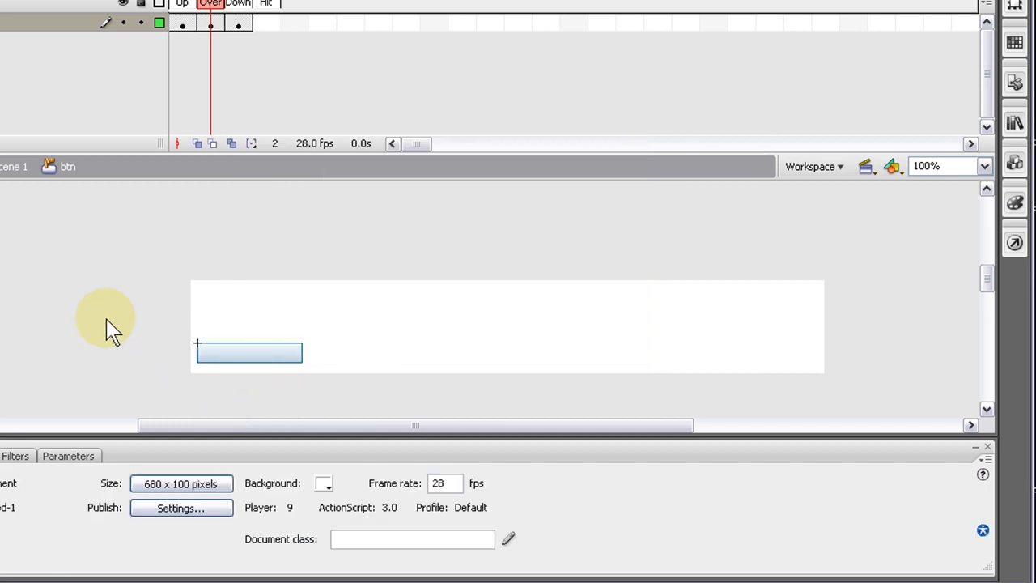
mouse_move(159, 369)
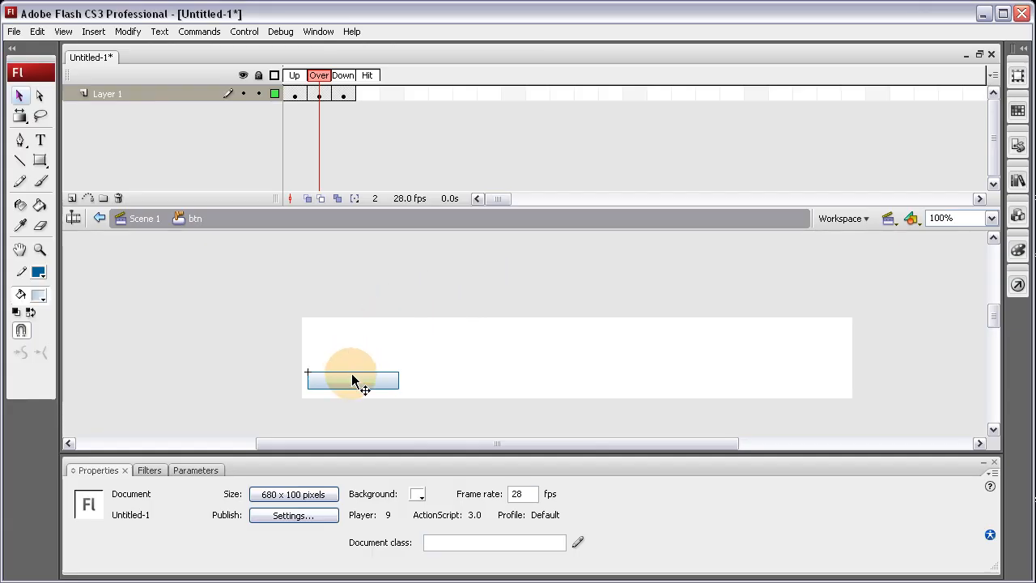
left_click(344, 76)
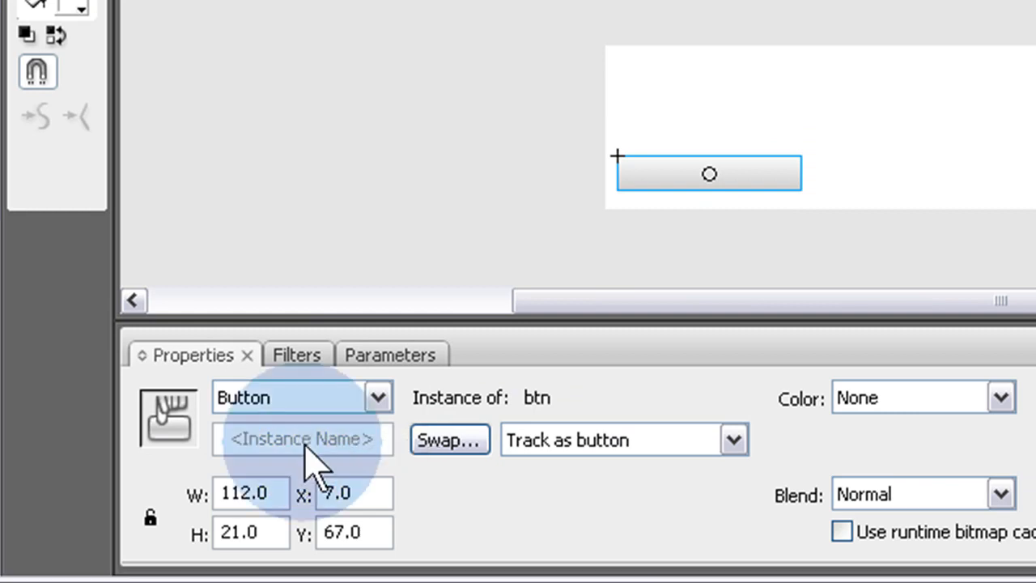
Name the button instance btn1 and Alt-drag a copy of it to the right
type("bt")
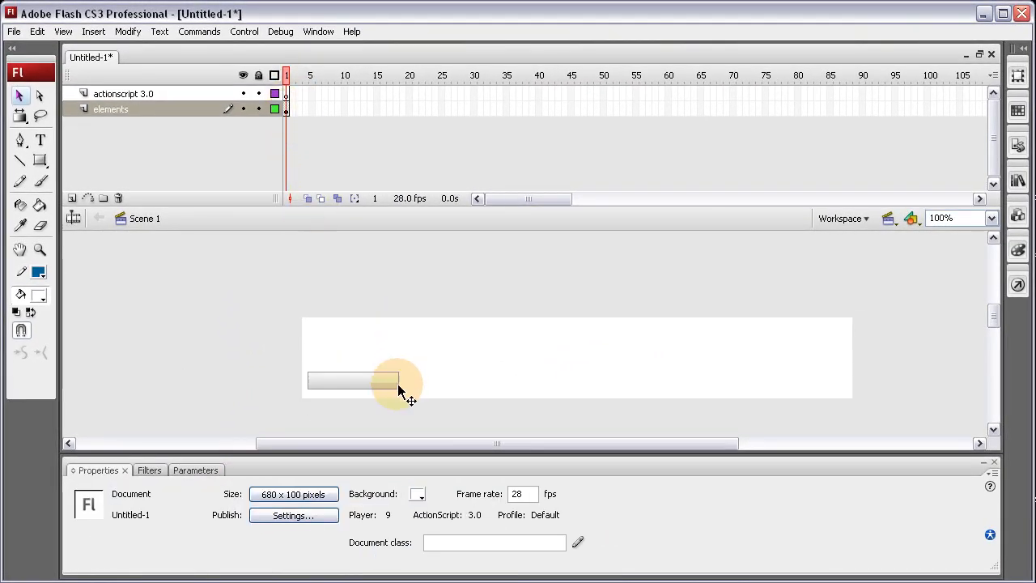
left_click(353, 381)
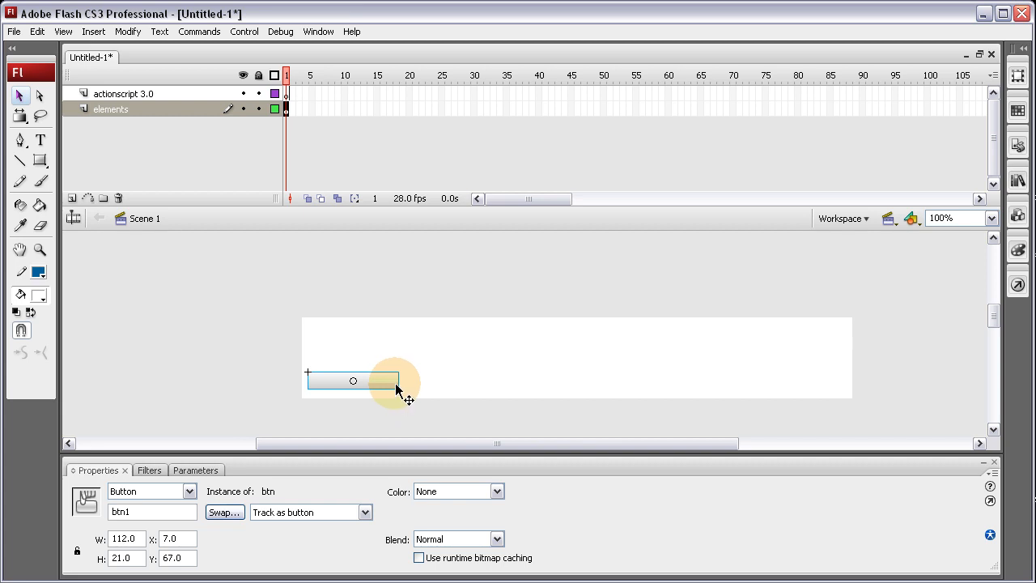
left_click_drag(353, 380, 379, 381)
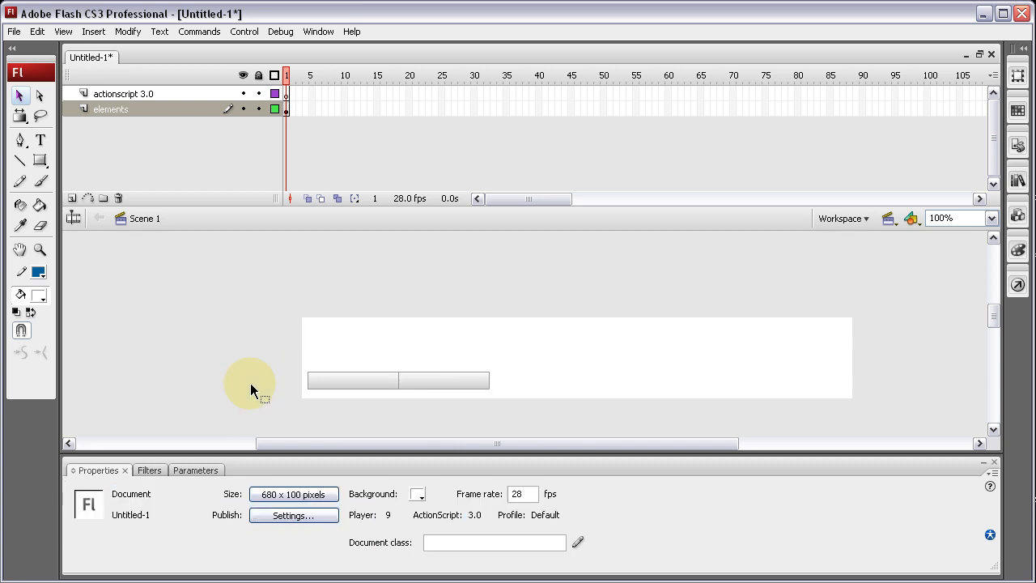
left_click(447, 381)
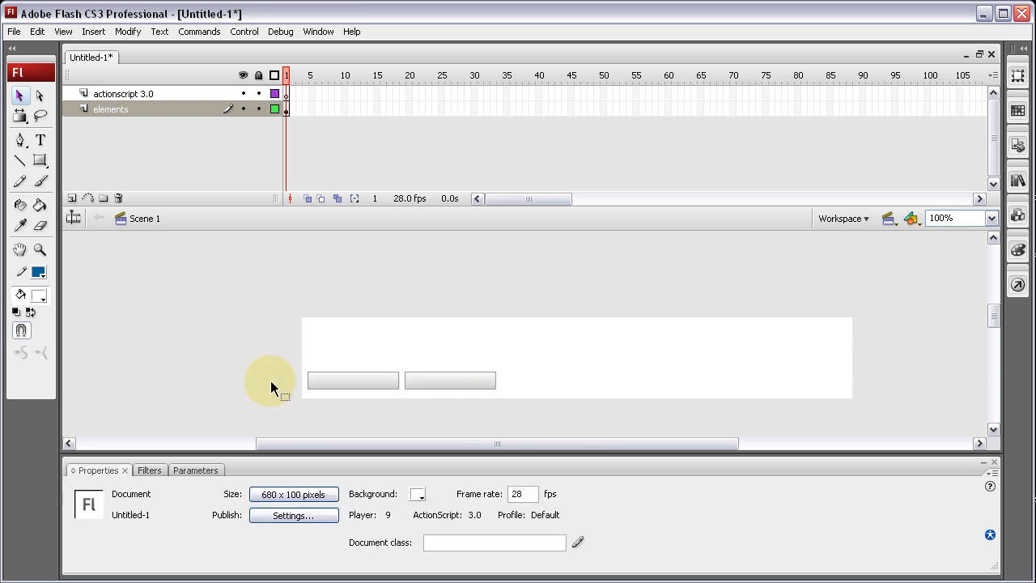
mouse_move(201, 387)
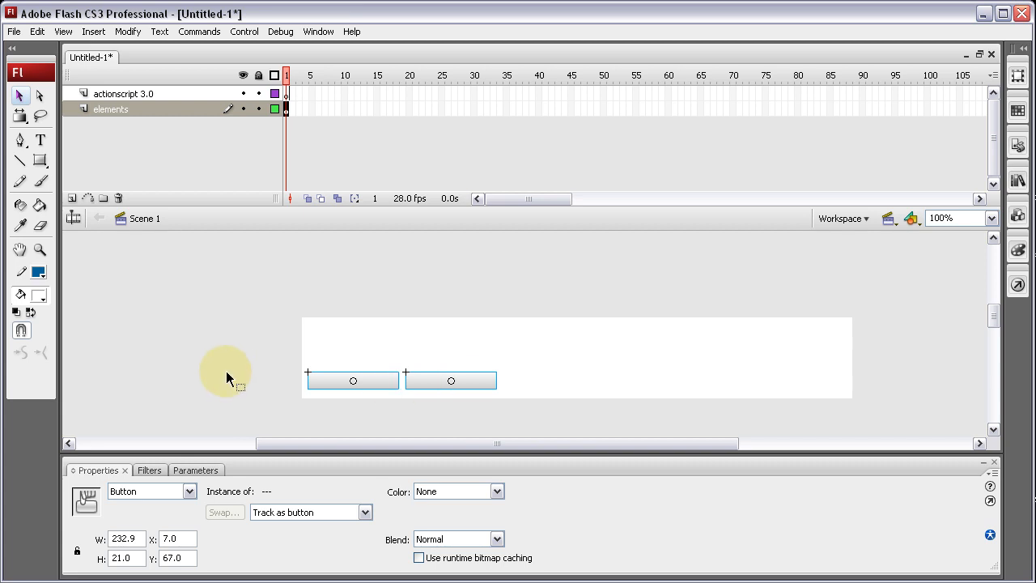
Duplicate the pair and a fifth copy to form a row of five buttons across the stage
left_click_drag(227, 375, 308, 388)
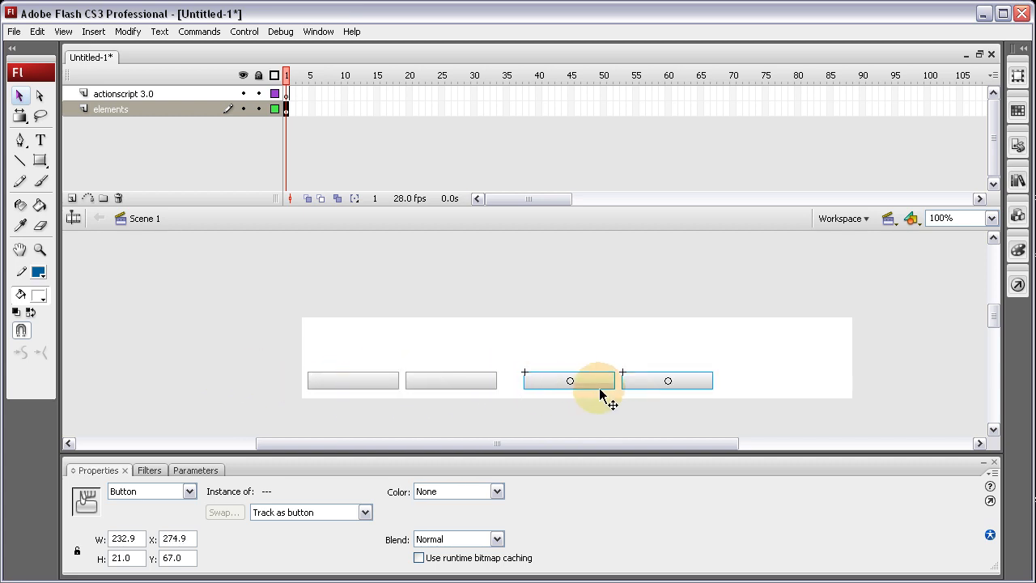
left_click_drag(570, 380, 549, 381)
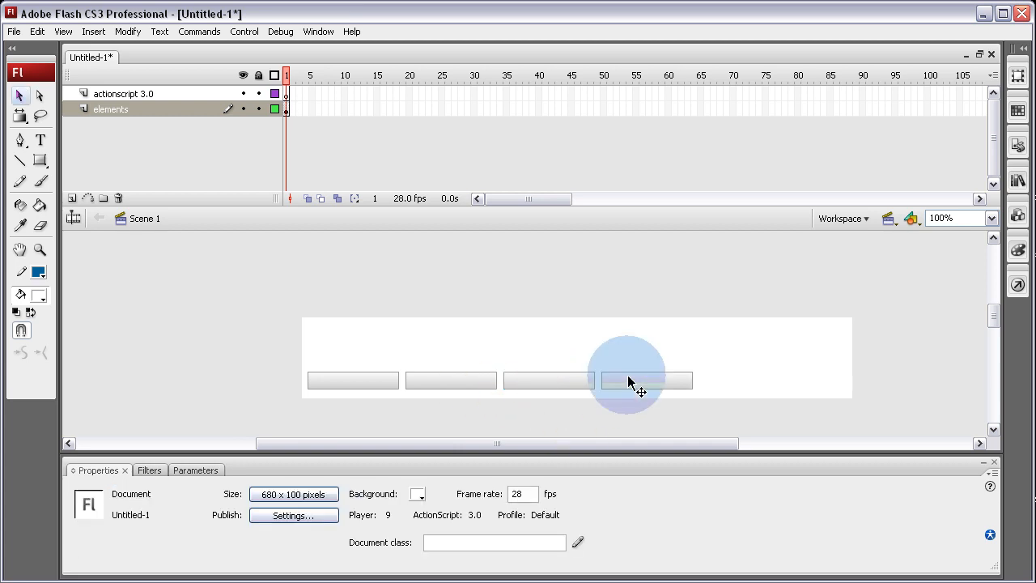
left_click(646, 380)
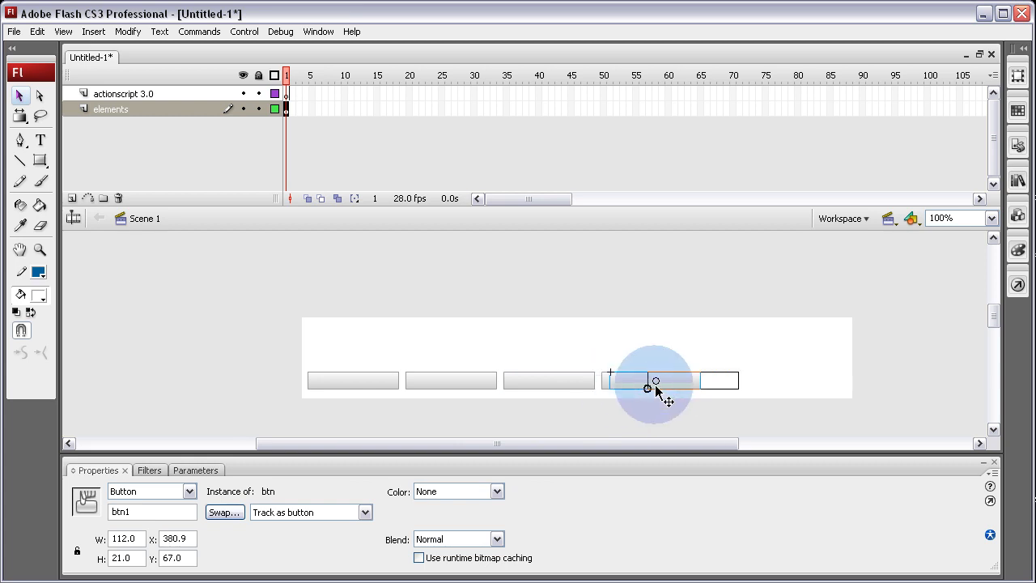
left_click_drag(647, 381, 745, 381)
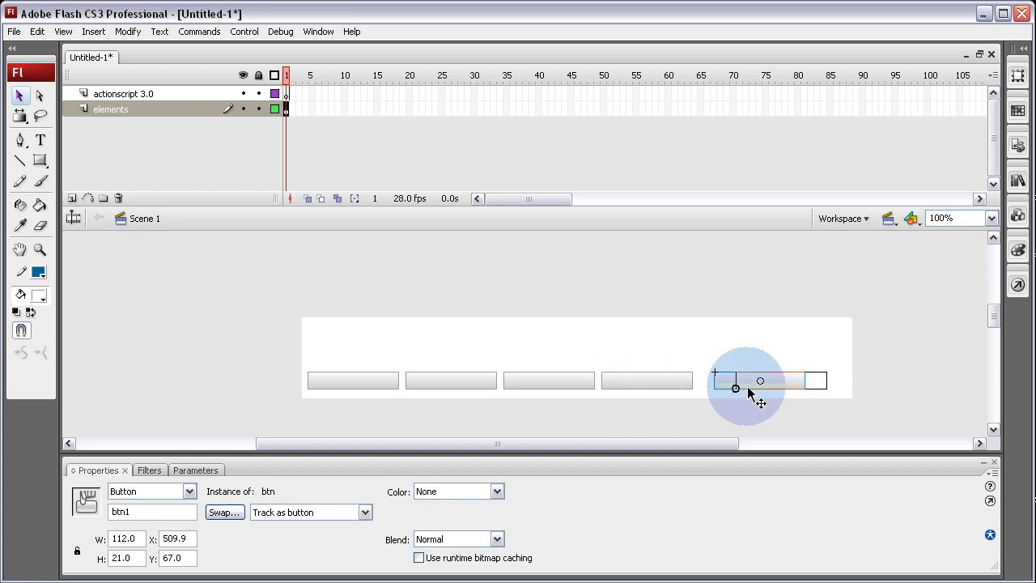
left_click_drag(734, 389, 796, 381)
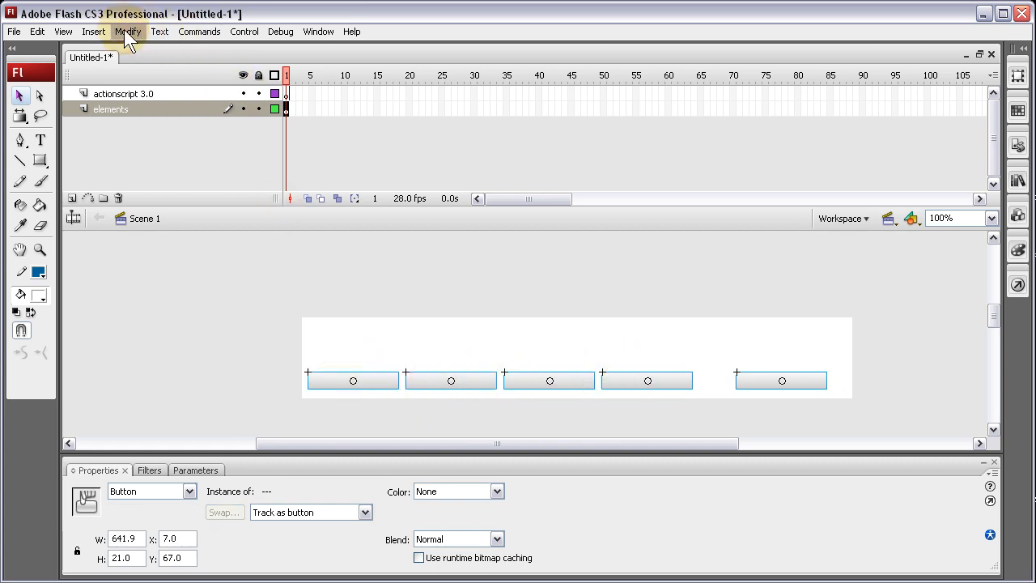
Distribute the five buttons' widths evenly via Modify > Align, then check the second button's properties
left_click(126, 31)
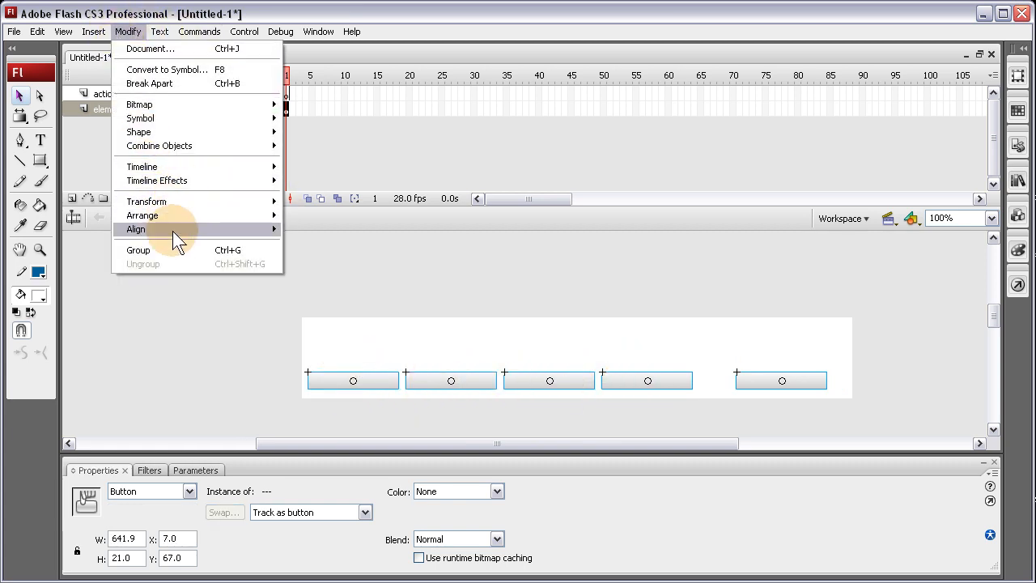
mouse_move(136, 230)
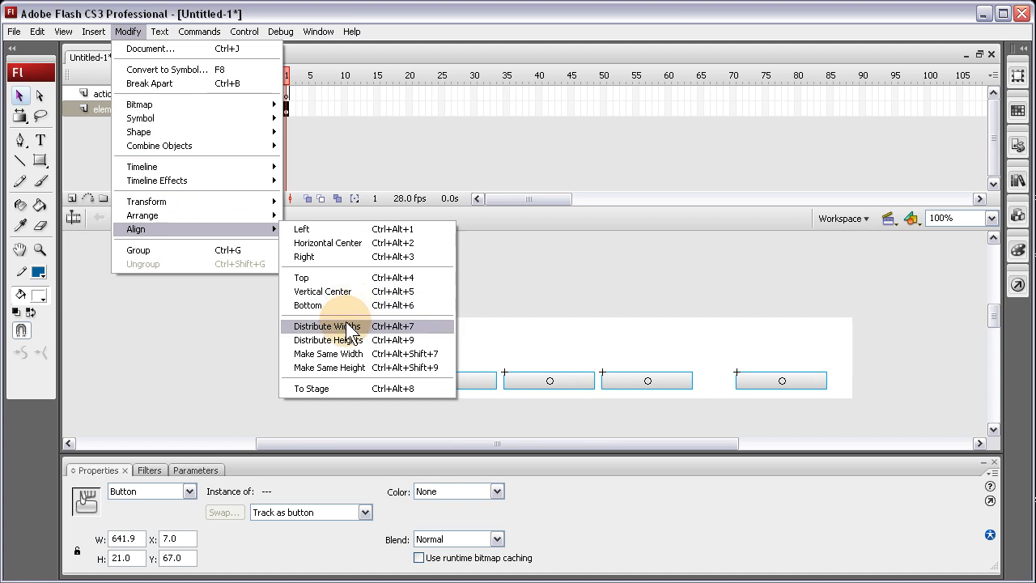
left_click(327, 326)
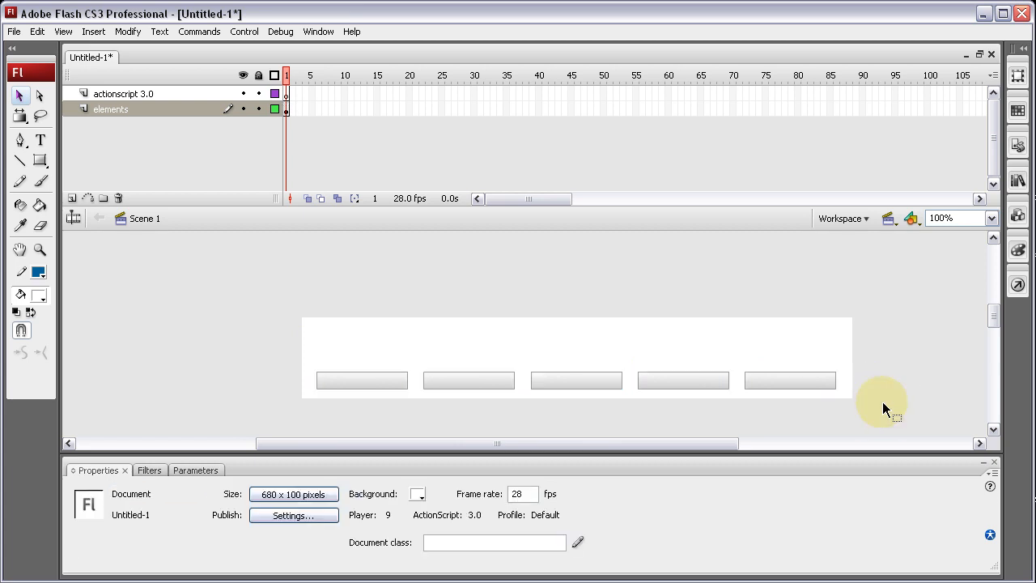
mouse_move(880, 408)
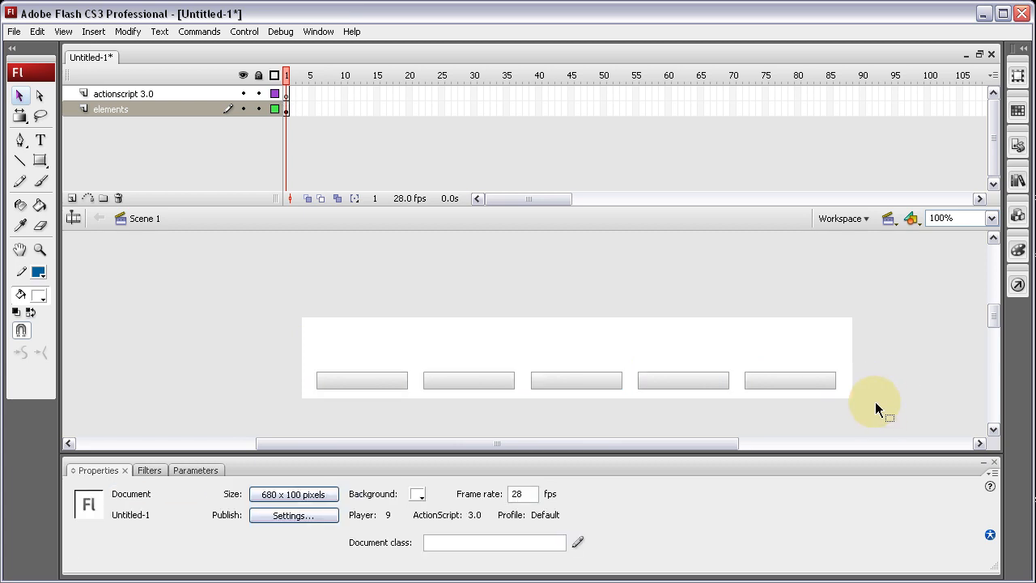
mouse_move(483, 401)
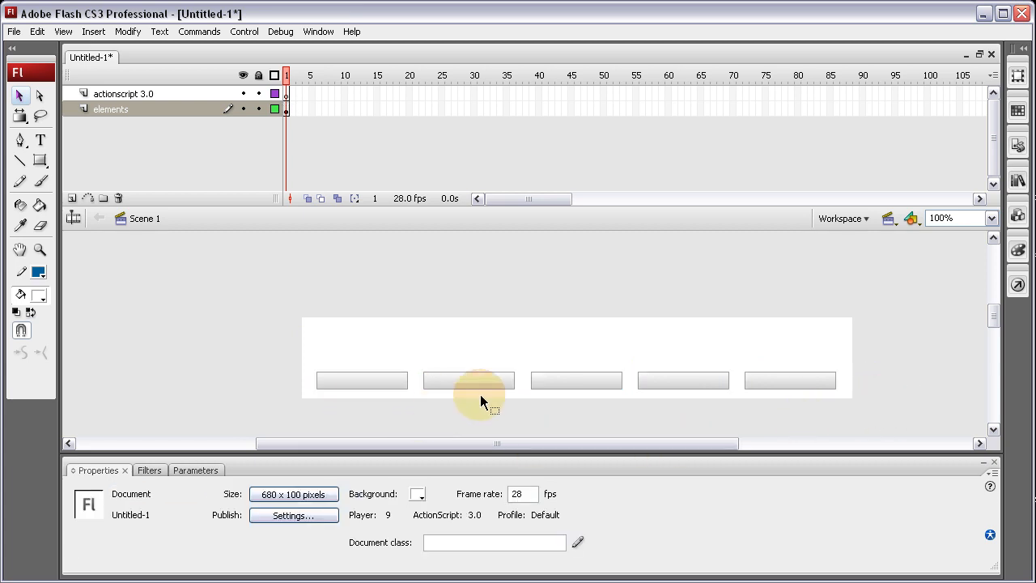
left_click(683, 380)
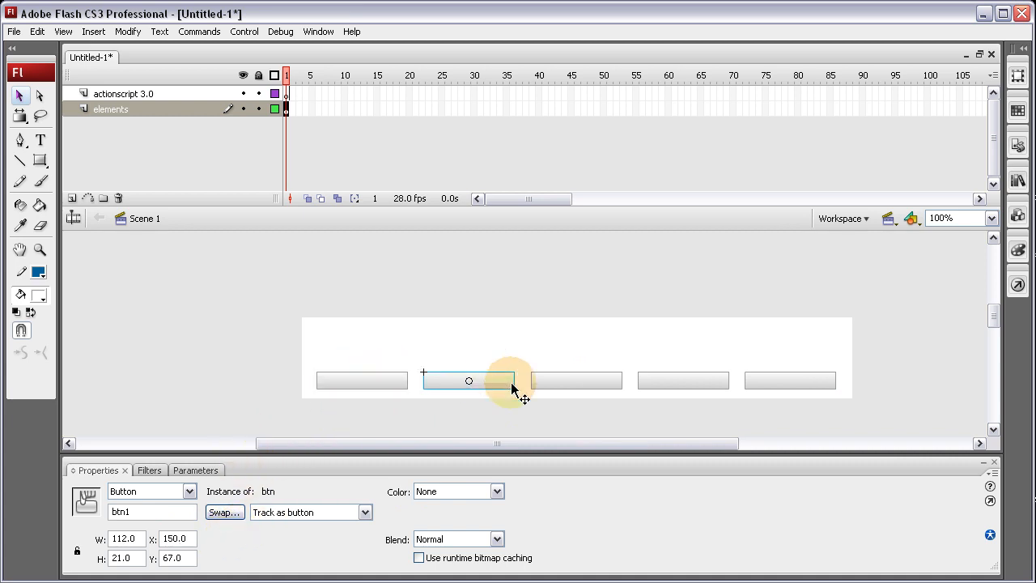
left_click(202, 292)
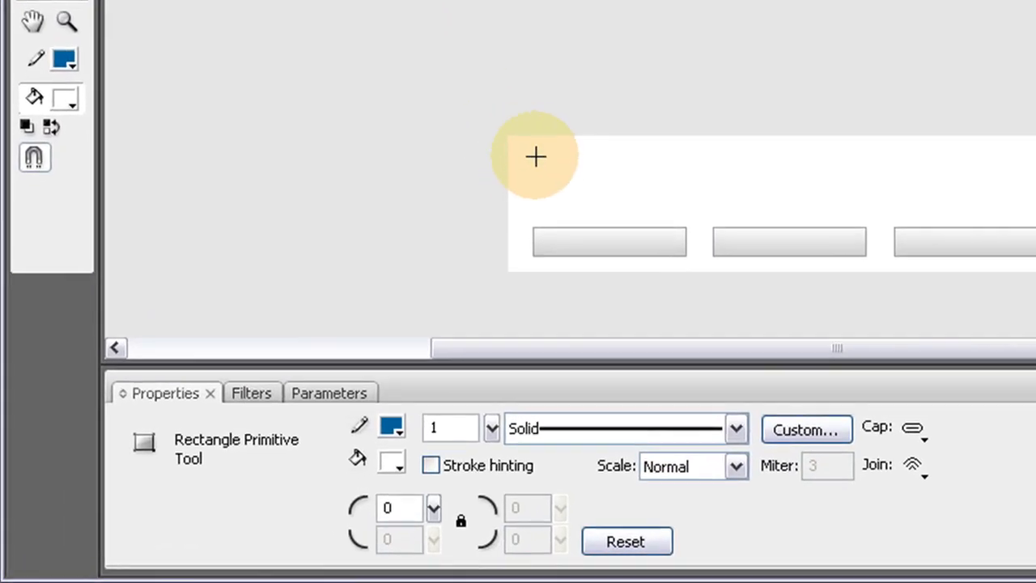
Draw a marker rectangle above the first button, 112 px wide and 10 px high
left_click_drag(536, 155, 649, 197)
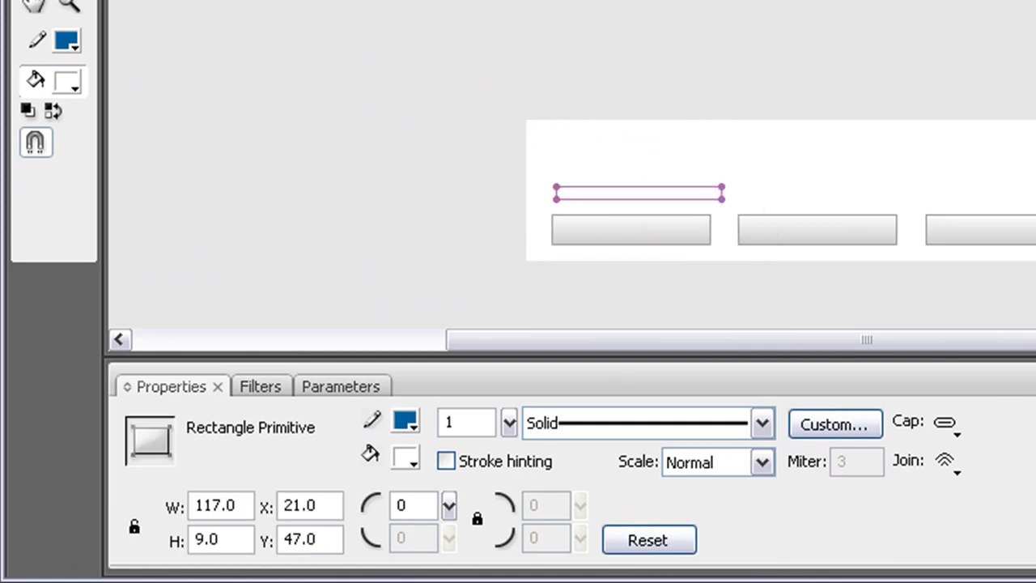
left_click(631, 230)
type("112")
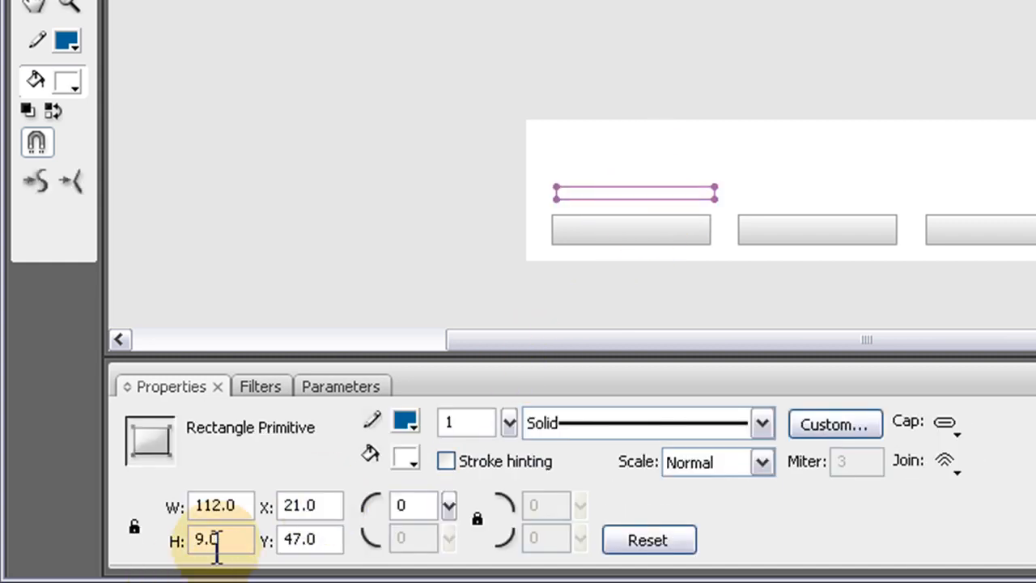
type("10")
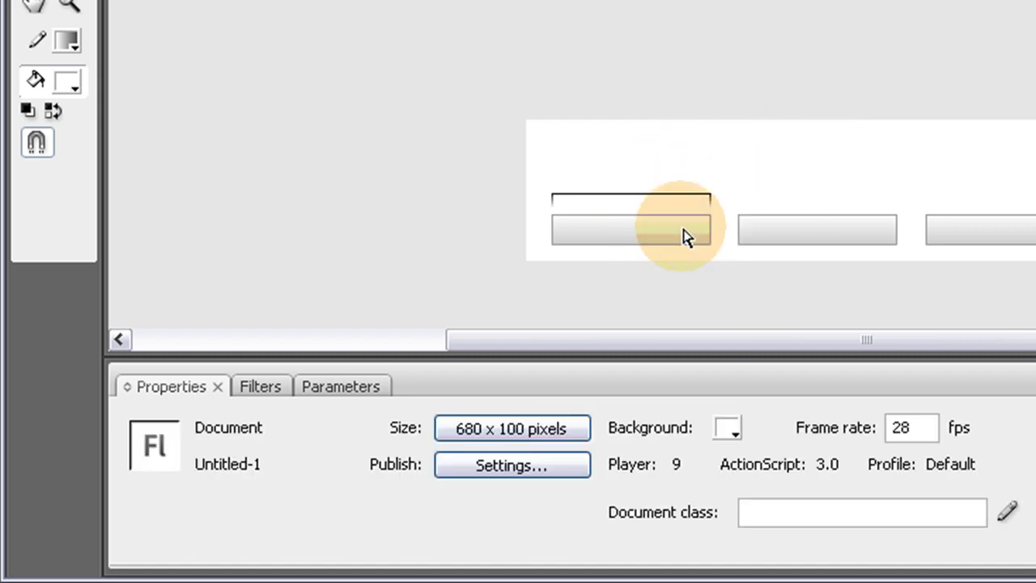
left_click(632, 230)
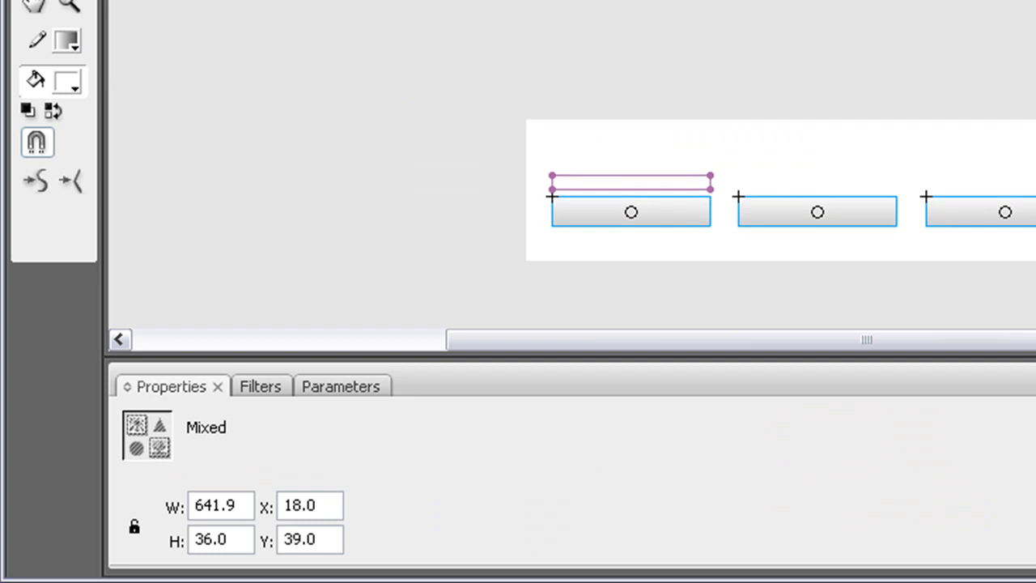
Convert the thin bar into a movie clip symbol named marker
left_click(631, 187)
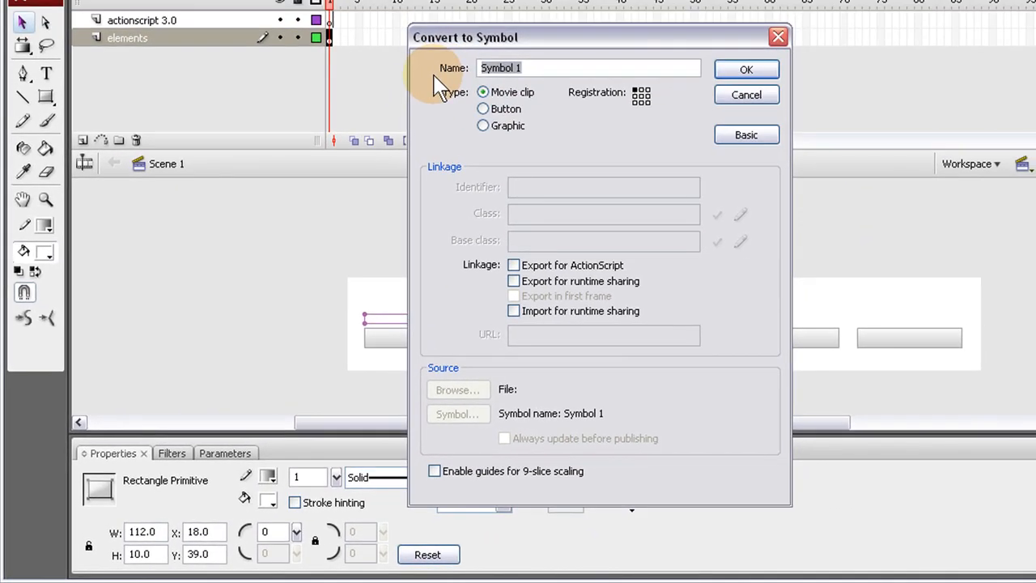
type("marker")
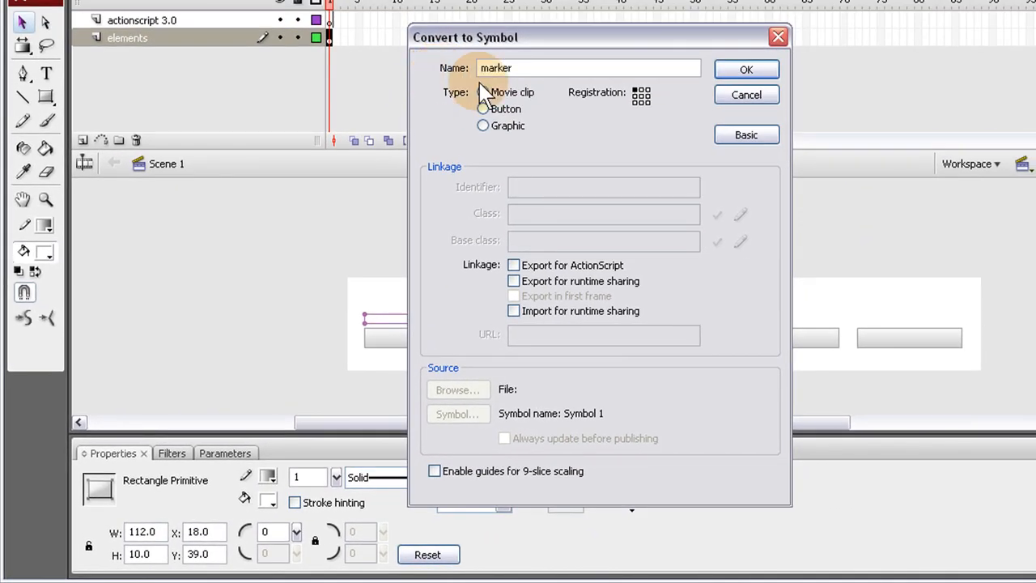
left_click(745, 68)
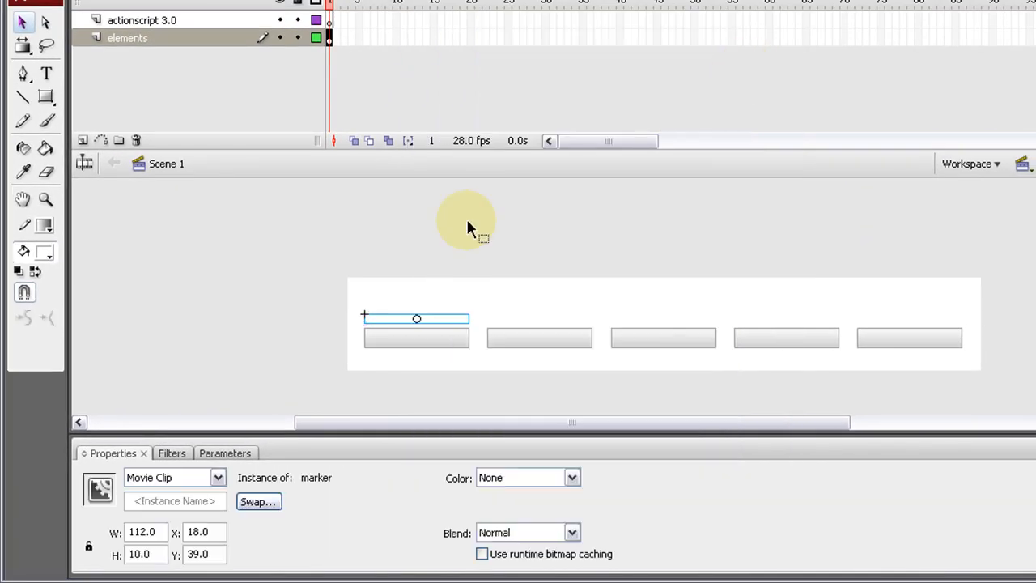
Give the marker's stage instance the instance name marker
left_click(175, 501)
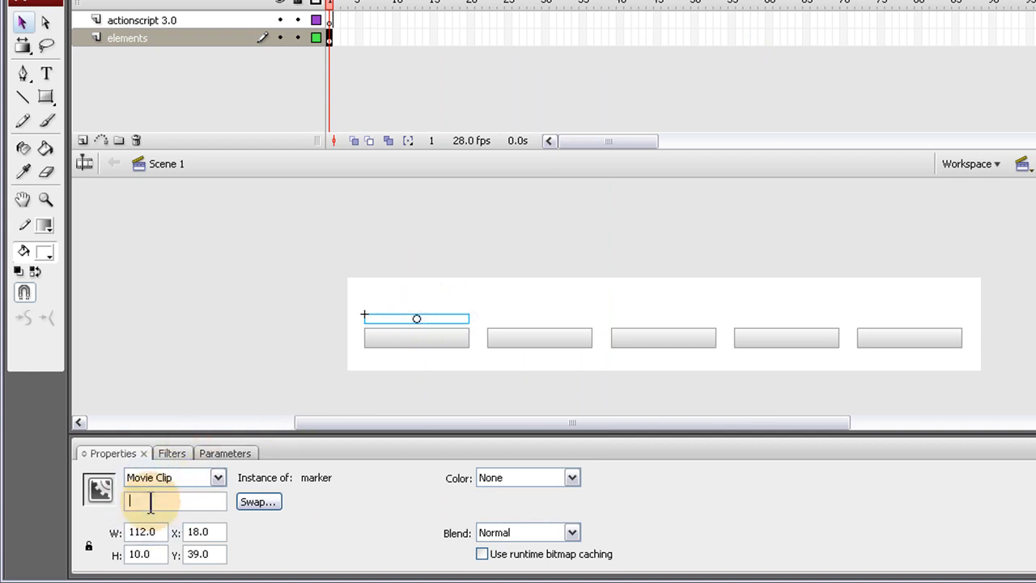
type("marker")
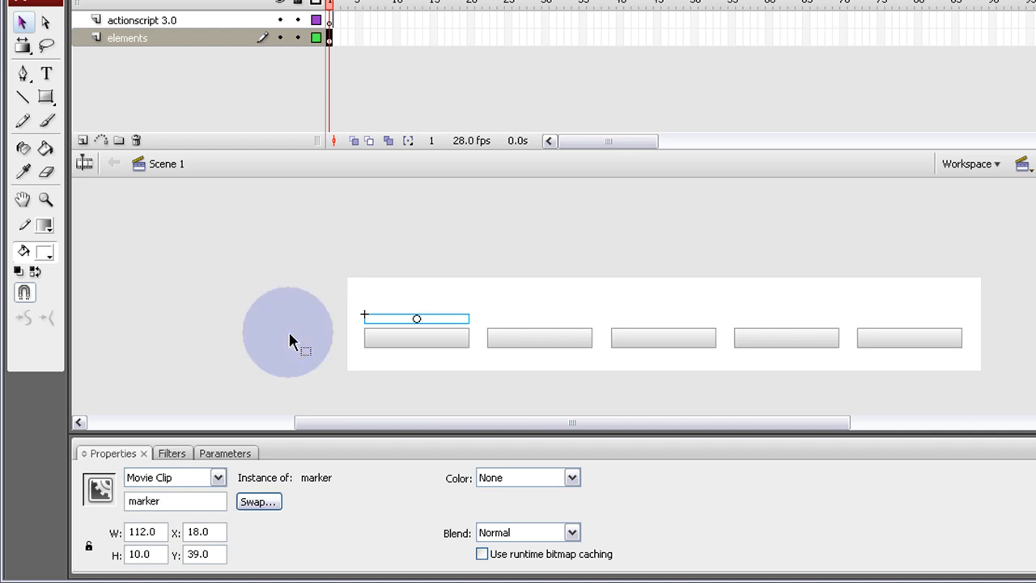
left_click_drag(288, 332, 397, 315)
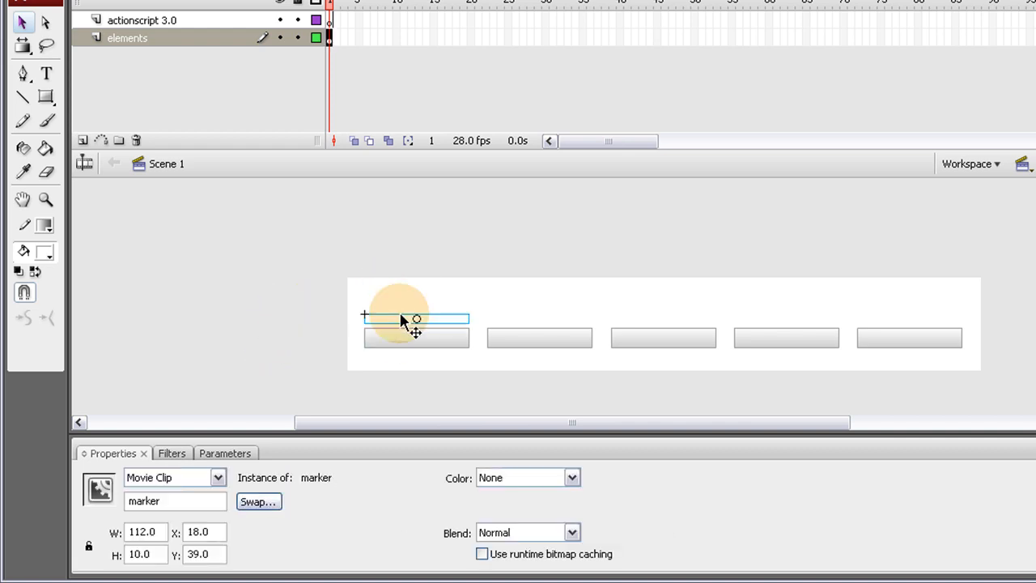
Inside marker, copy the bar below the button and flip it to form a bracket, then return to Scene 1
double_click(415, 332)
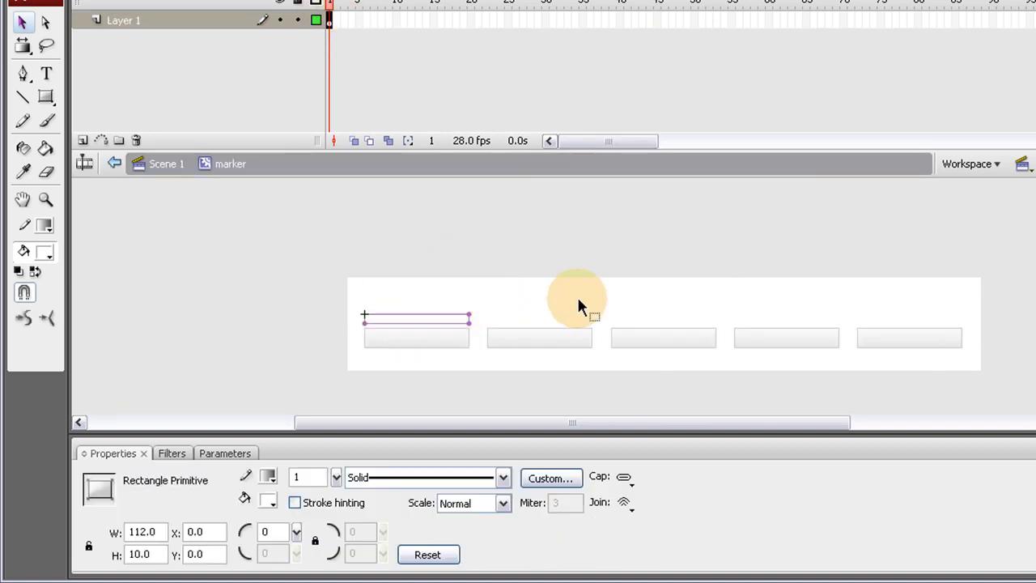
mouse_move(558, 283)
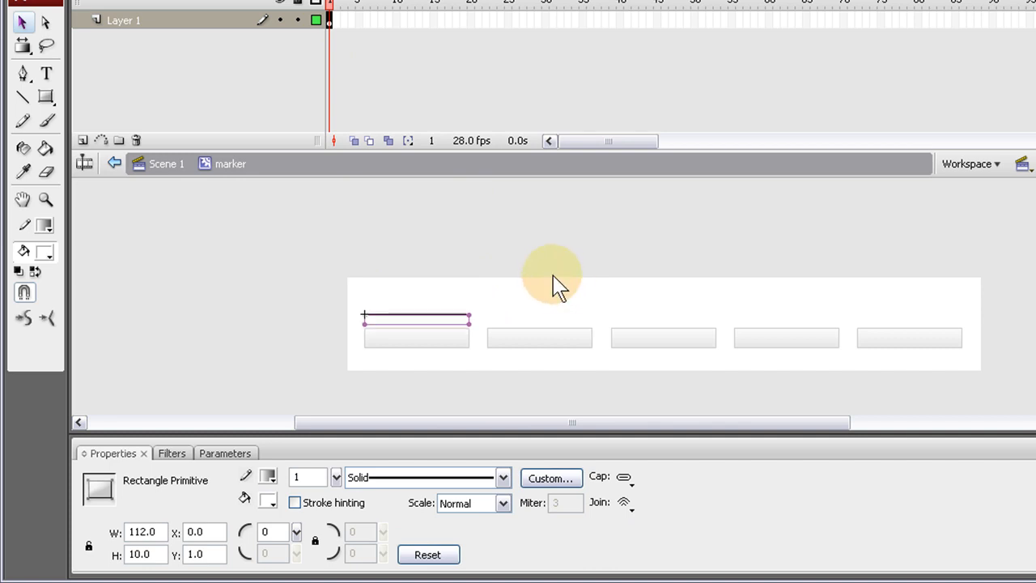
left_click_drag(414, 321, 414, 356)
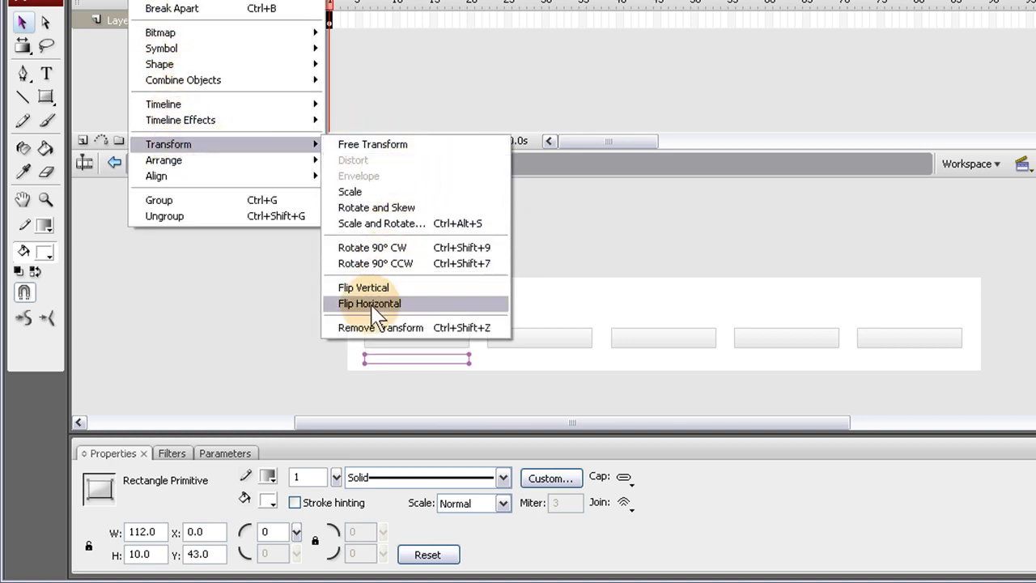
left_click(369, 303)
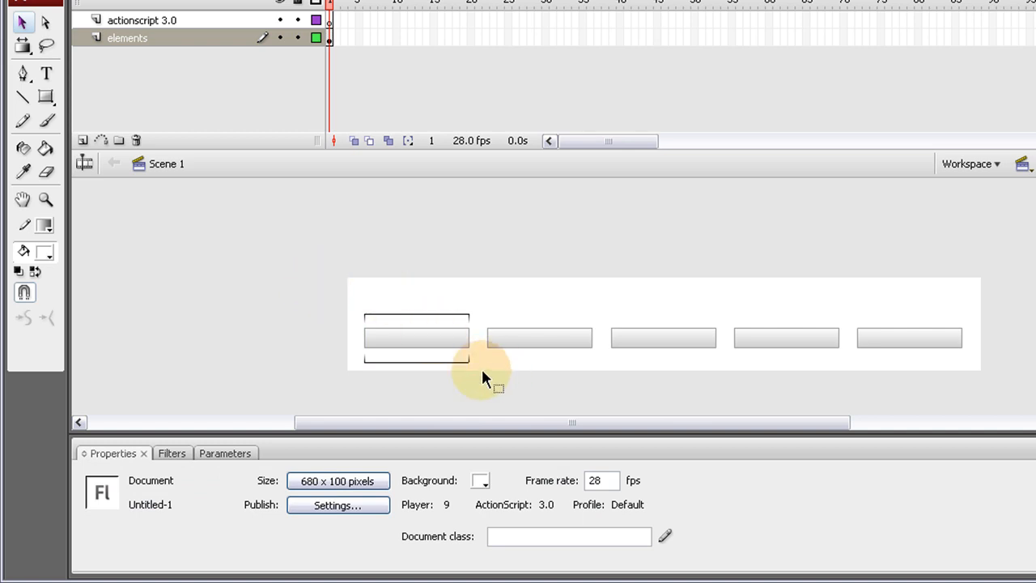
double_click(418, 338)
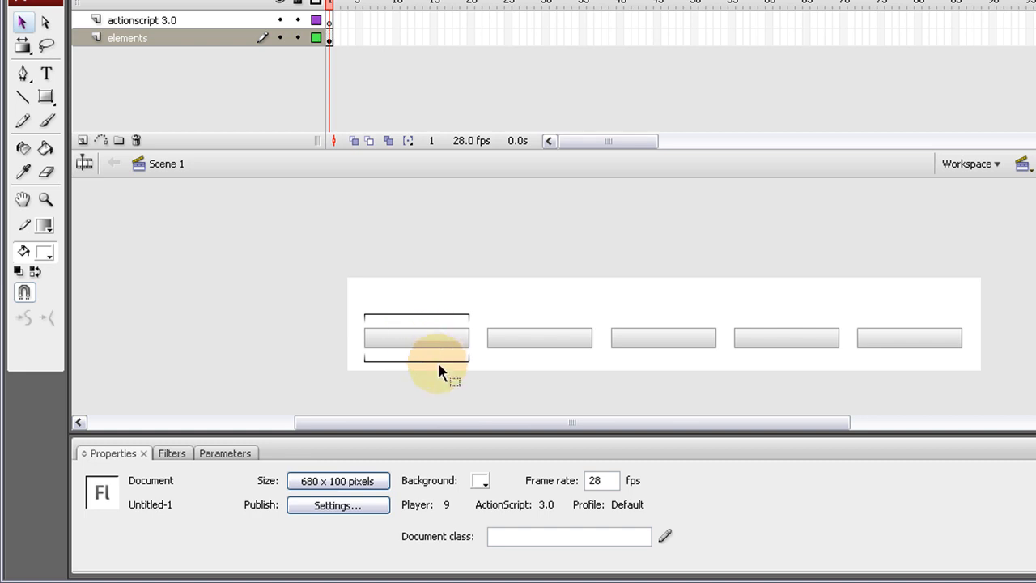
double_click(416, 338)
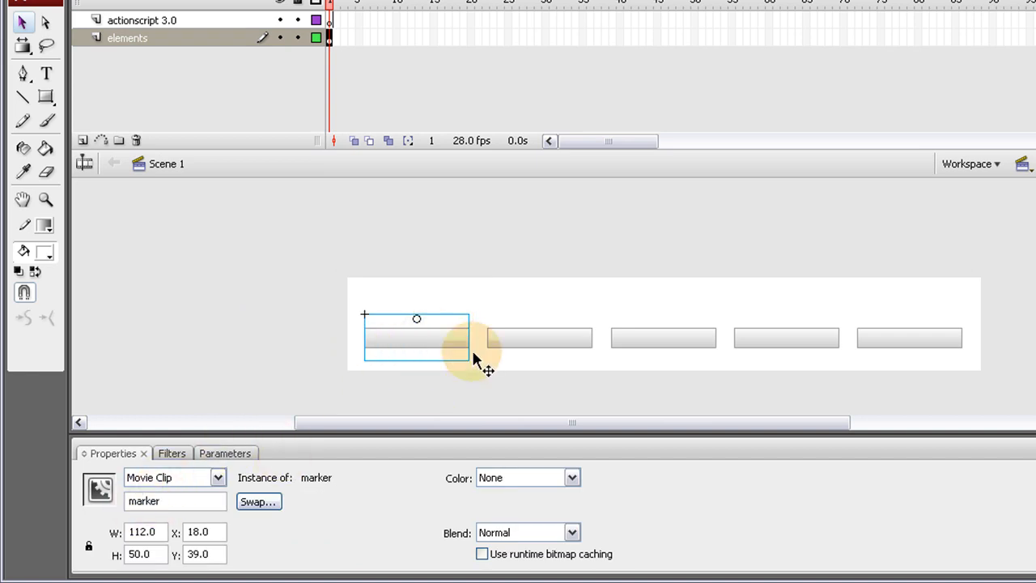
Name the last button instance btn5 in the Properties panel's Instance Name field
left_click(541, 339)
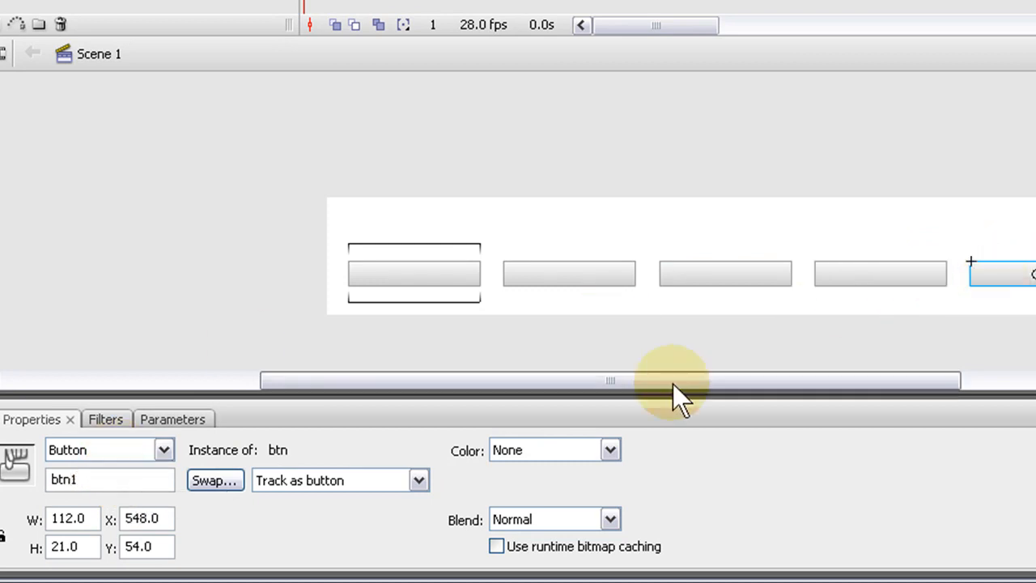
left_click(110, 479)
type("5")
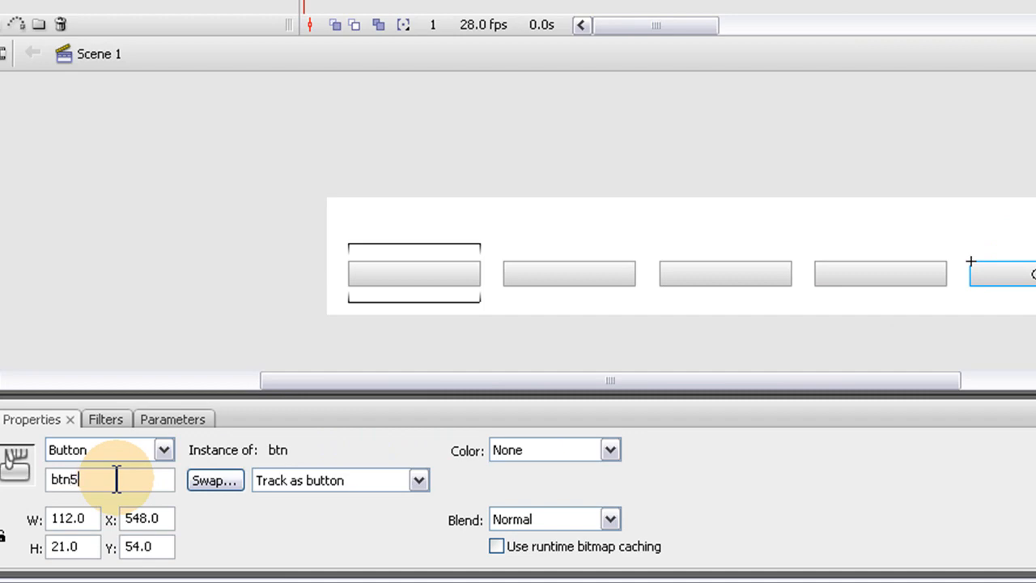
left_click(256, 295)
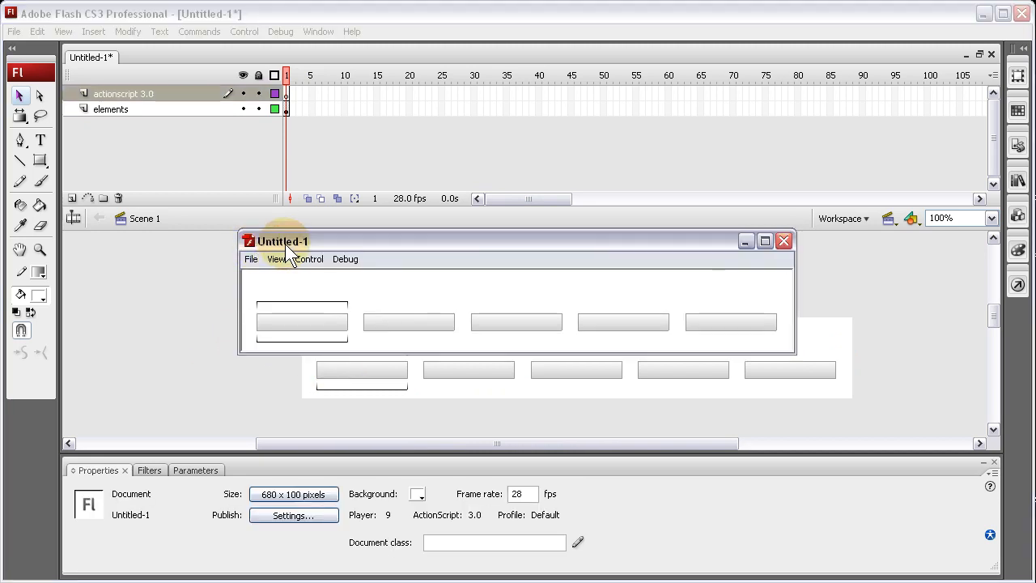
mouse_move(517, 322)
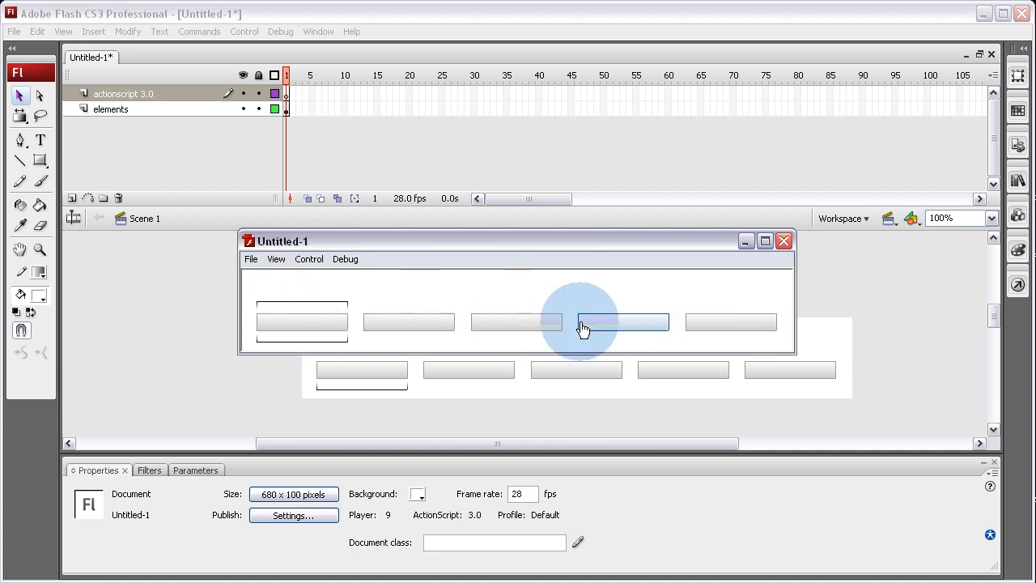
mouse_move(332, 332)
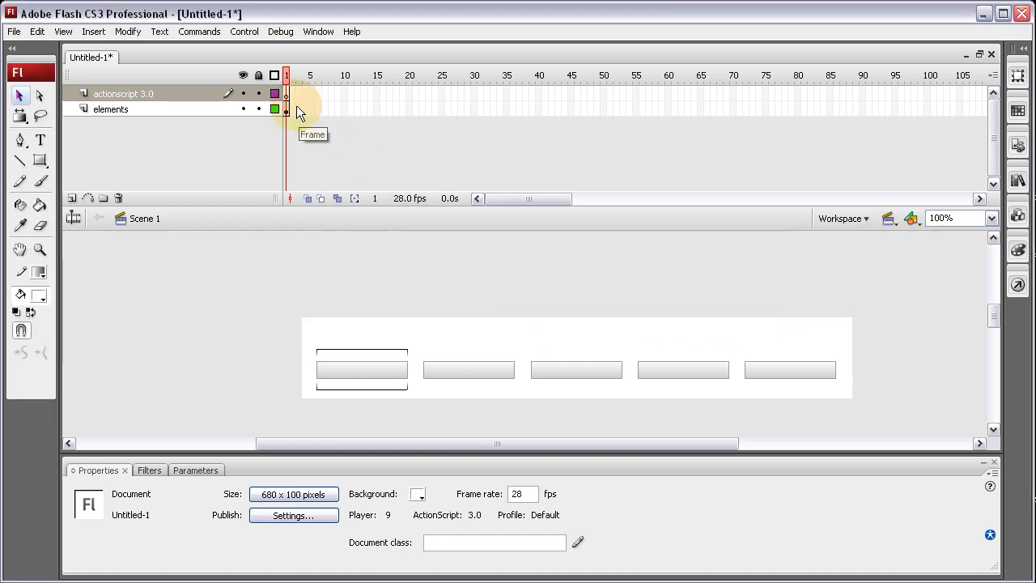
On frame 1 of the ActionScript layer, import fl.transitions.Tween and fl.transitions.easing.*
left_click(287, 92)
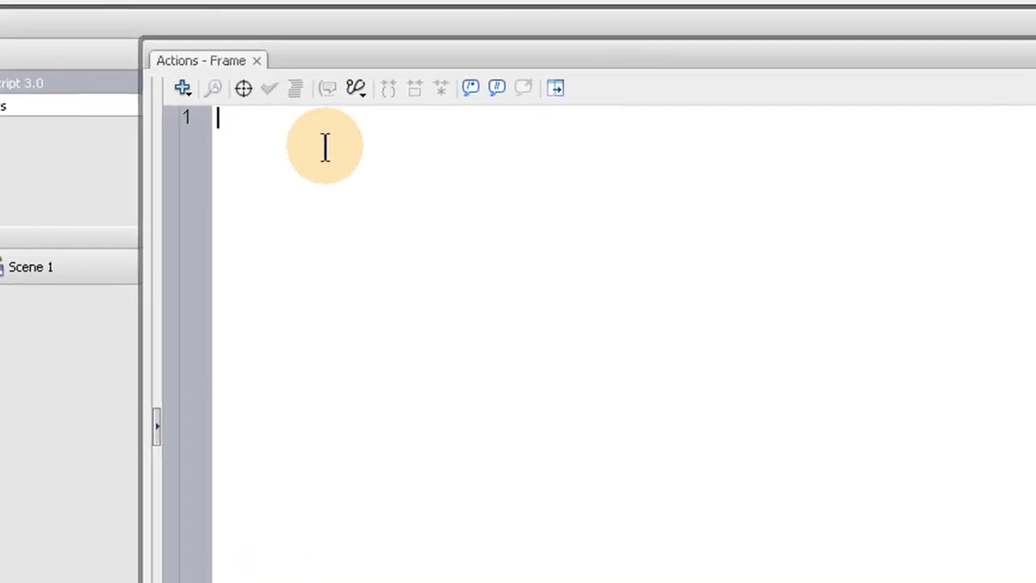
type("imp")
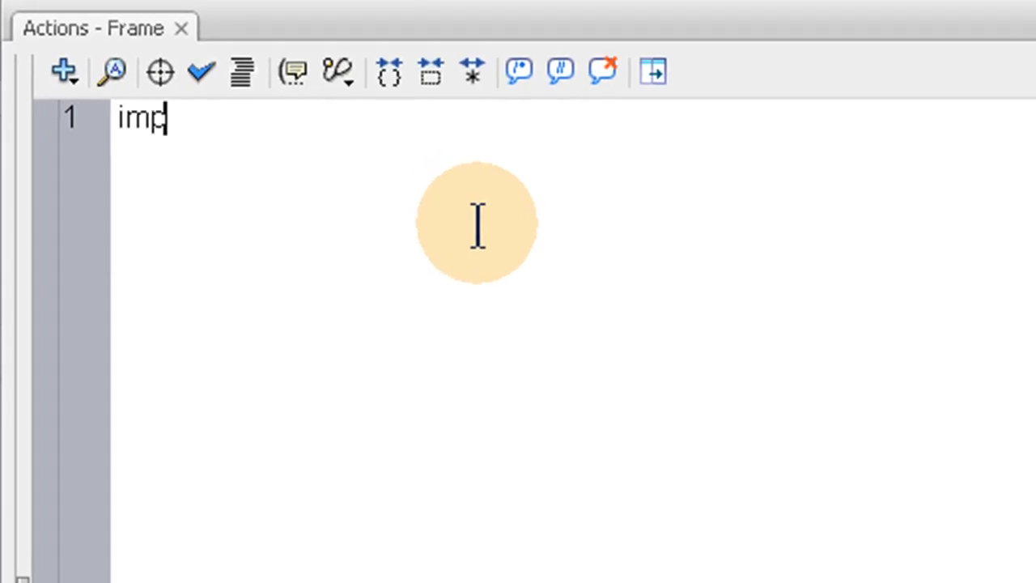
type("ort")
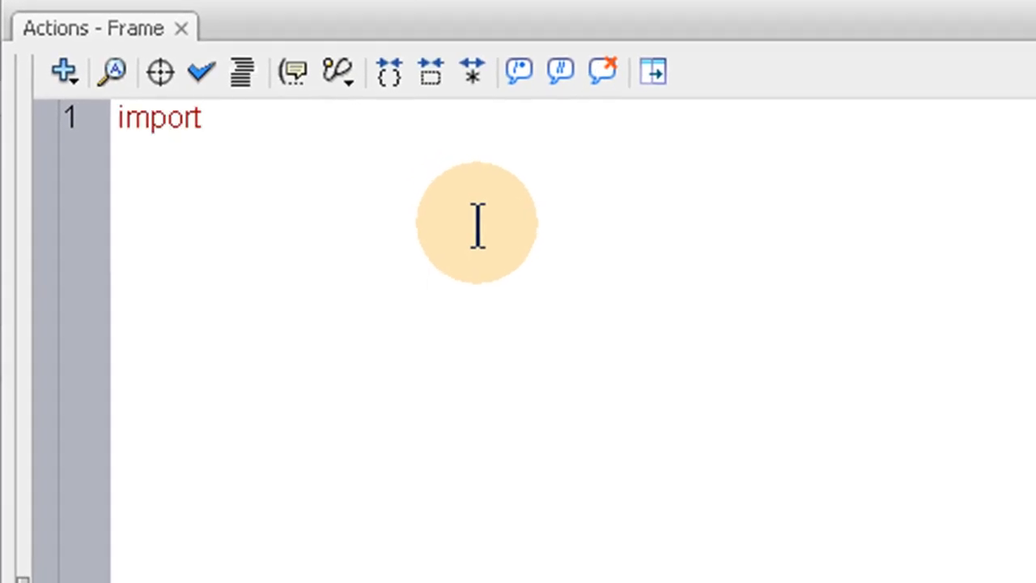
type("fl.tra")
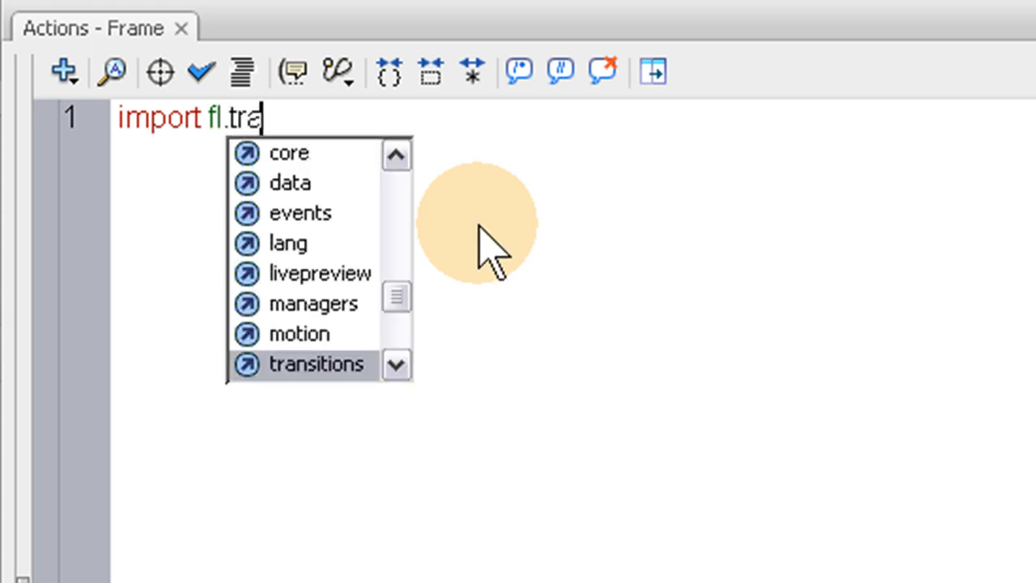
type("nsitio")
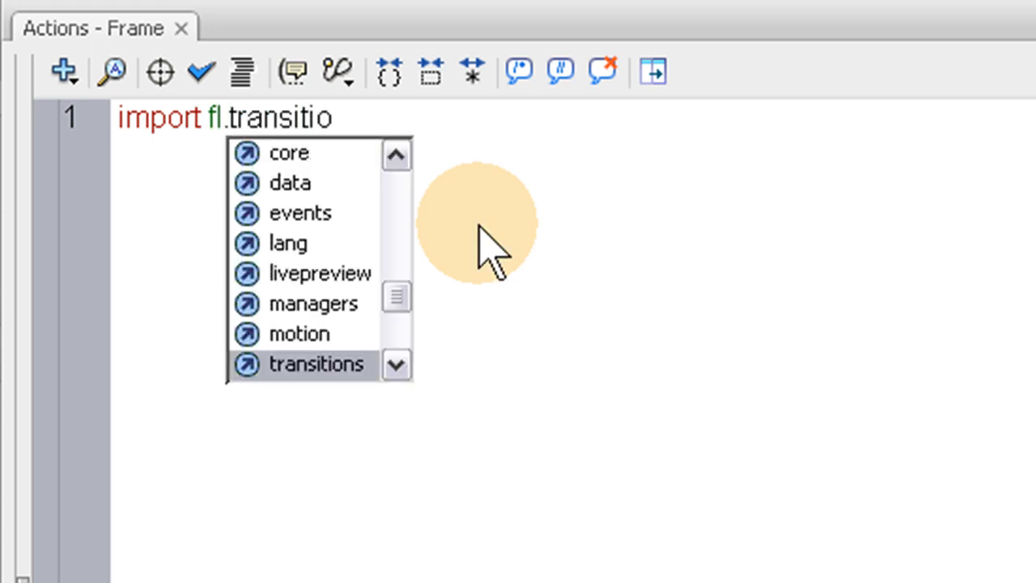
type("ns.Tween;")
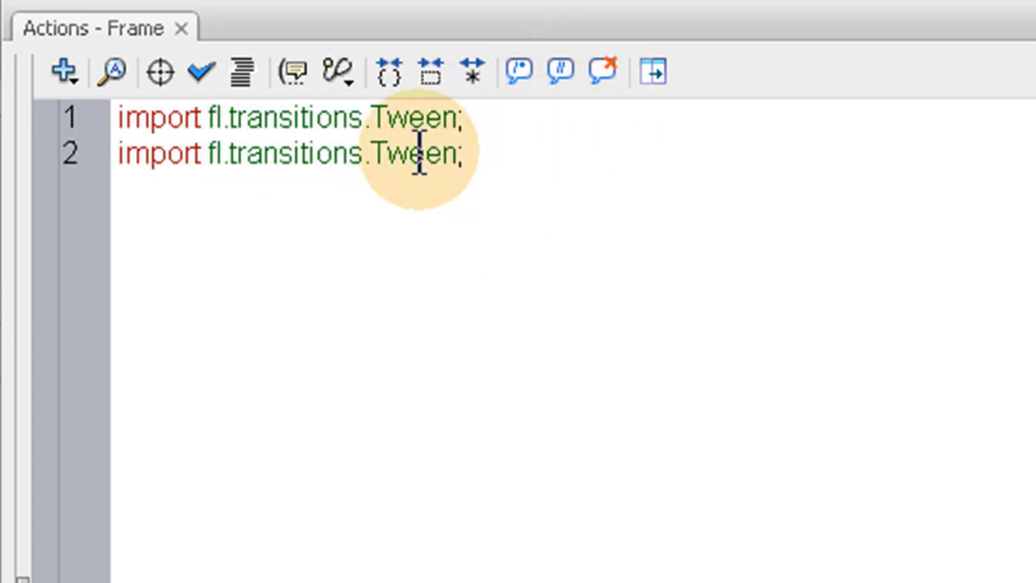
type("easin")
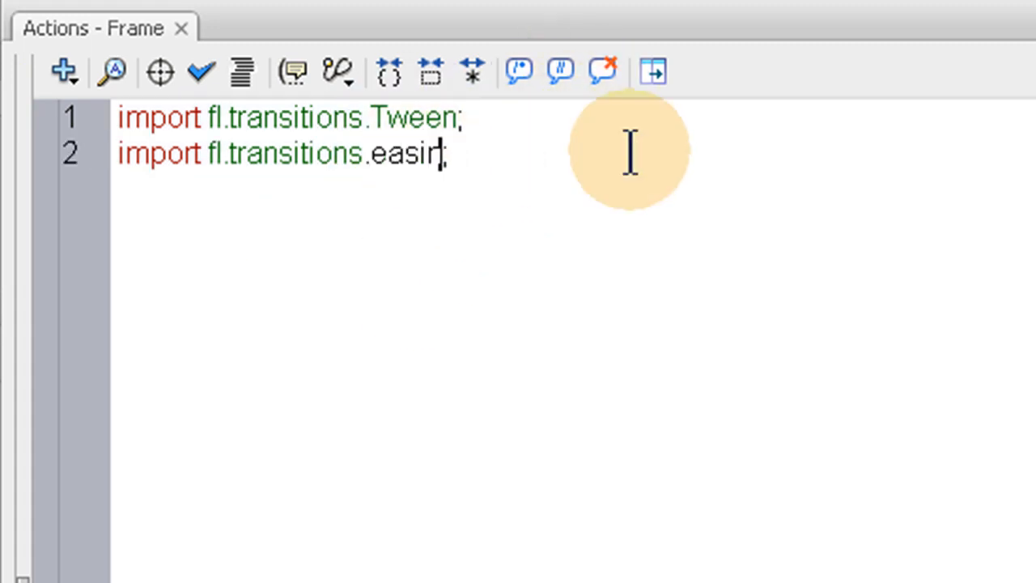
type("g")
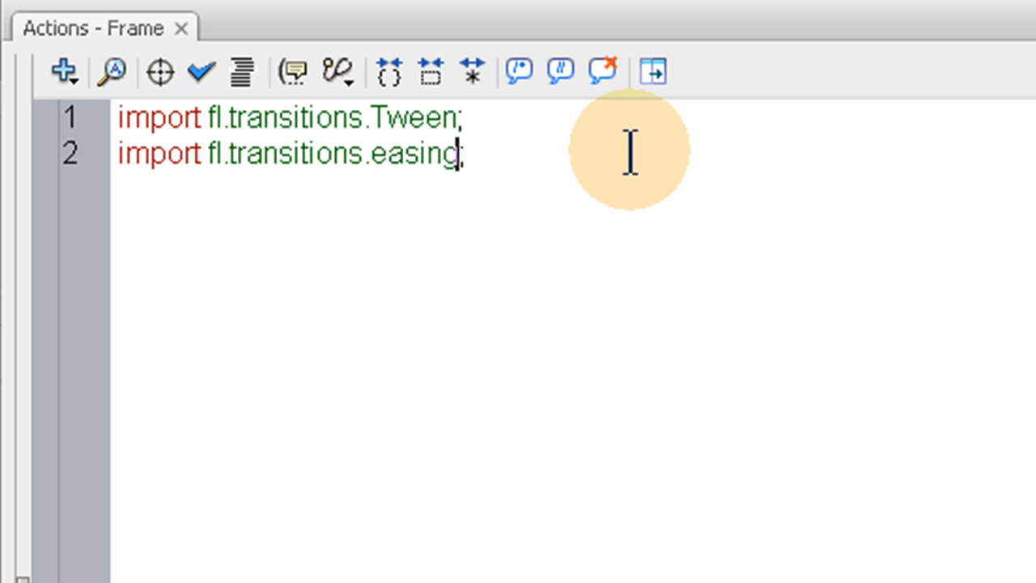
type(".*")
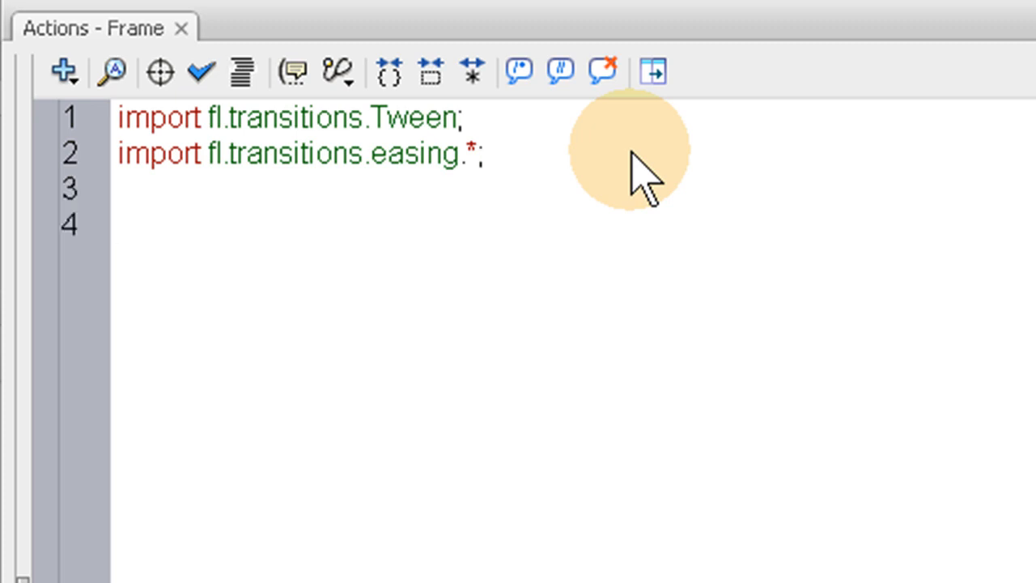
Declare var curMarkerXPos:Number = btn1.x below the imports
type("var")
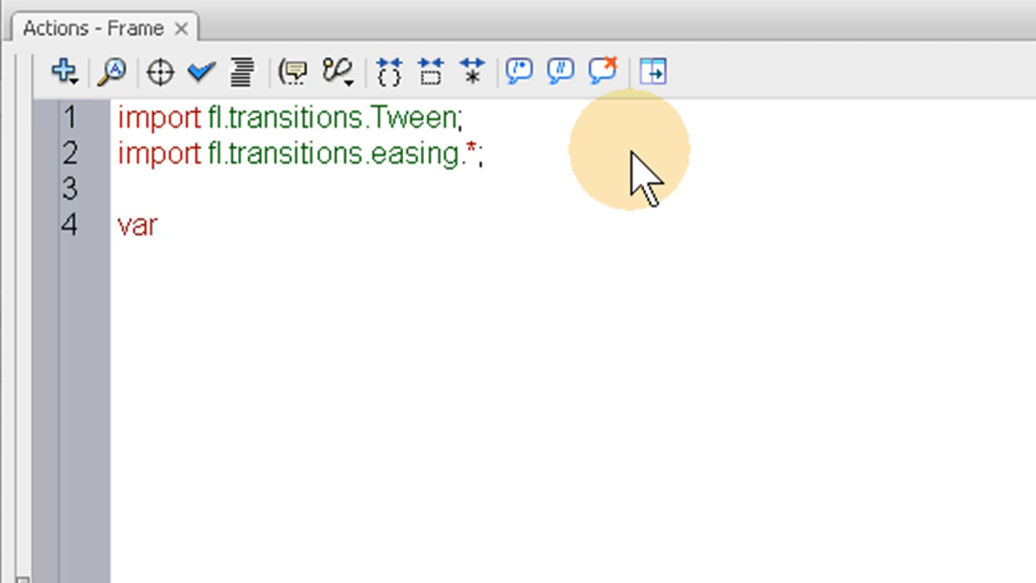
left_click(154, 225)
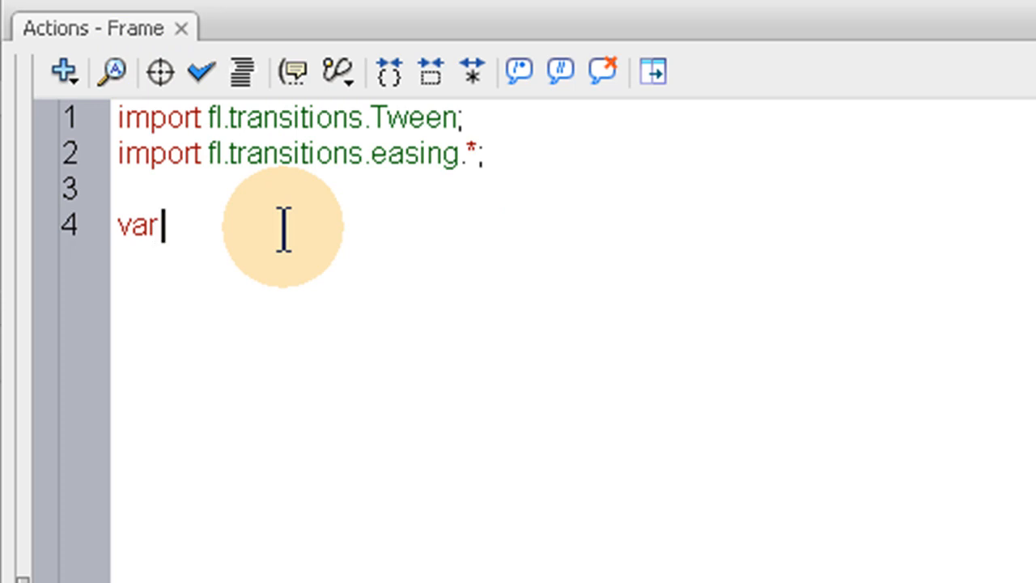
type("c")
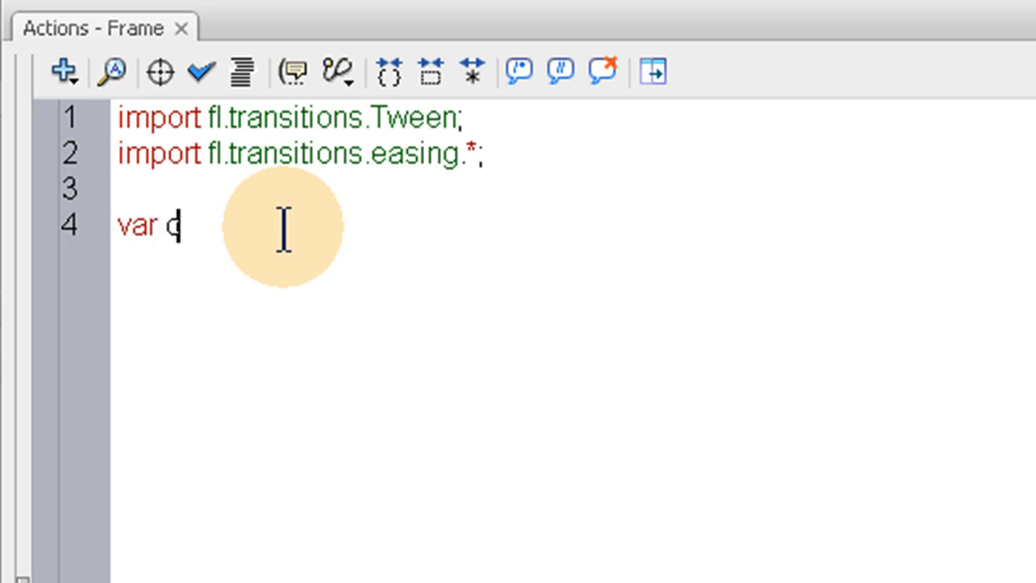
type("urM")
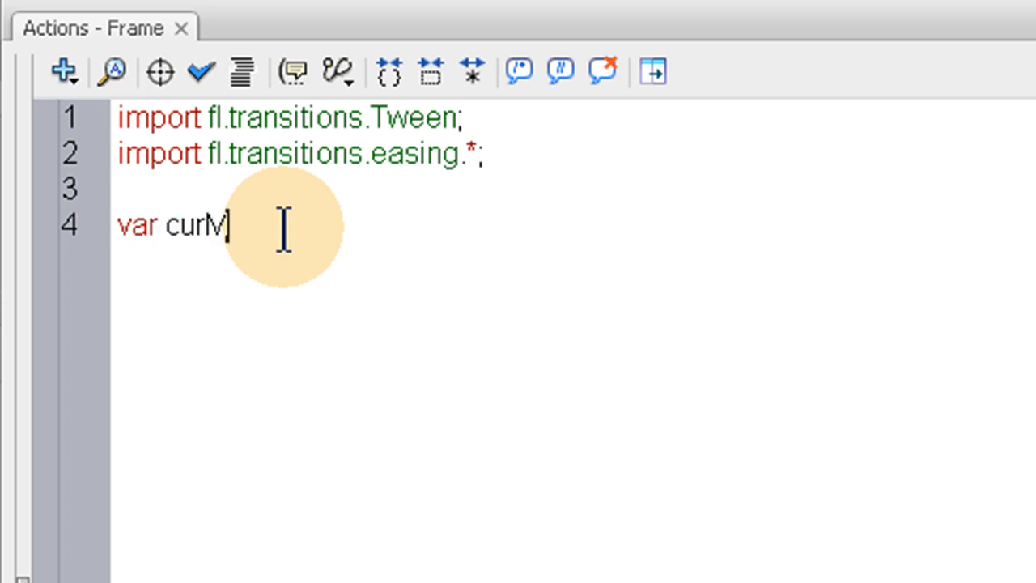
type("arker")
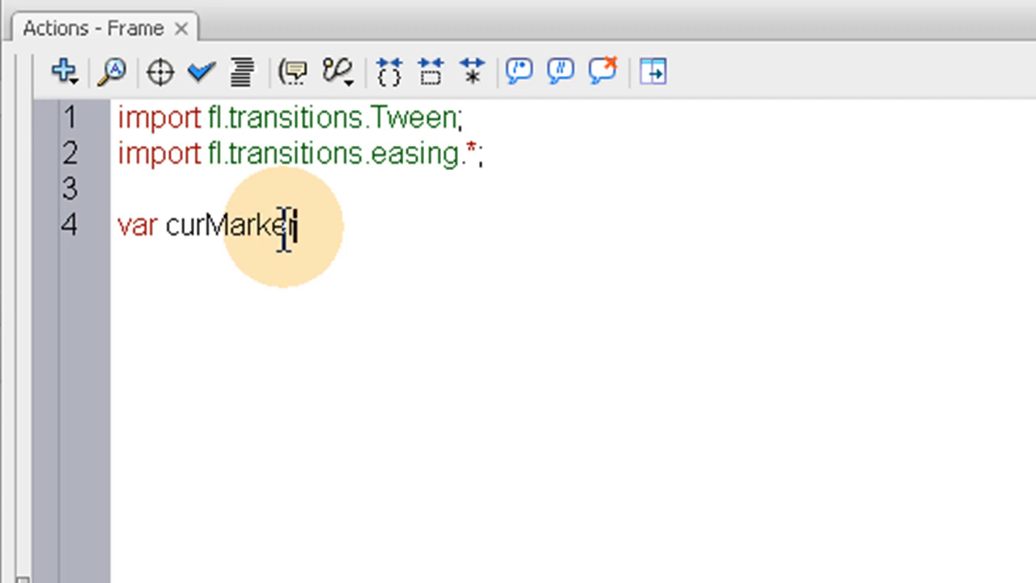
type("XPos")
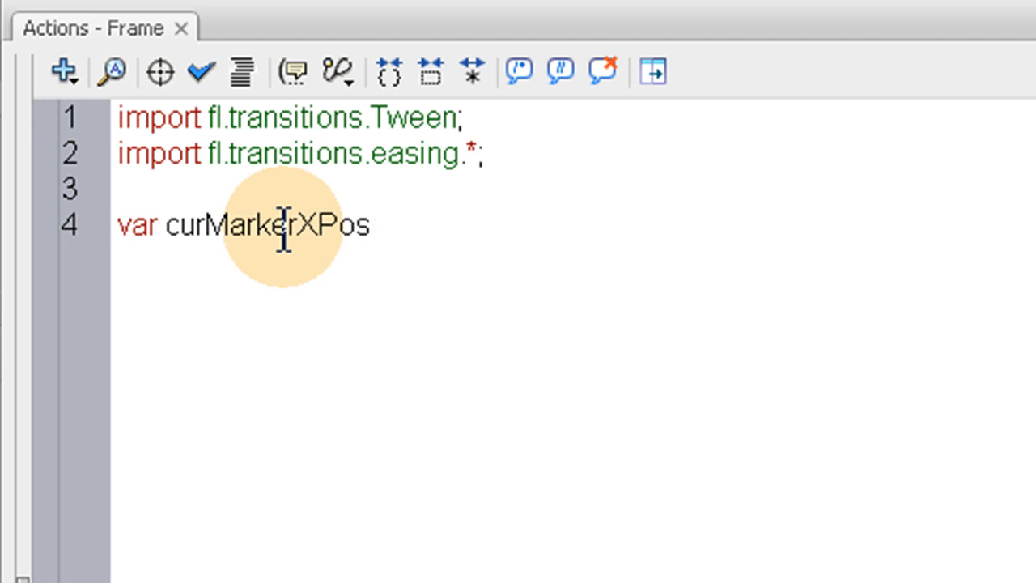
type(".")
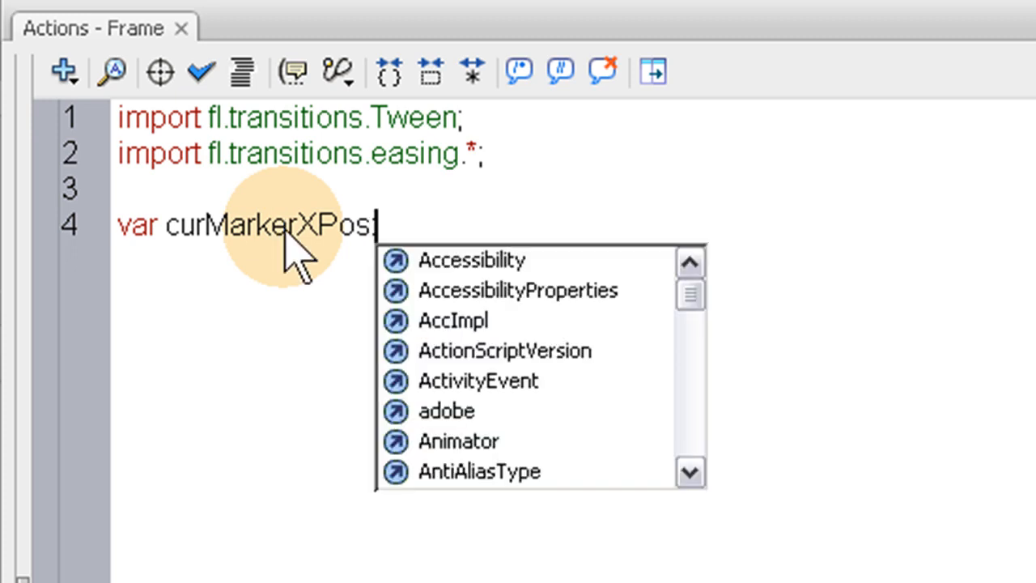
type(":Number = 0")
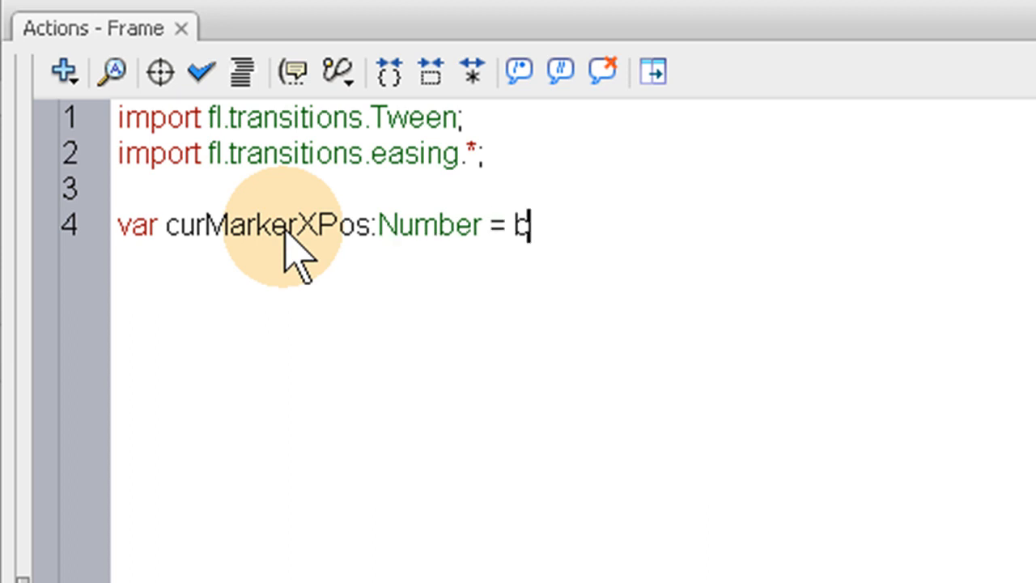
type("tr")
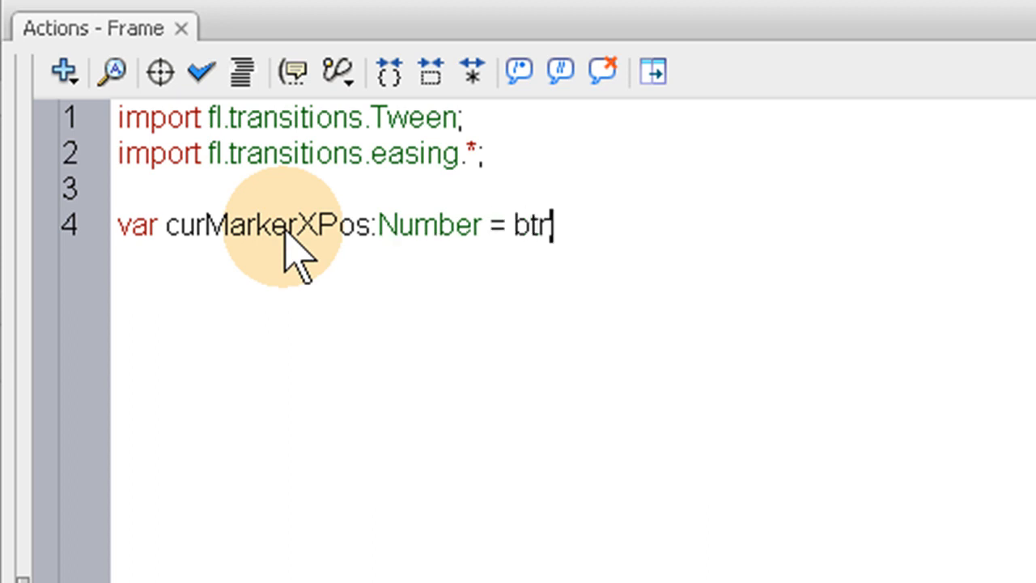
type("n1.x")
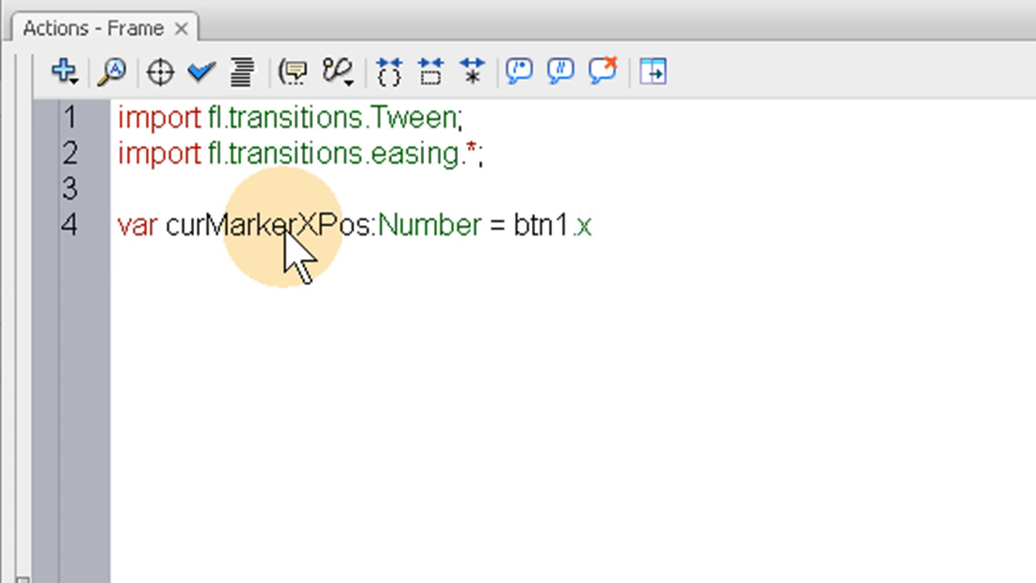
left_click(591, 225)
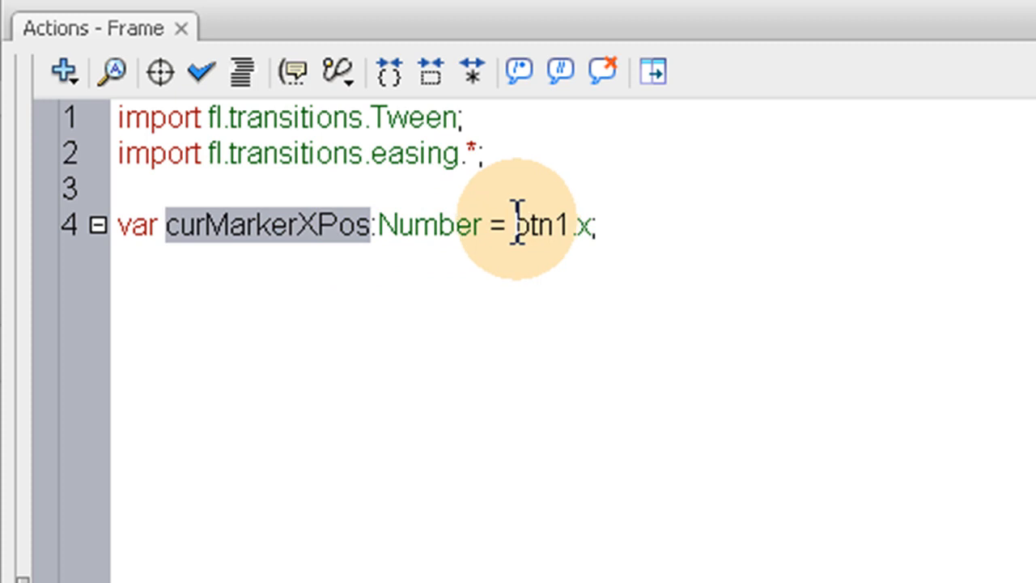
Declare var duration:Number = 1.5 on the next line
double_click(540, 225)
type("var")
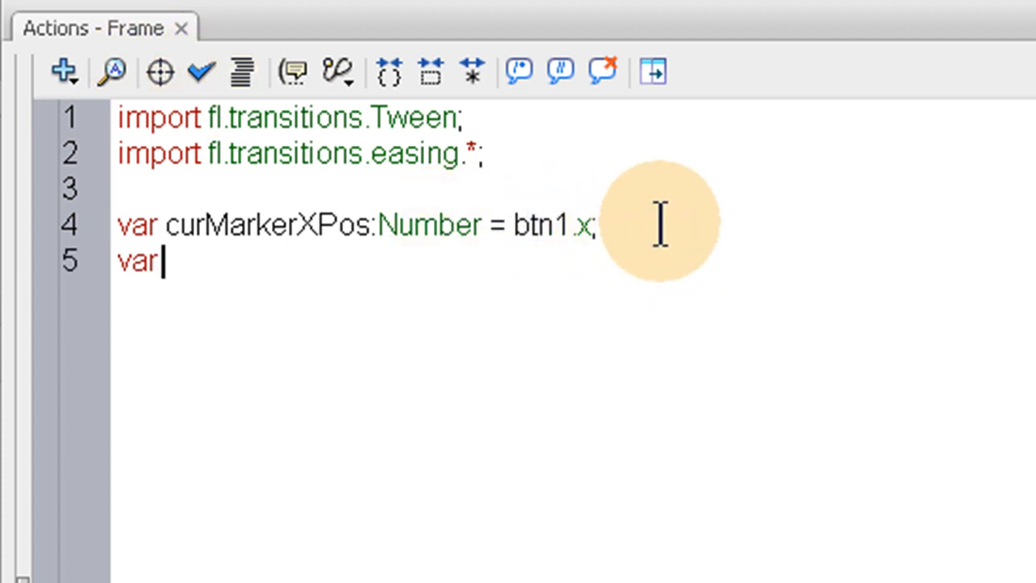
type("duration")
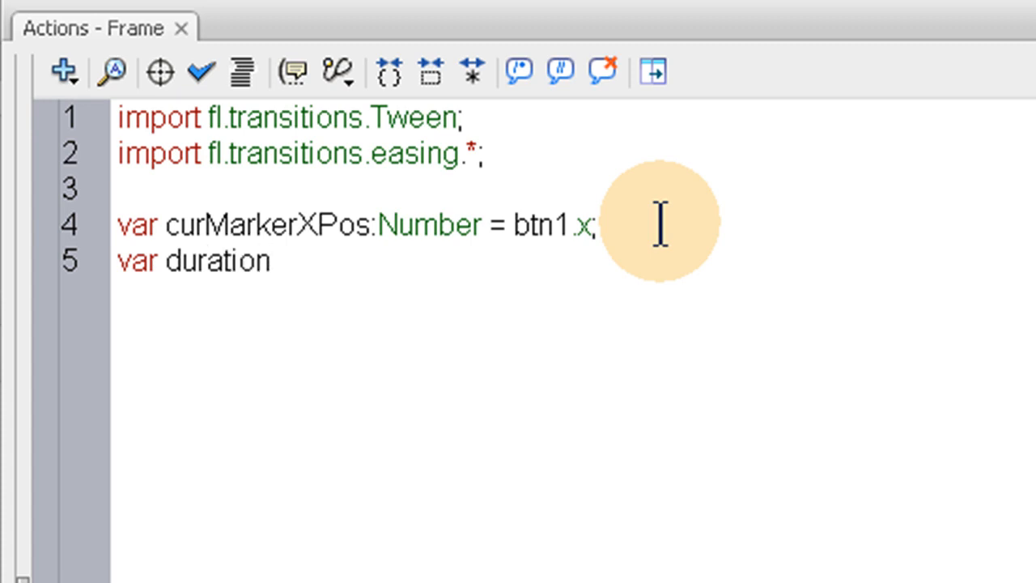
type(":")
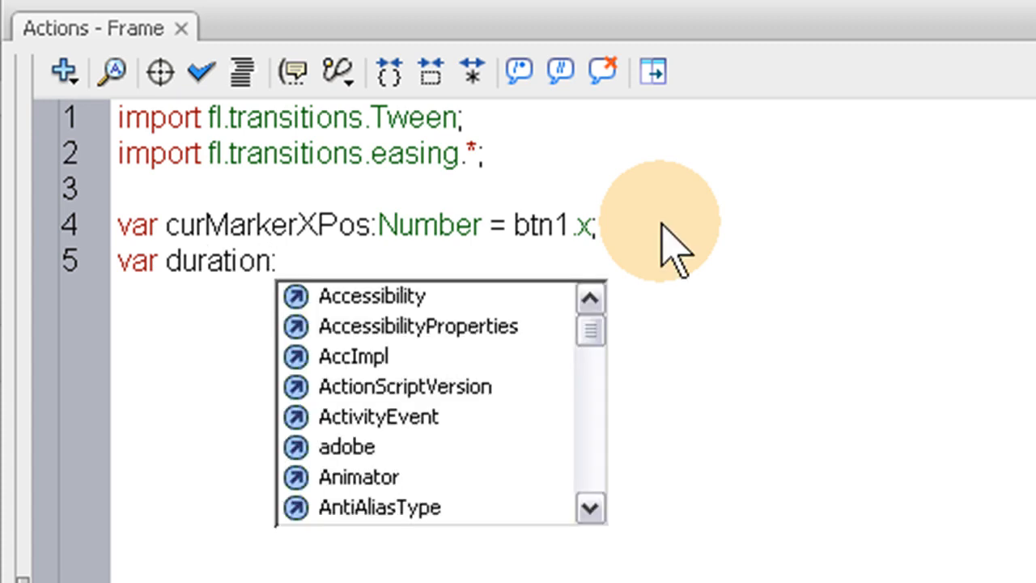
type("Number")
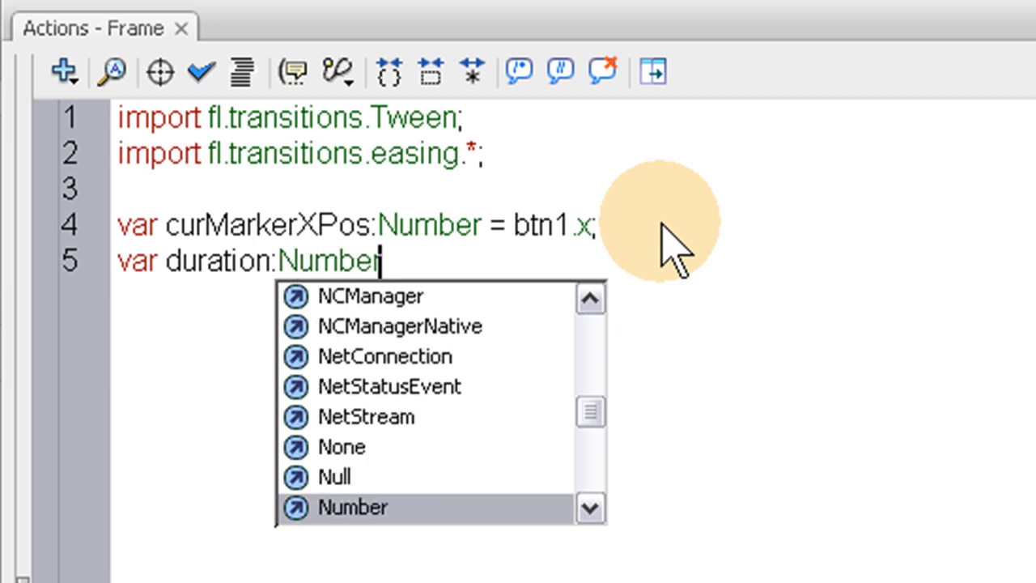
type("= 1")
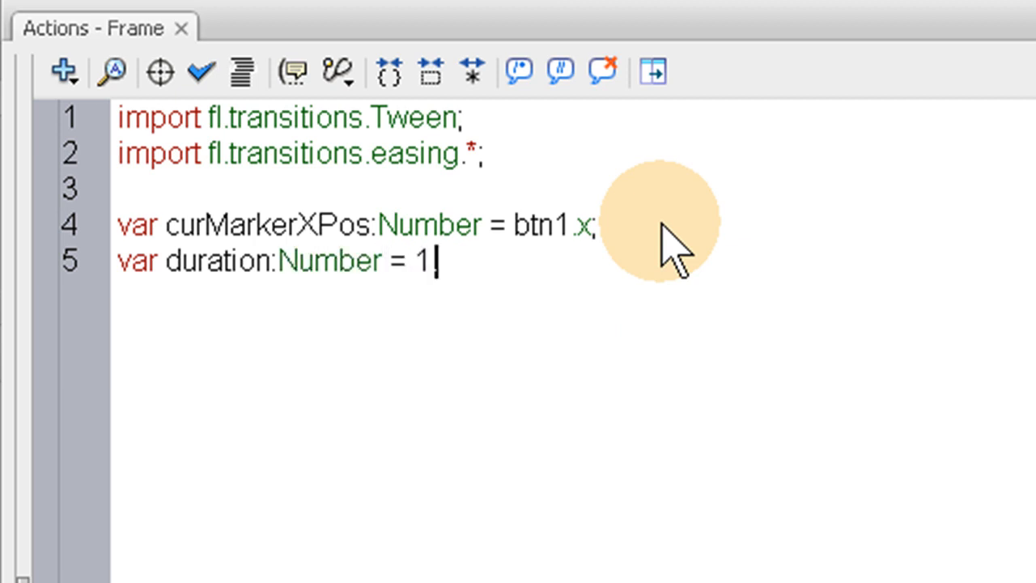
type(".5;")
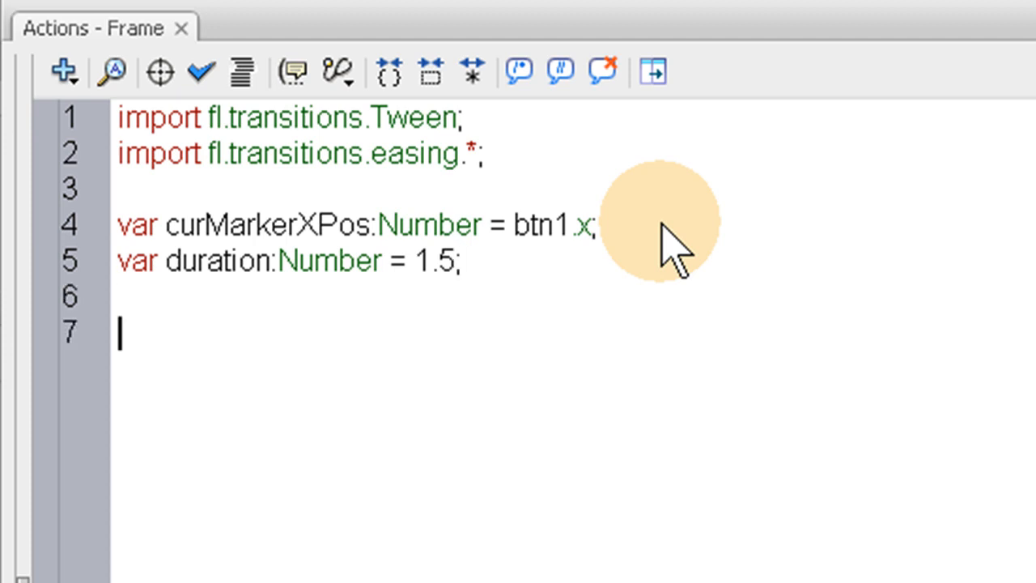
Write function markerFollow(event:MouseEvent):void and open its brace
type("funct")
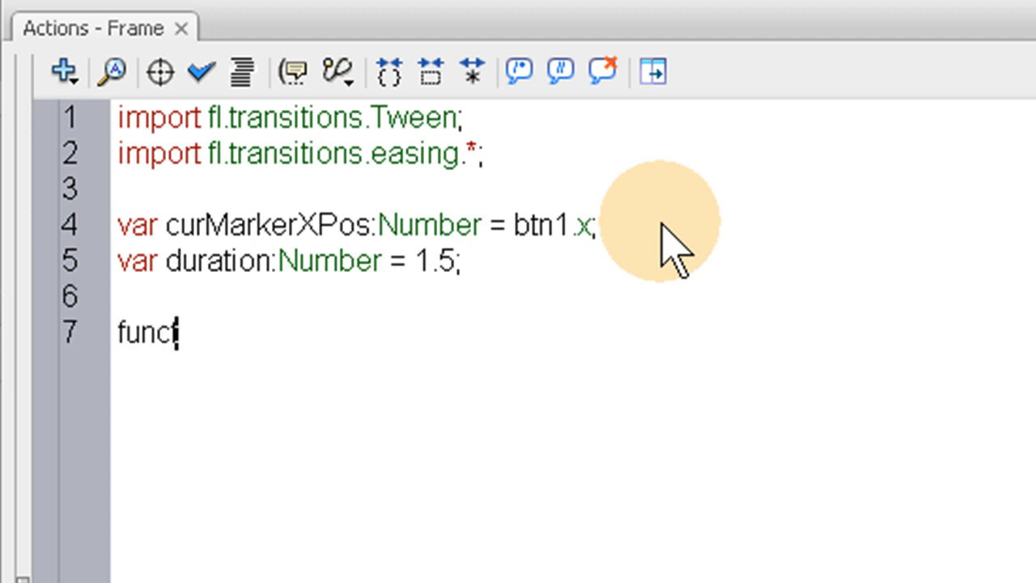
type("ion")
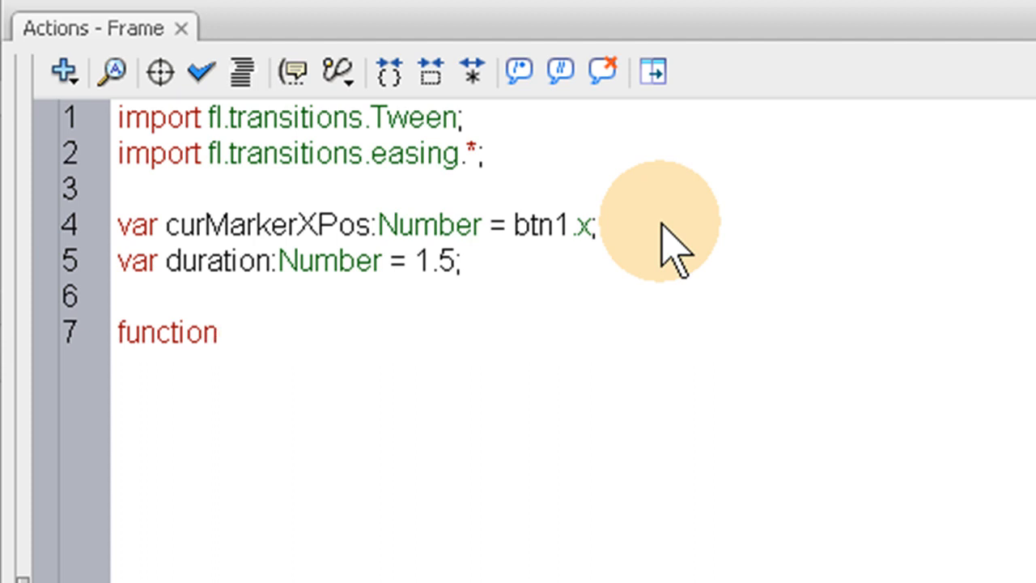
type("mar")
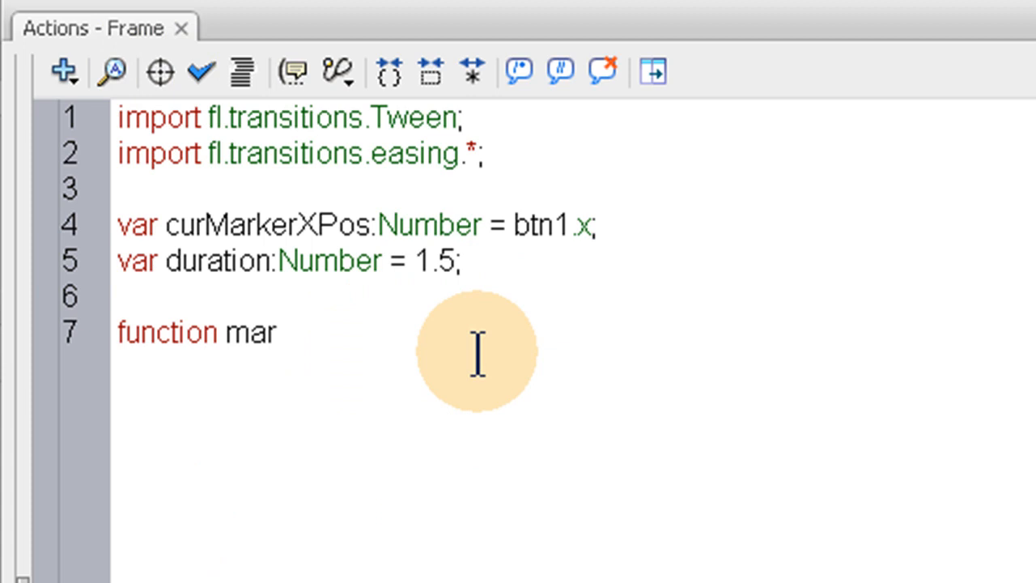
type("kerP")
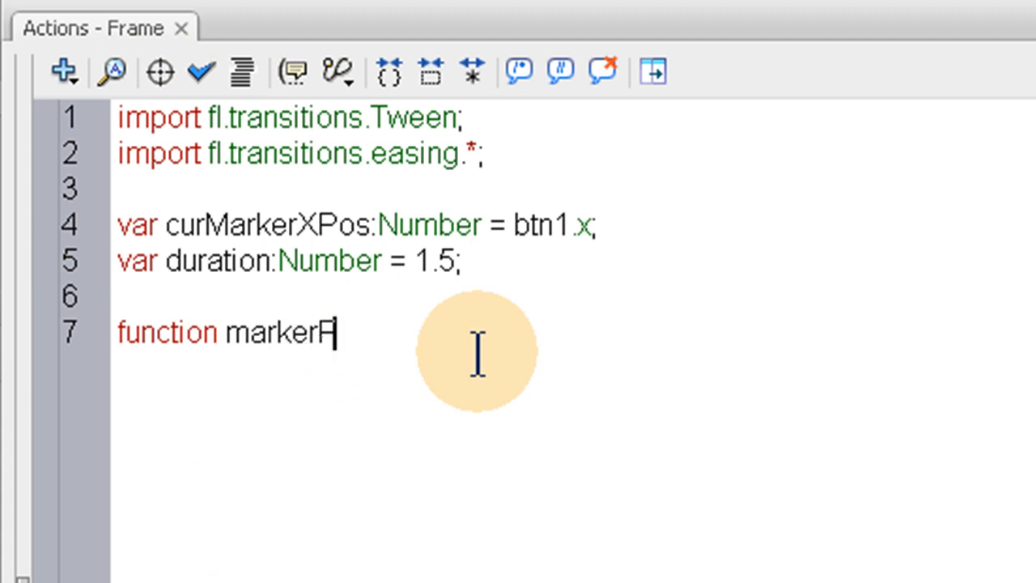
type("ollow")
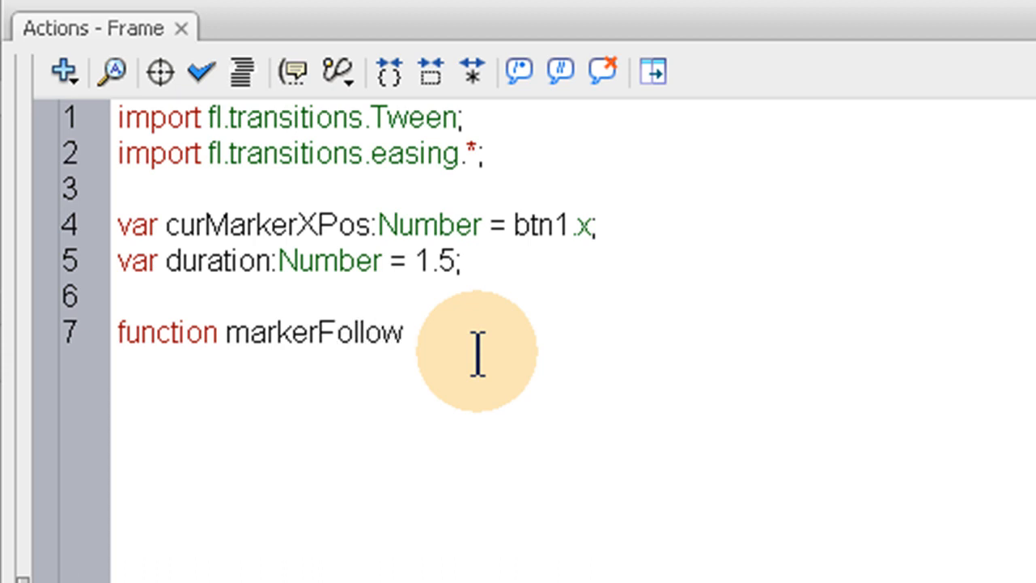
type("(")
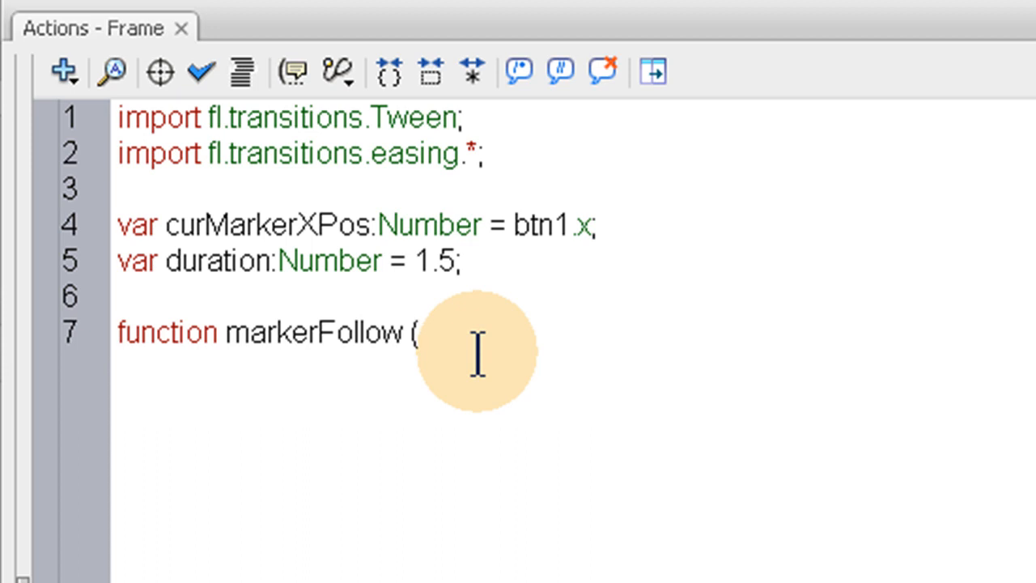
type("event")
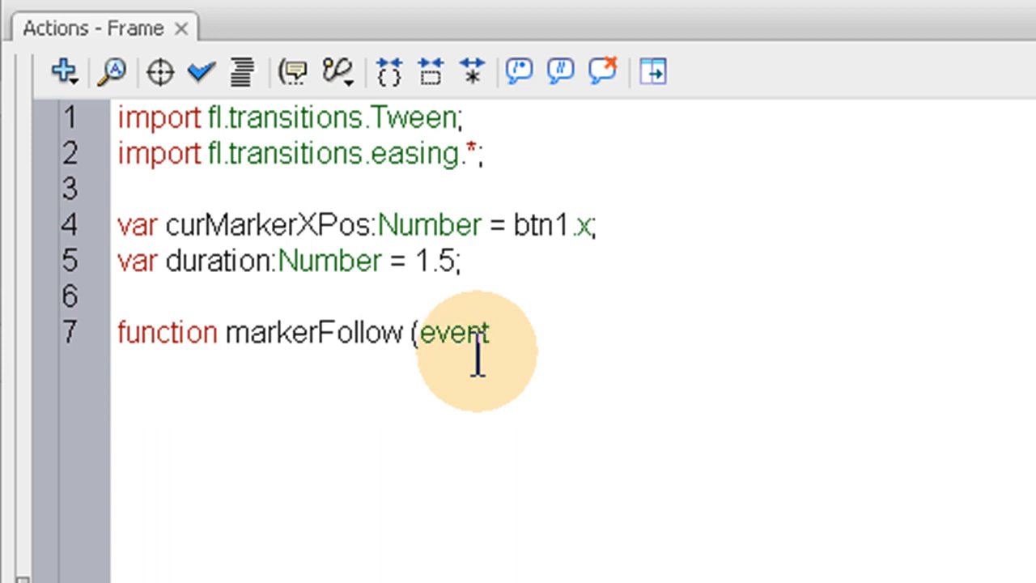
type(":MouseEvetr")
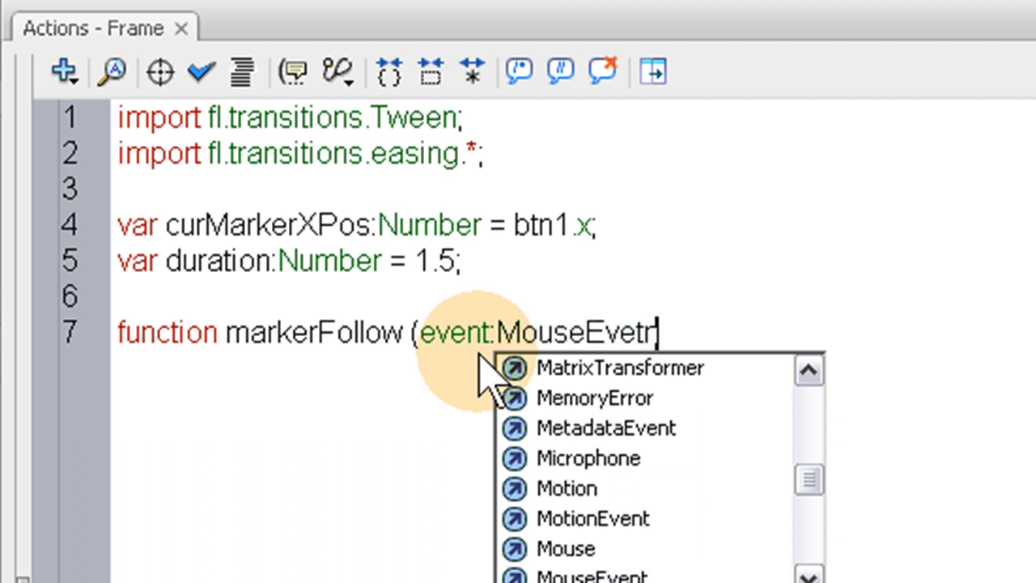
type("MouseEvent")
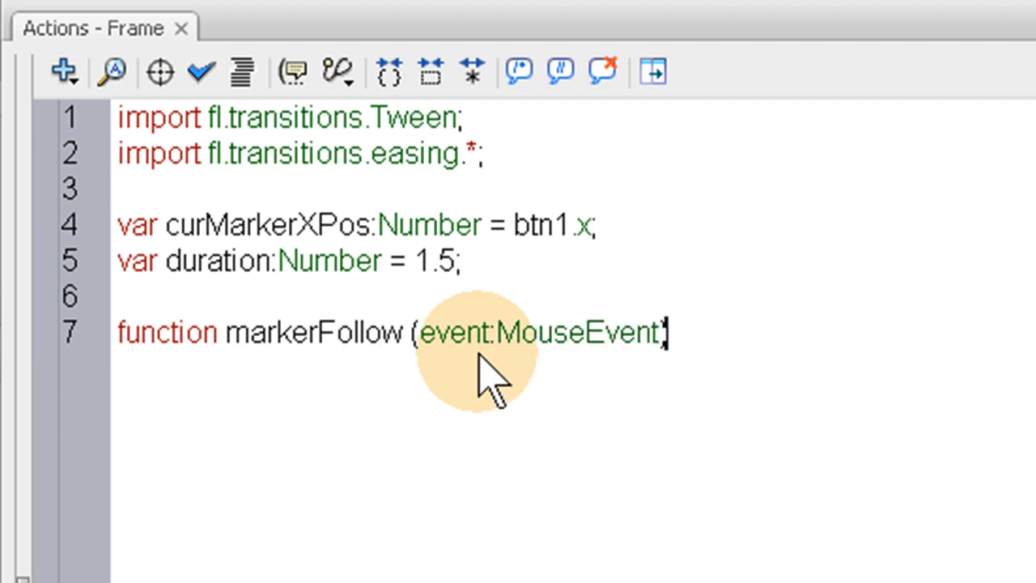
type(":vc")
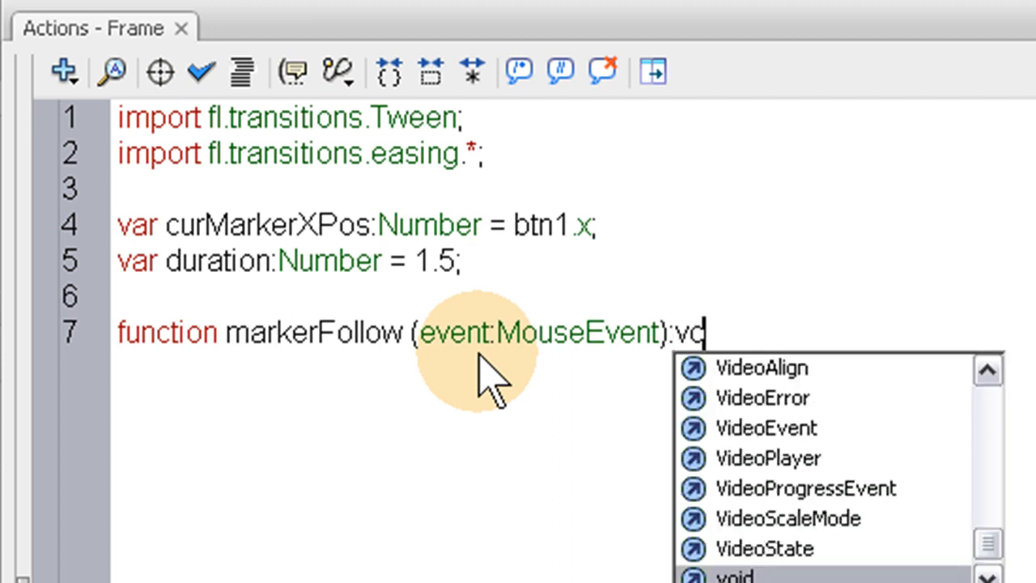
type("id")
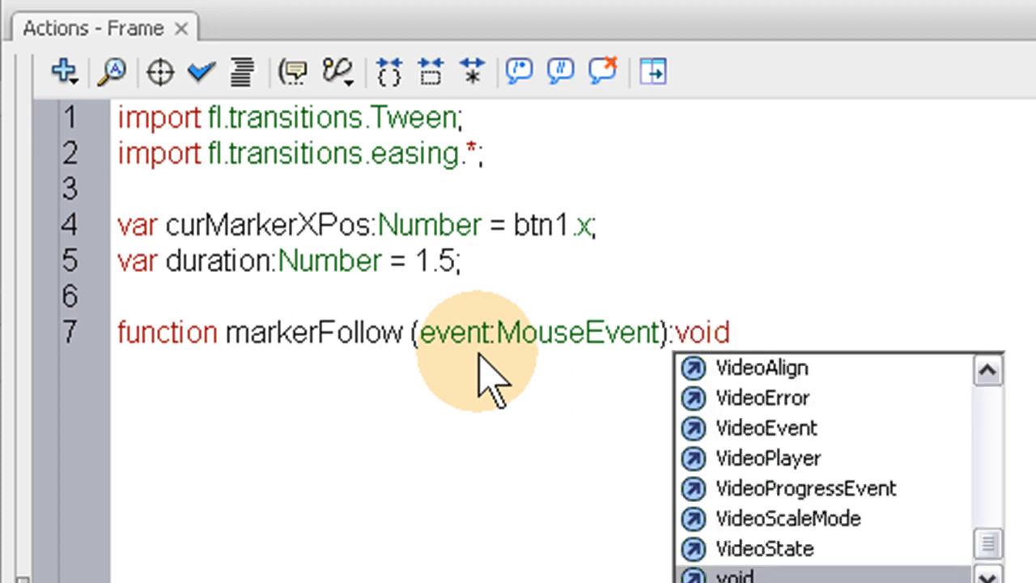
type("{")
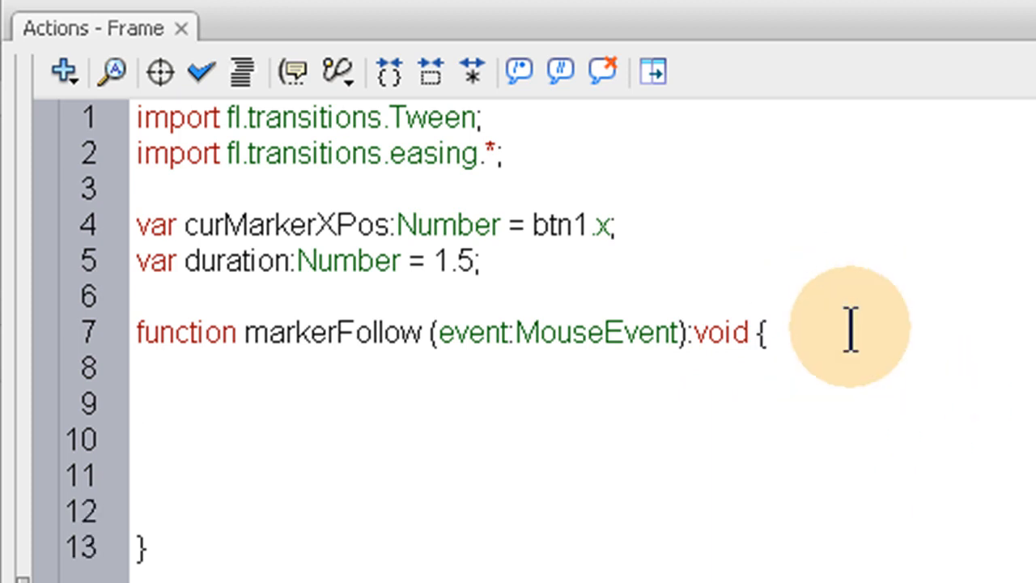
Start var markerTween:Tween = new Tween(marker, "x", Strong.easeOut inside markerFollow
type("var")
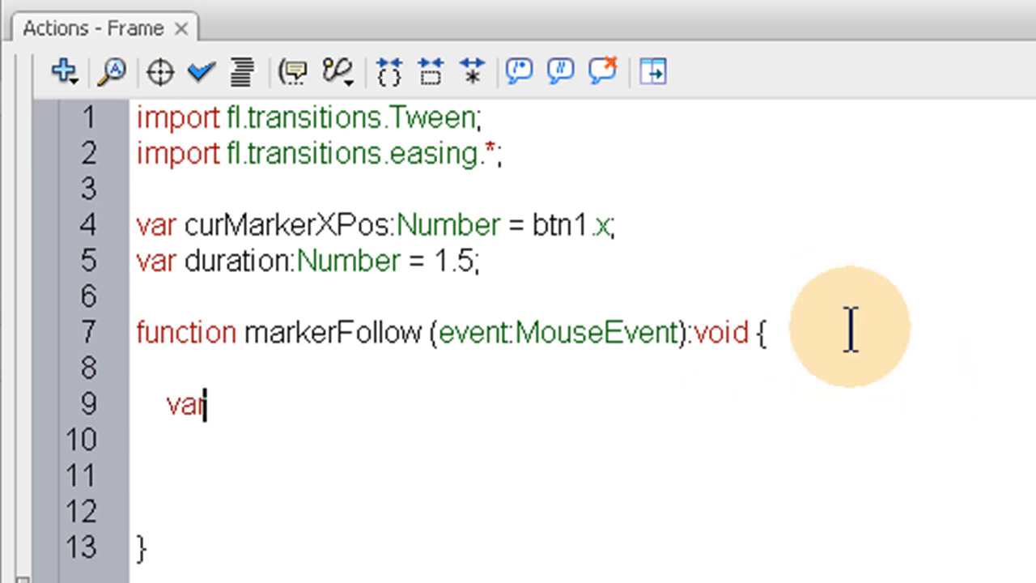
type("mar")
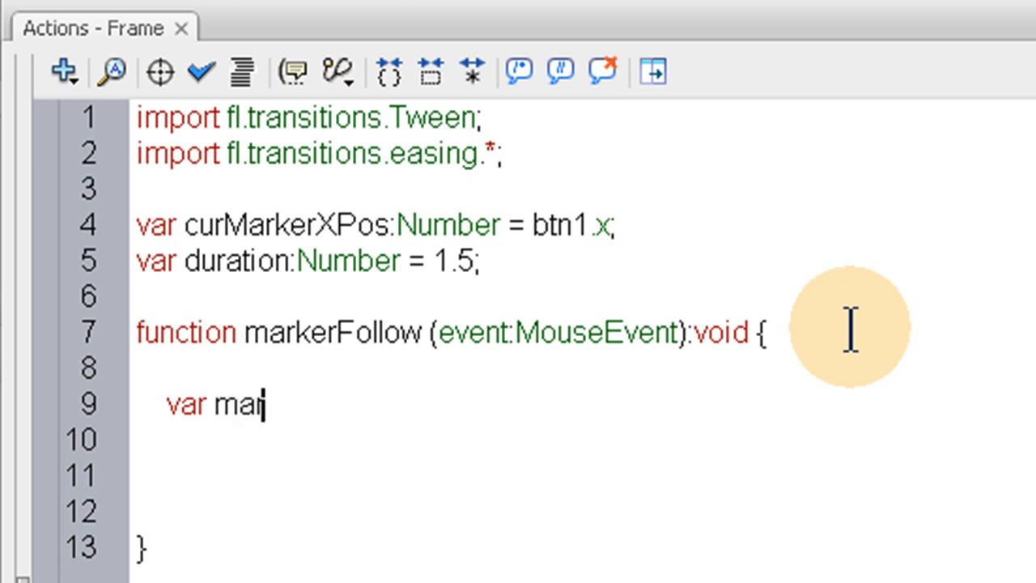
type("k")
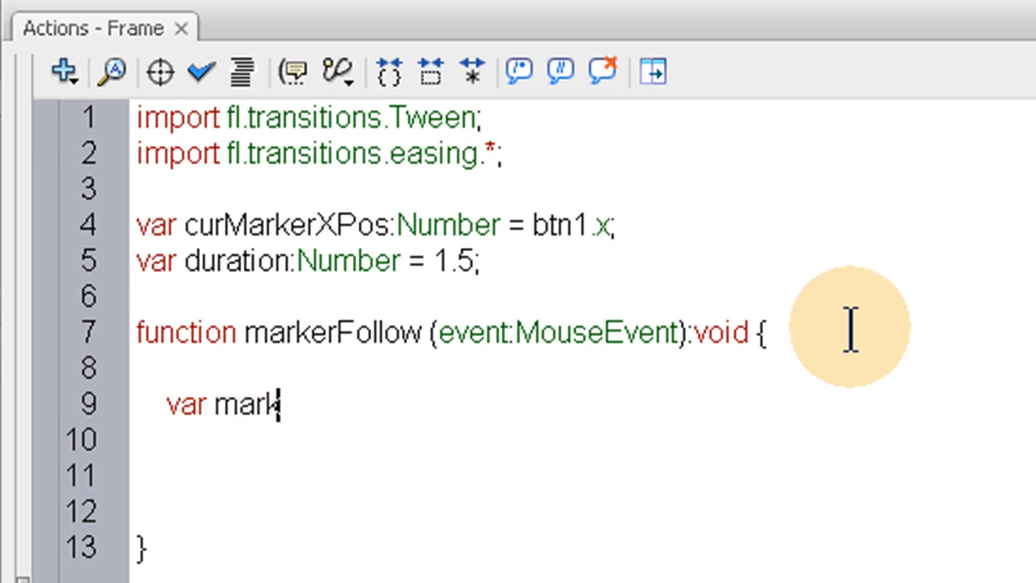
type("erTw")
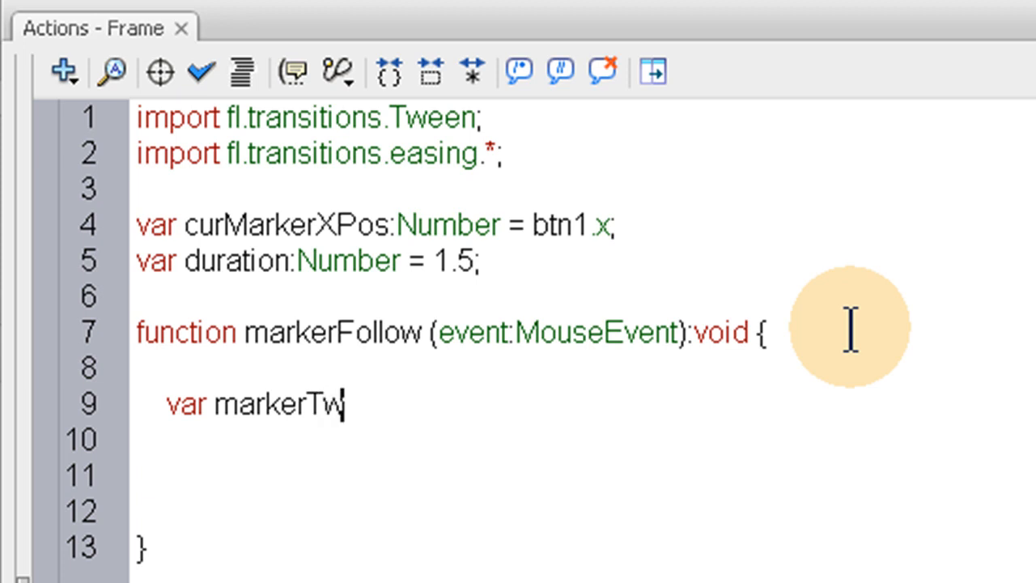
type("een")
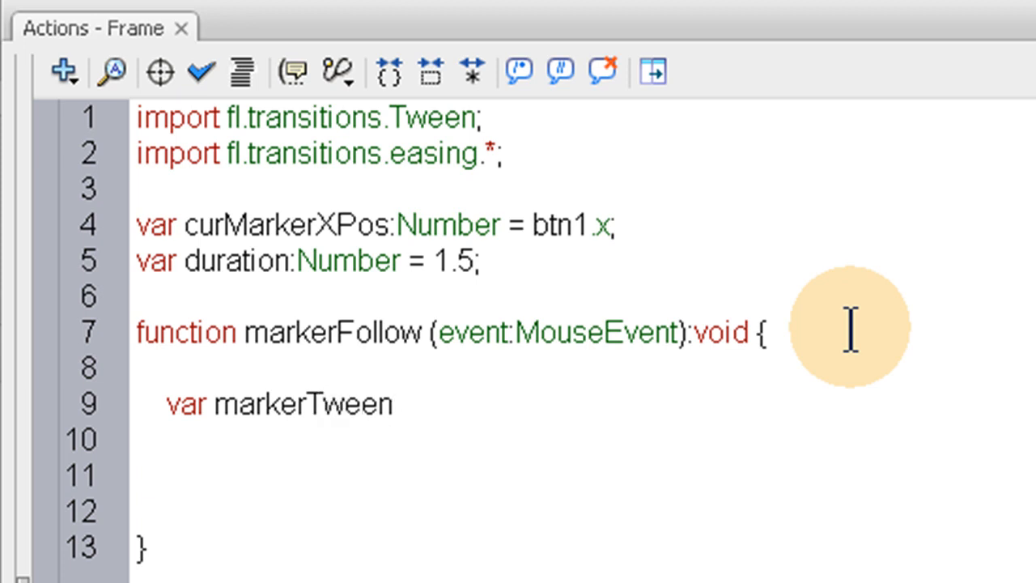
type(":Tween =")
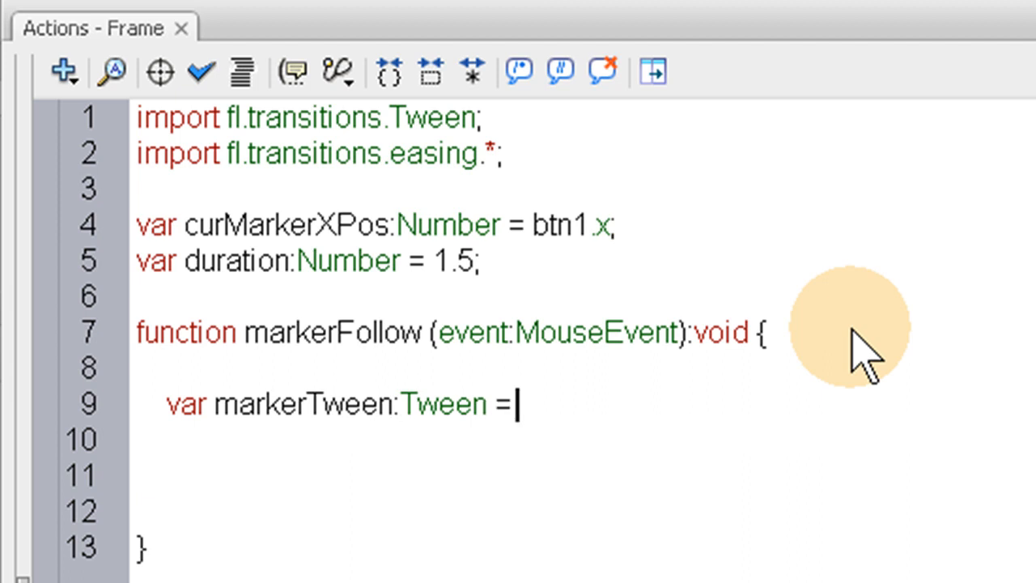
type("new")
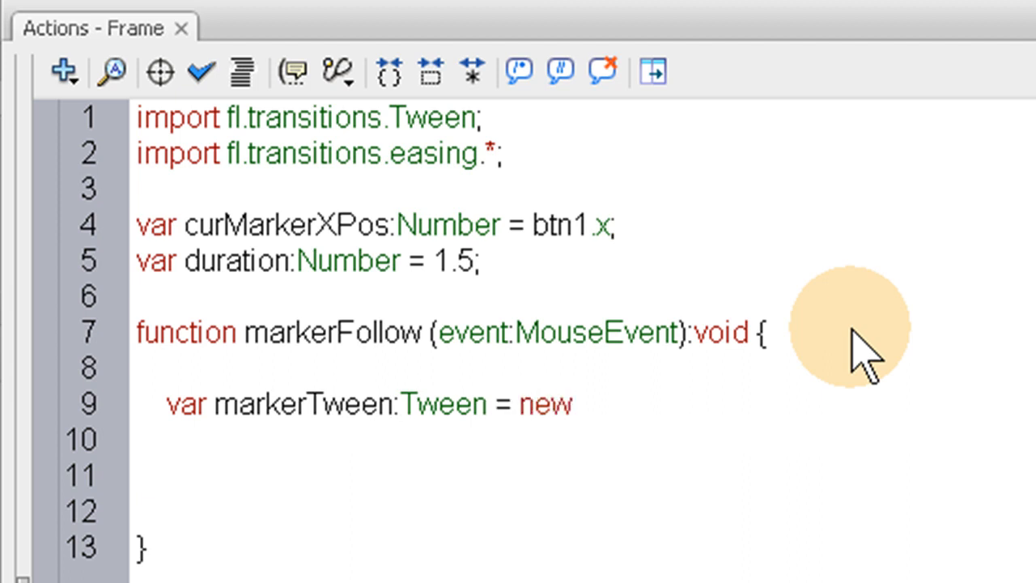
type("Tween")
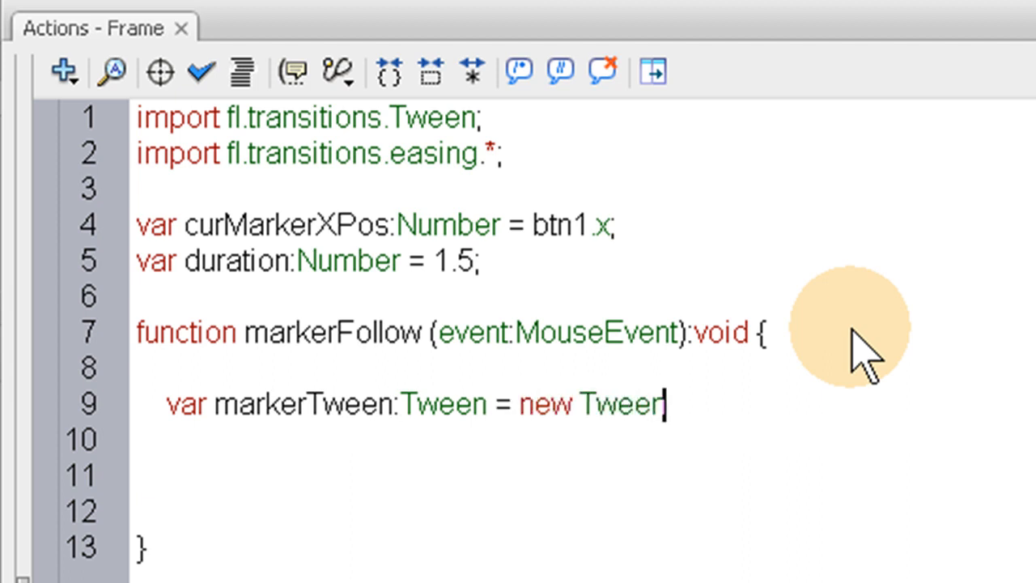
type("(")
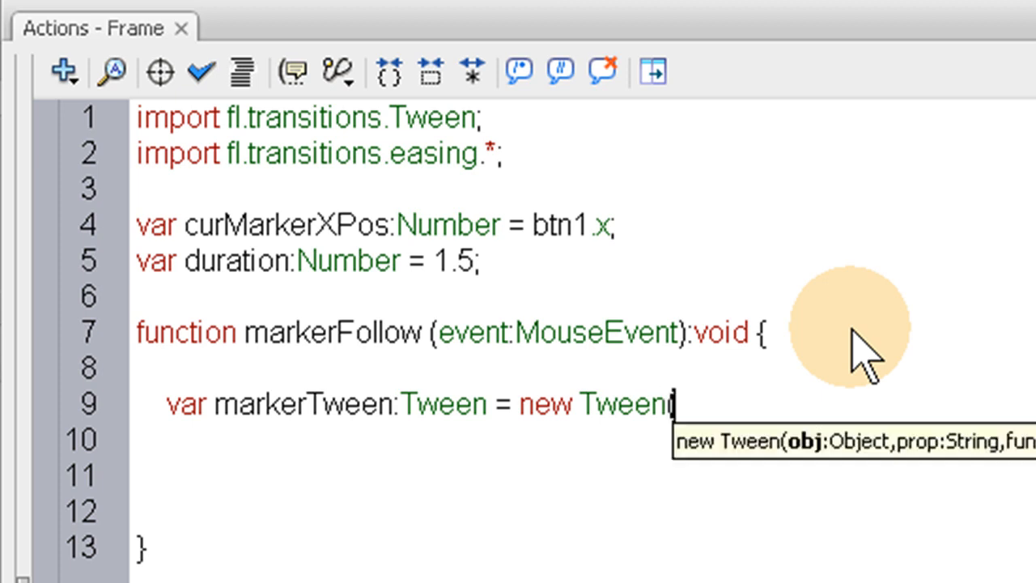
type("(ma")
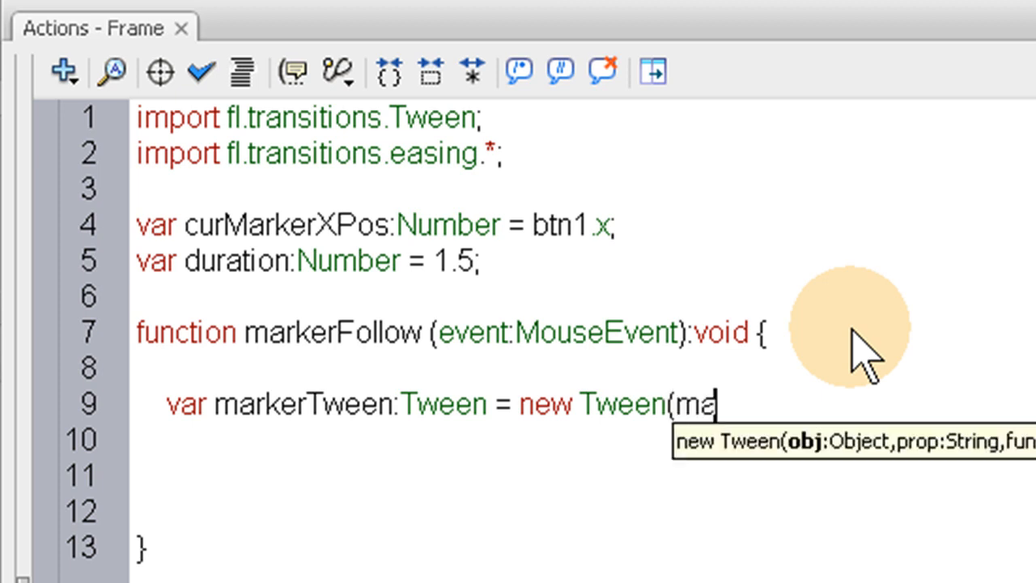
type("rker")
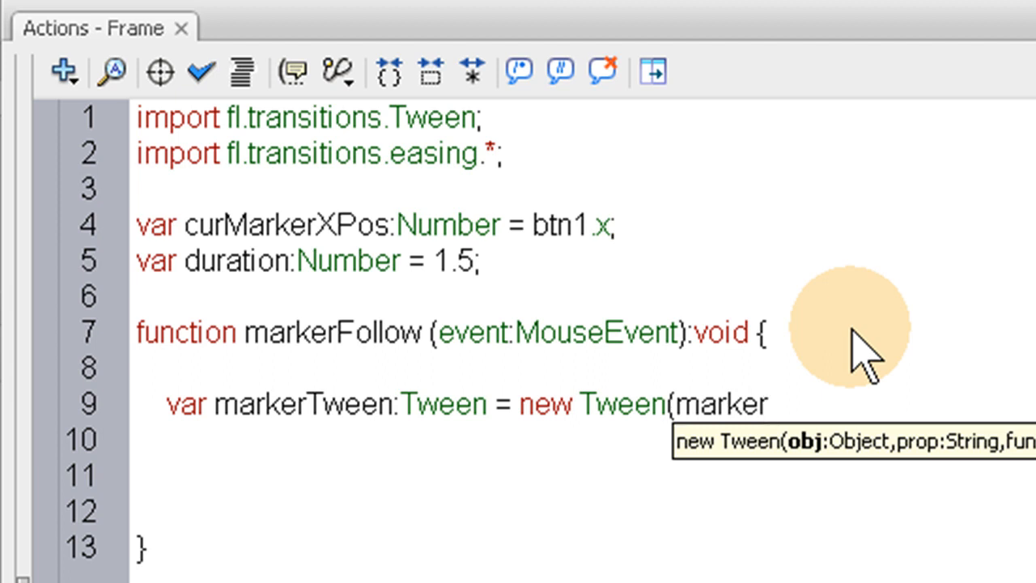
type(", '")
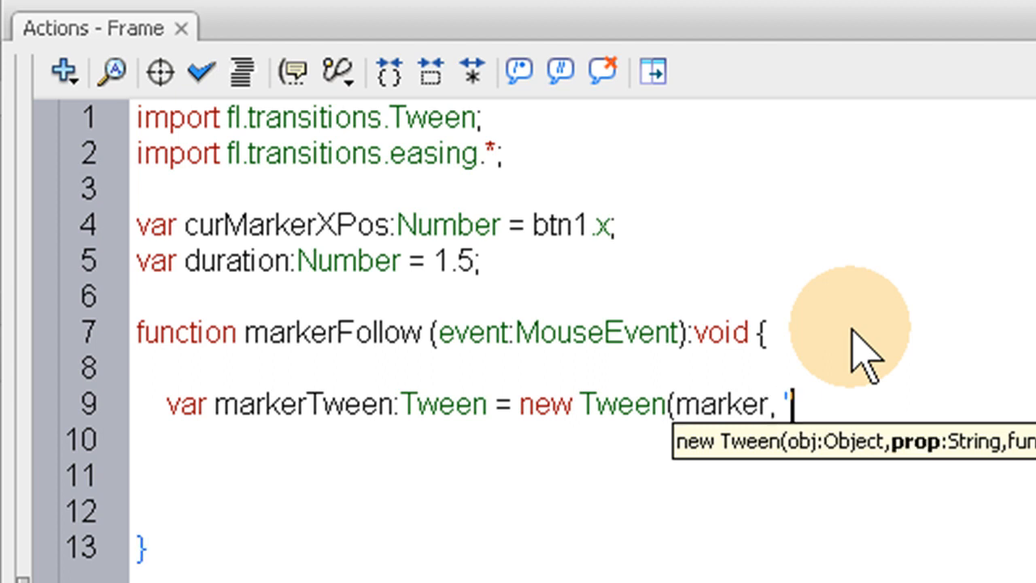
type("x\"")
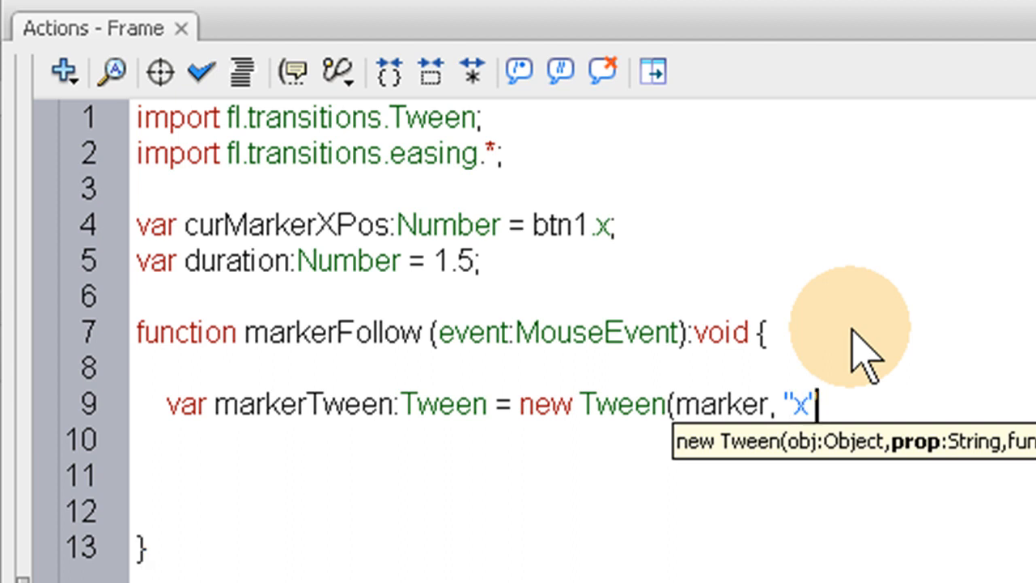
type(", S")
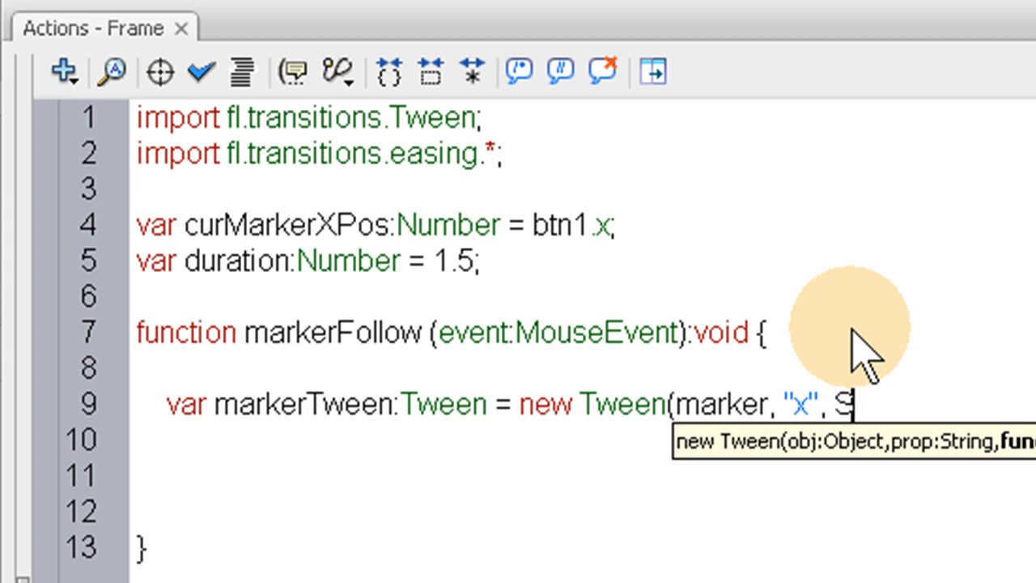
type("trong")
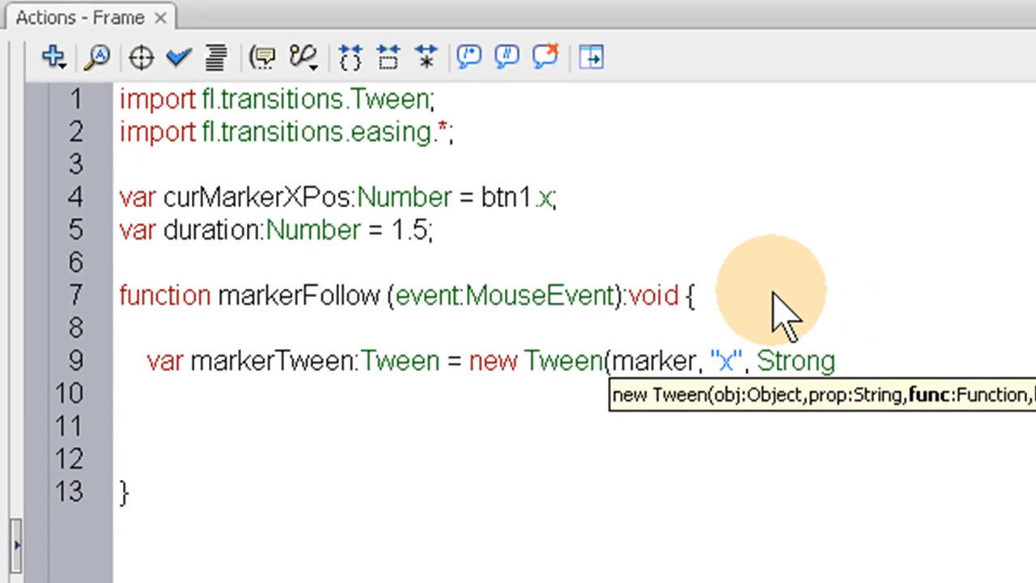
type(".")
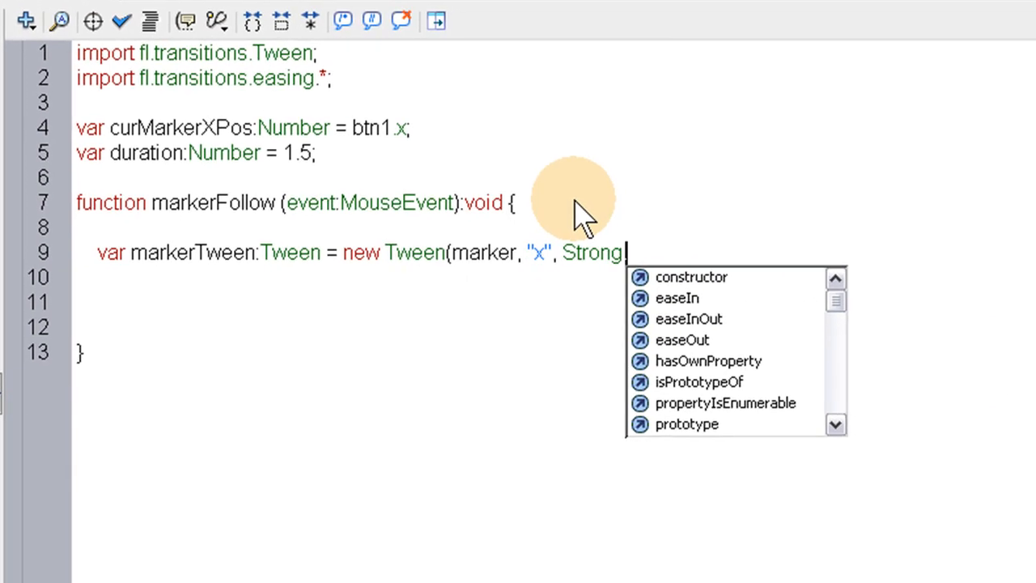
type("ease")
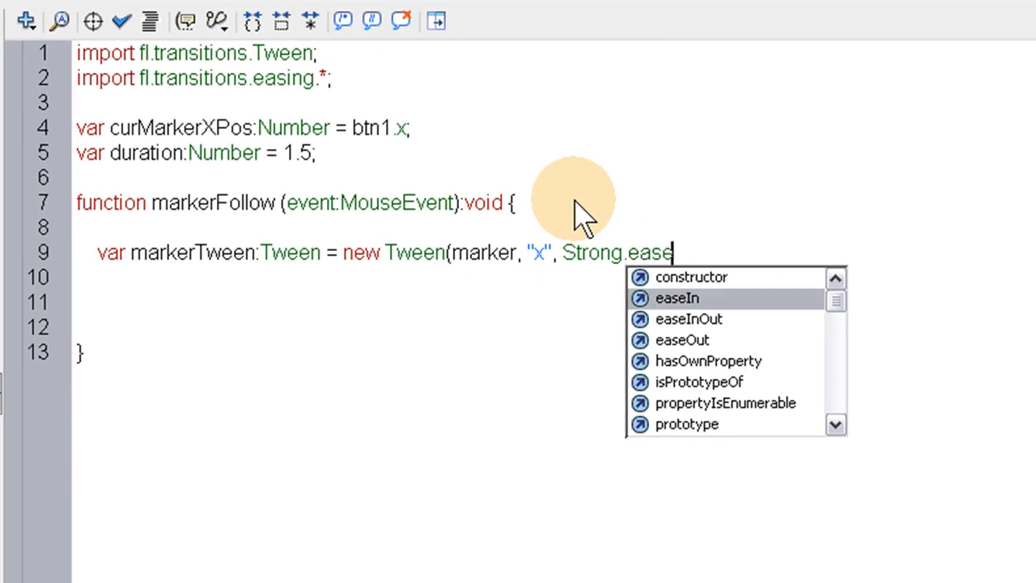
type("Out,")
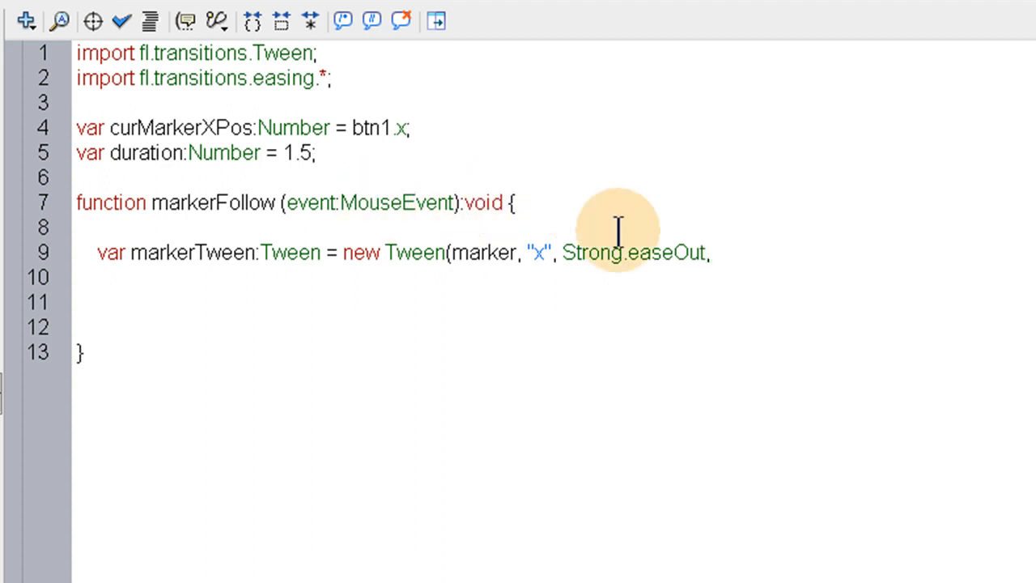
Finish the Tween arguments with curMarkerXPos, event.target.x, duration, true and close the call
double_click(182, 126)
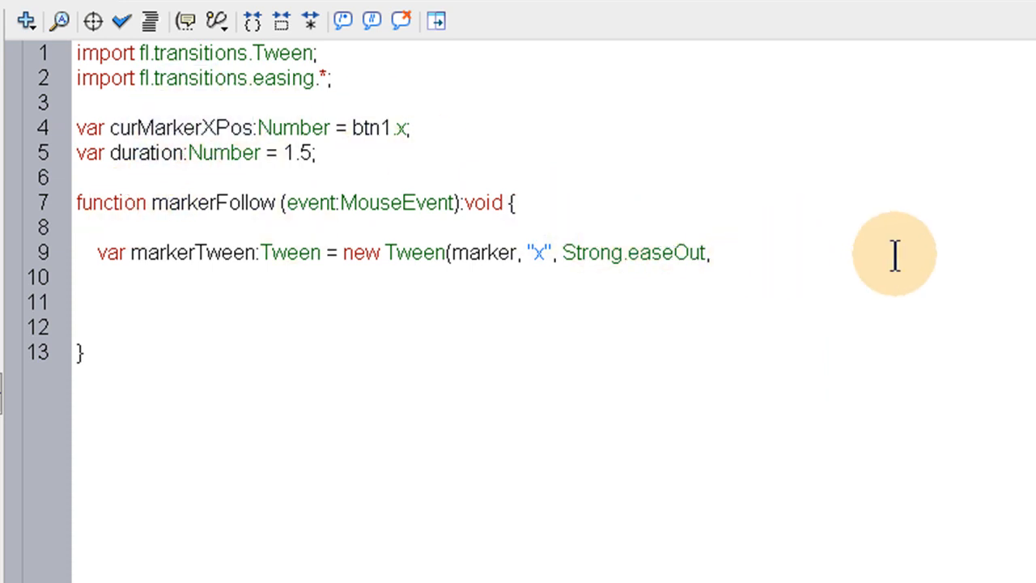
type("curMarkerXPos")
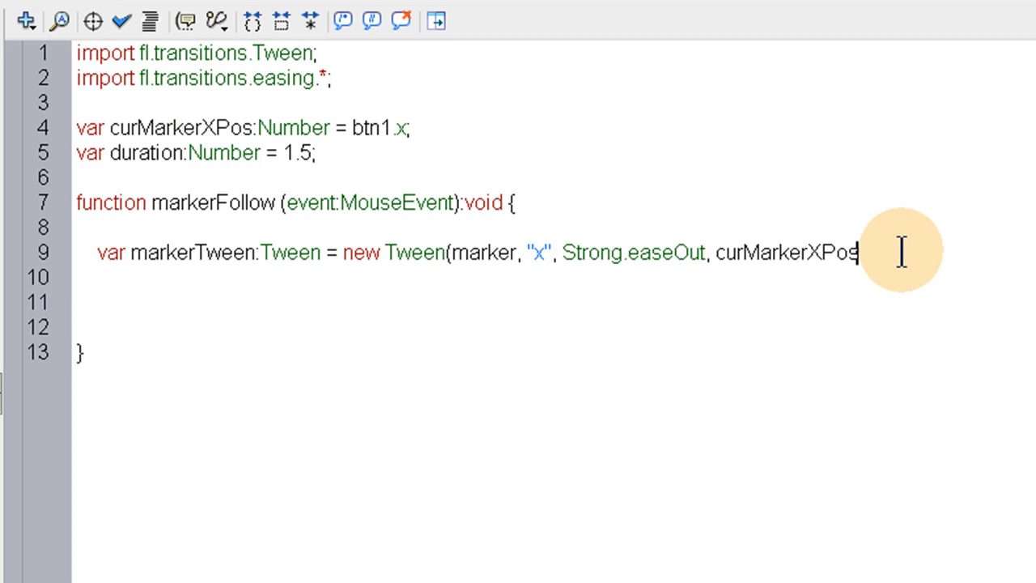
type(",")
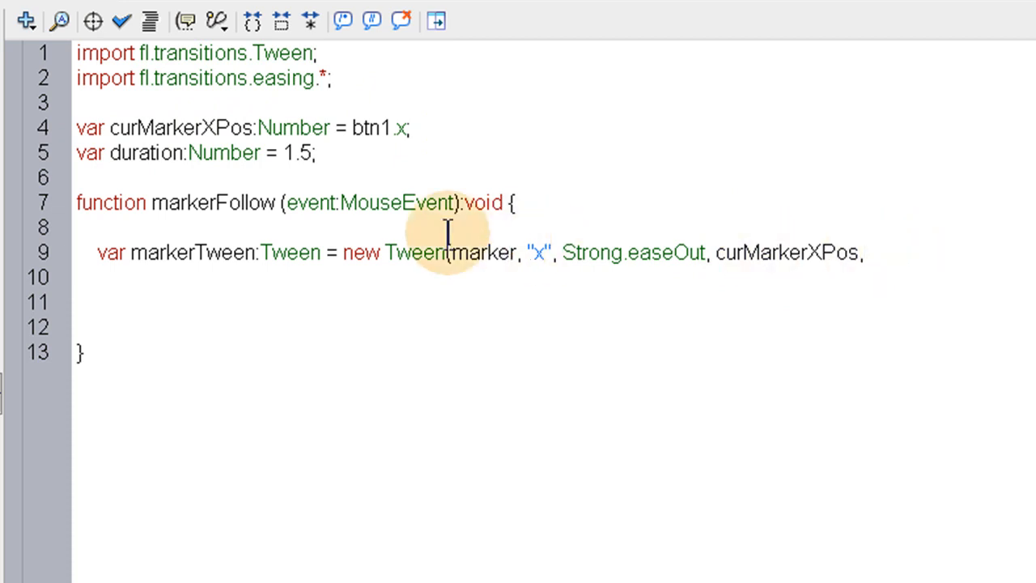
double_click(311, 203)
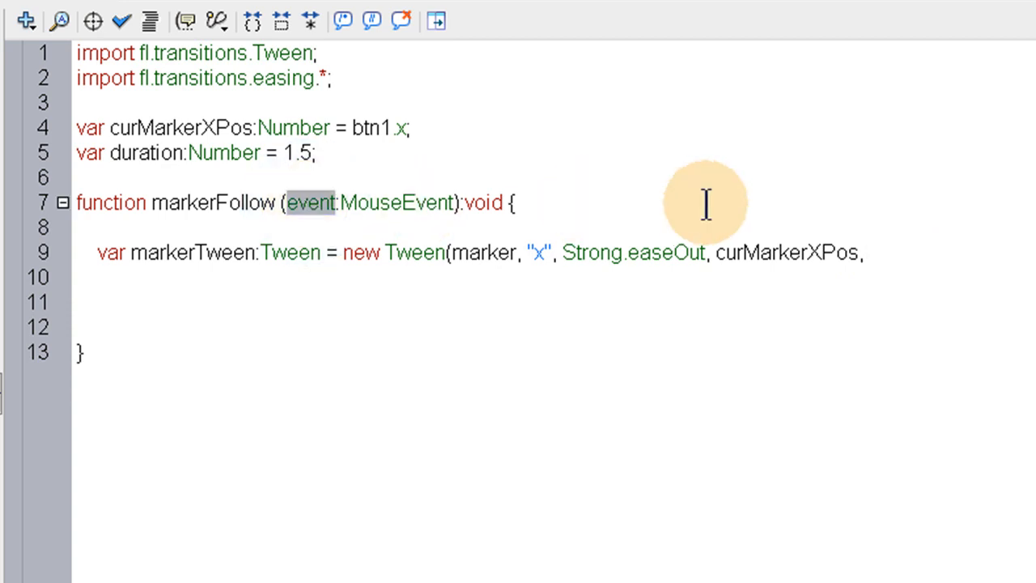
type("event")
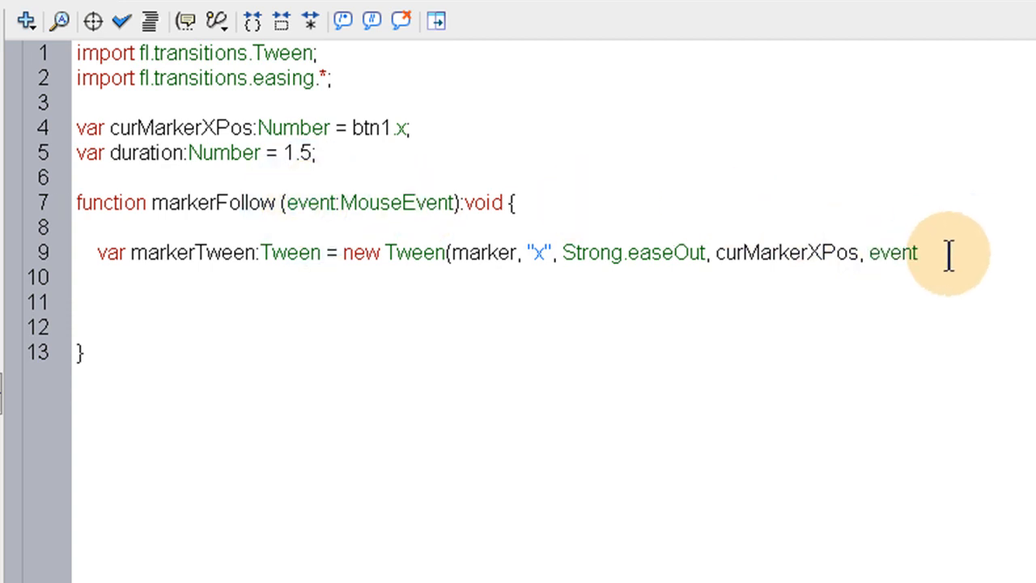
type(".")
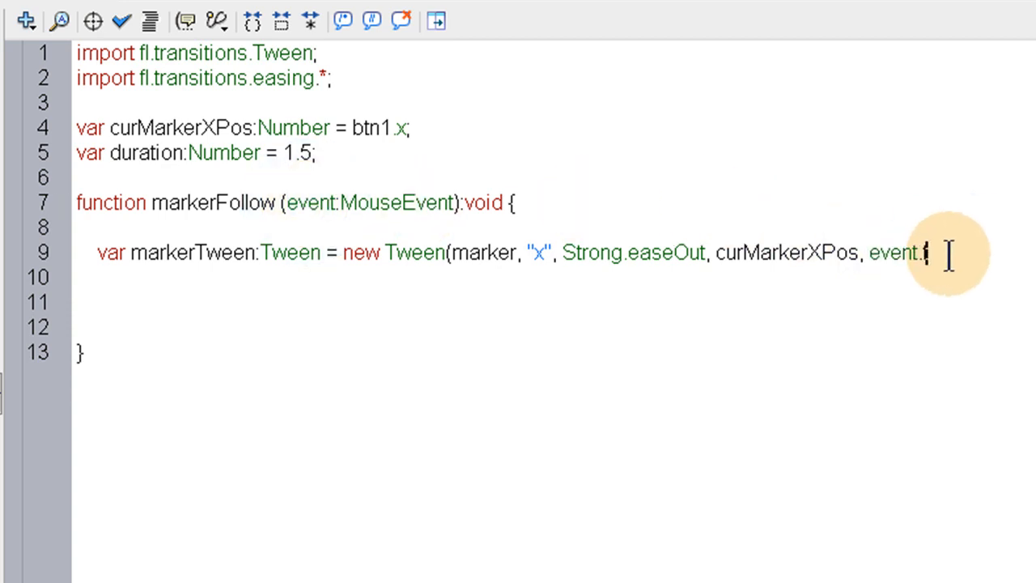
type("target")
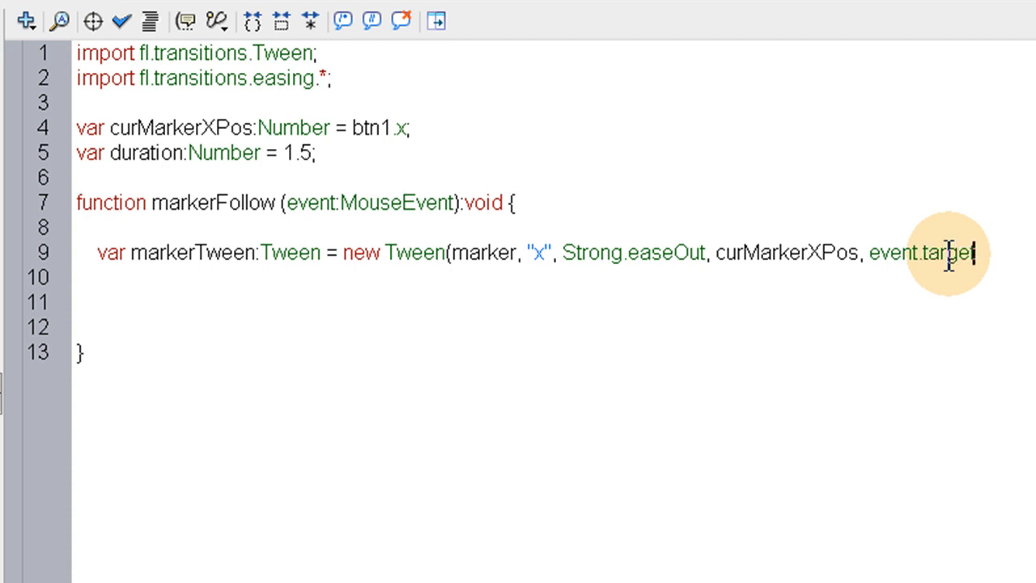
type(".x")
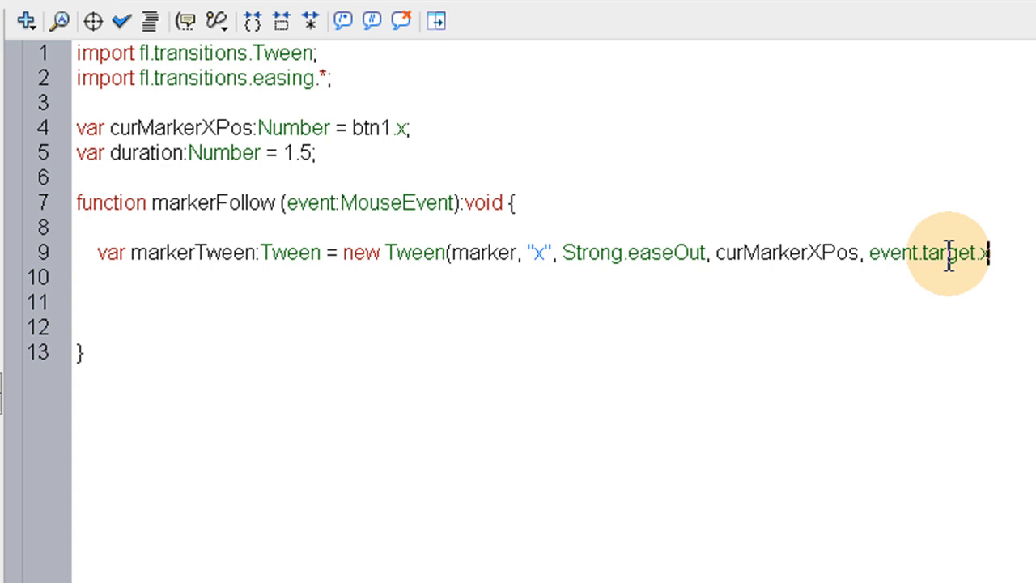
type(", duration")
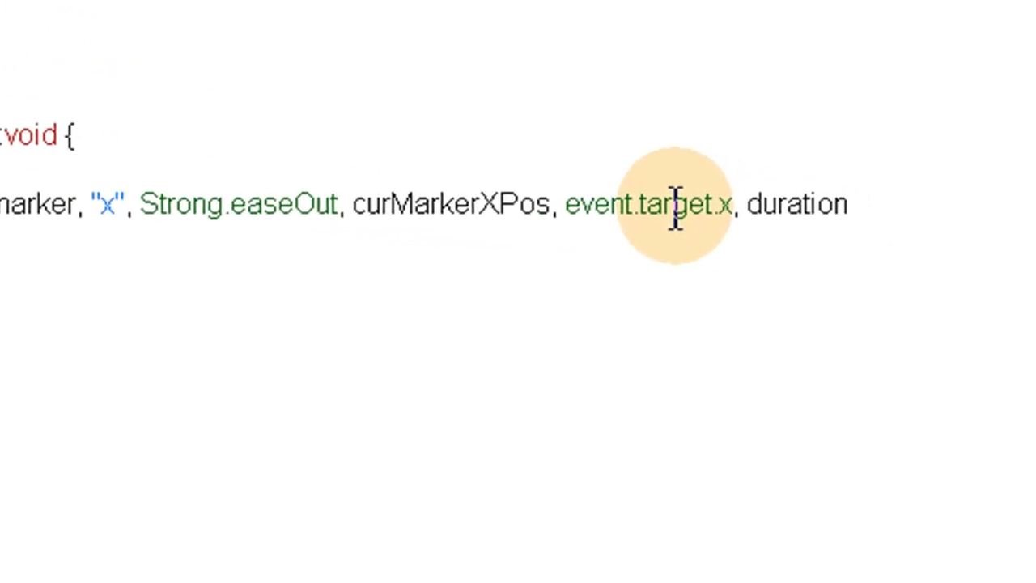
type(",")
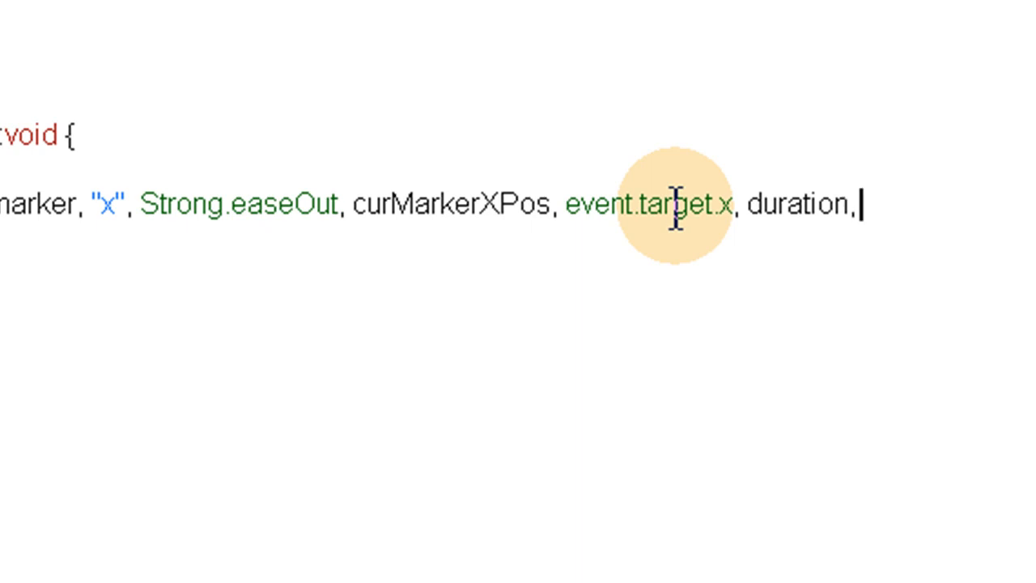
type("true")
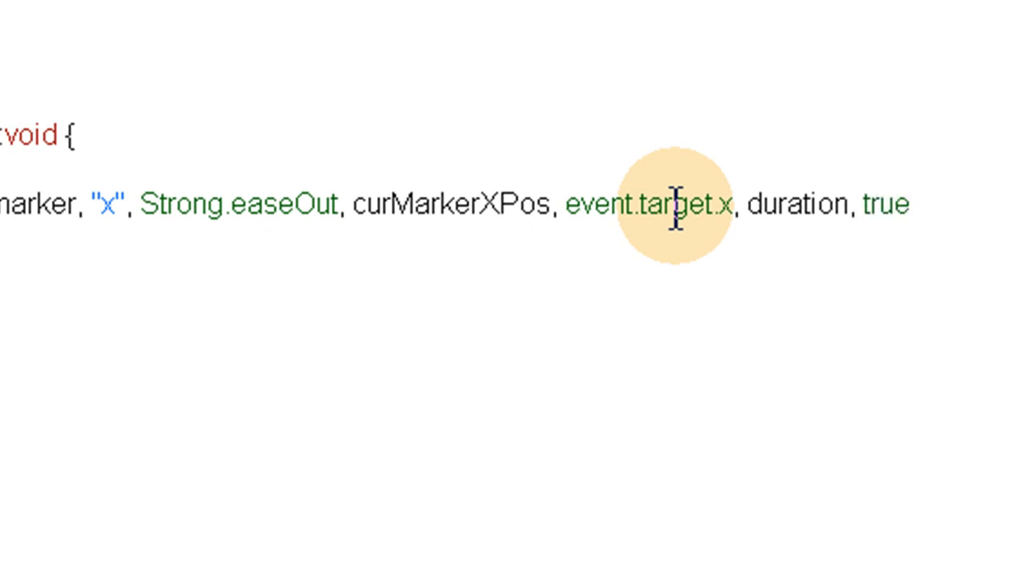
type(")")
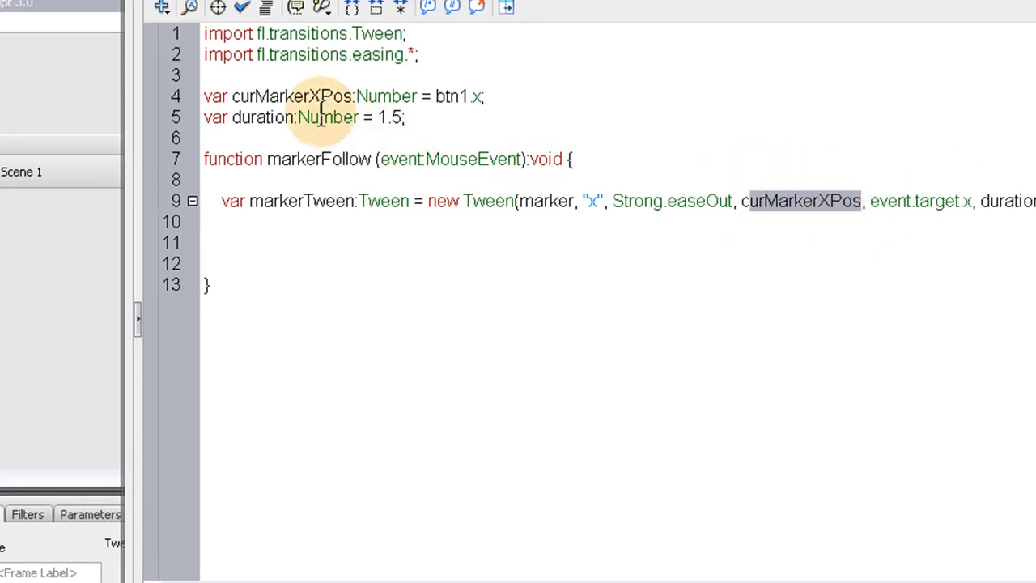
mouse_move(24, 294)
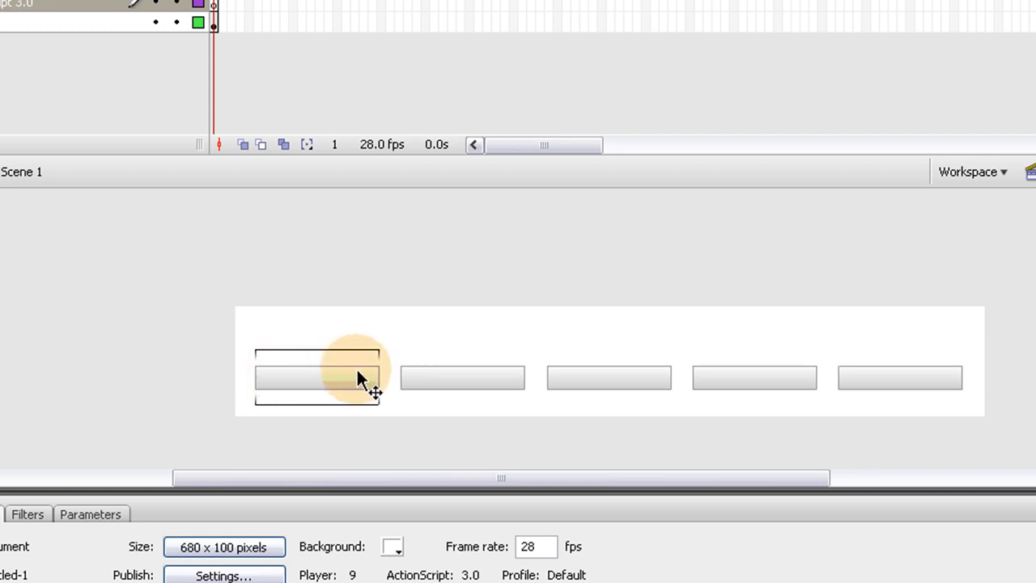
Review the marker on the Stage and the event.target.x argument in markerFollow
left_click(317, 379)
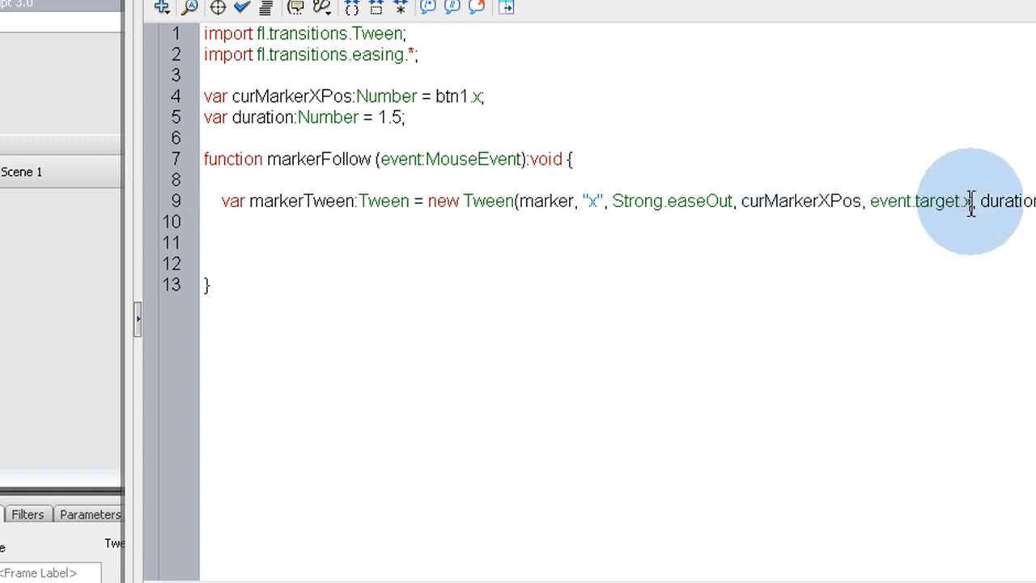
double_click(919, 200)
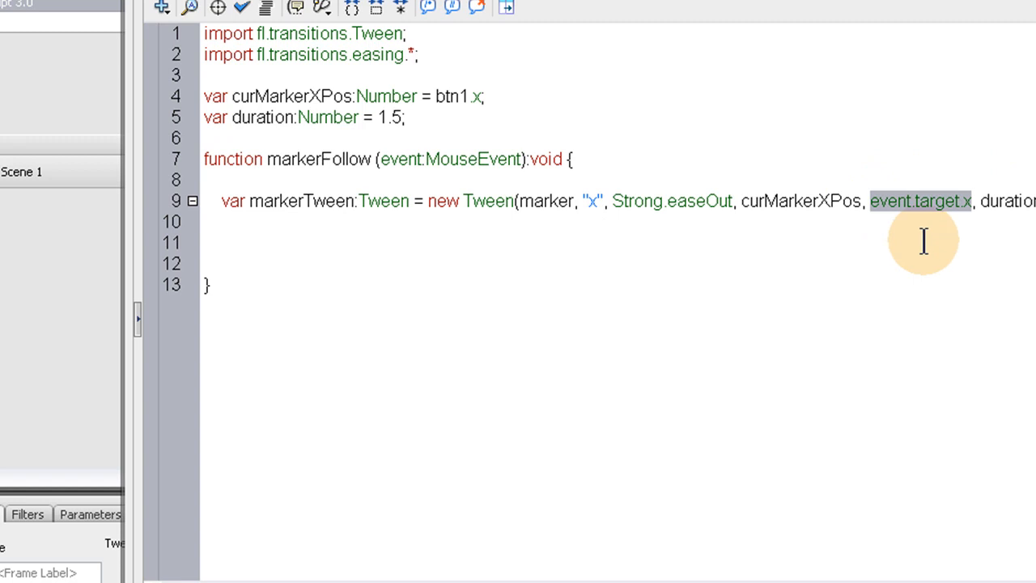
mouse_move(563, 277)
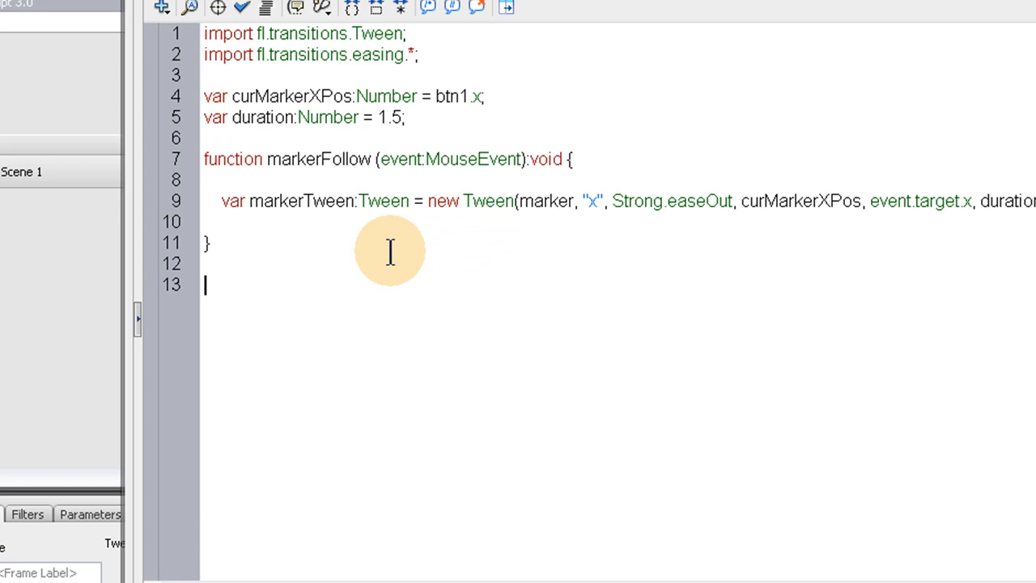
Add curMarkerXPos = event.target.x; on a new line below the tween inside markerFollow
type("btn1")
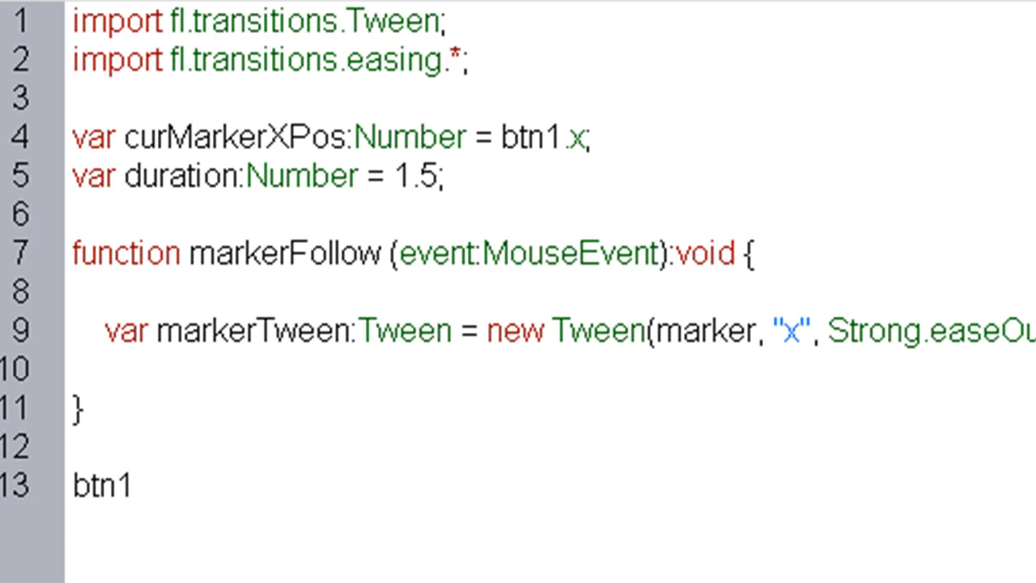
key("enter")
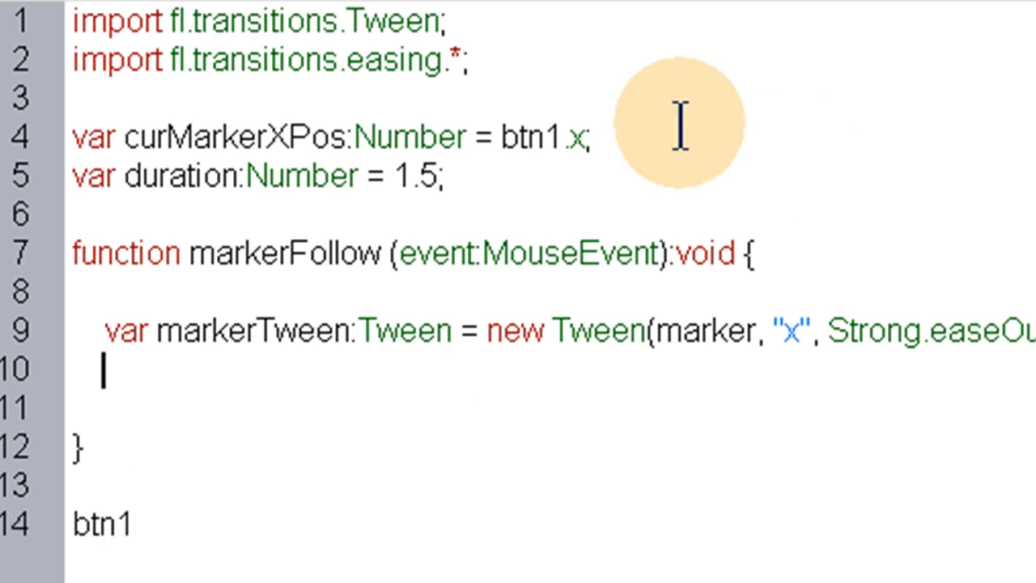
double_click(233, 135)
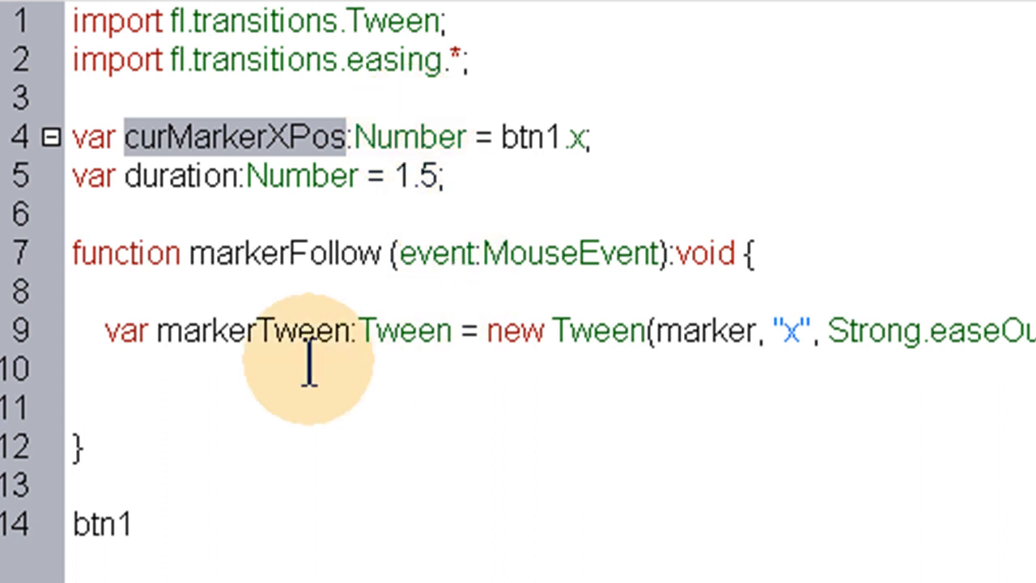
type("curMarkerXPos")
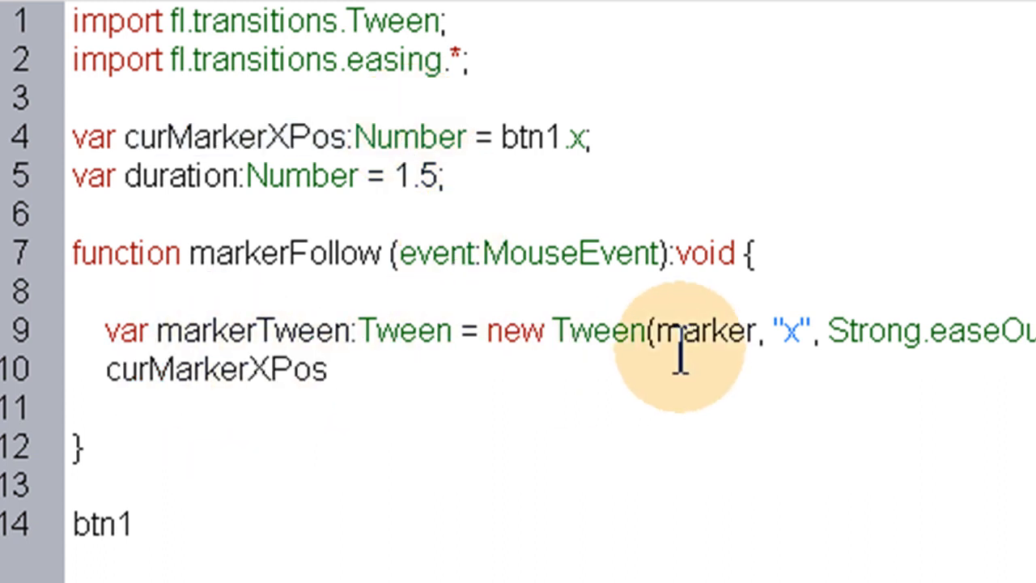
type("= e")
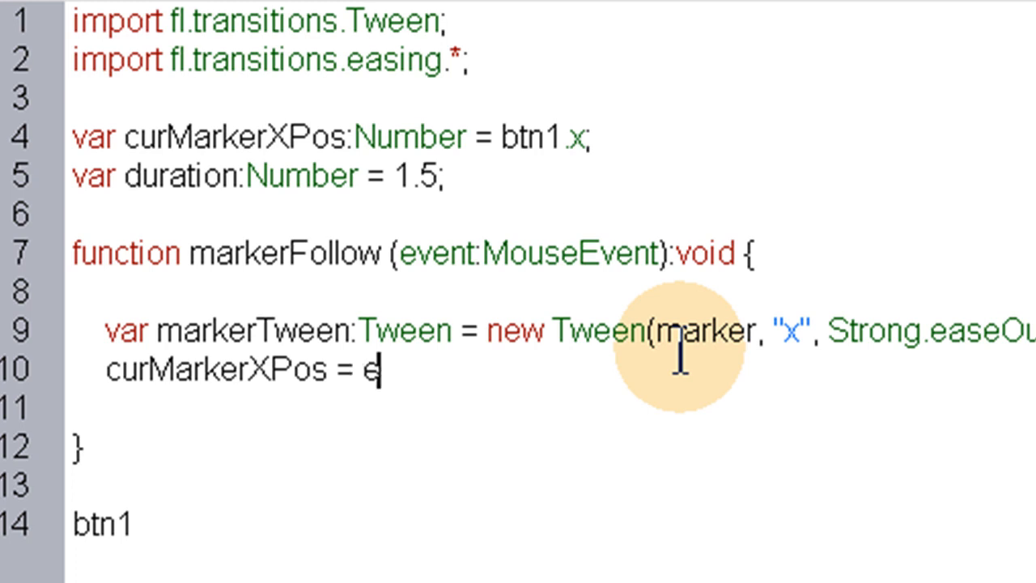
type("vent")
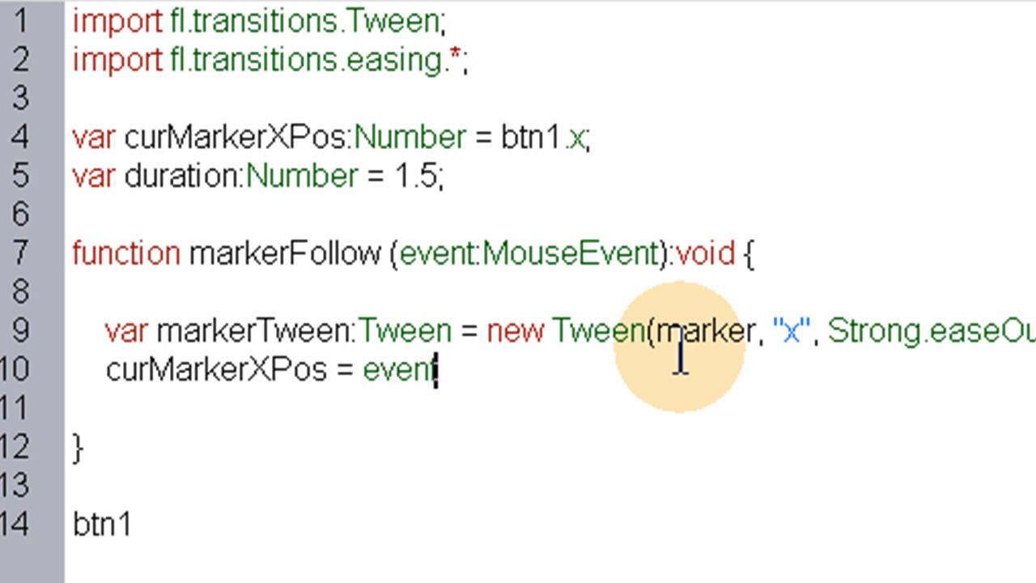
type(".ta")
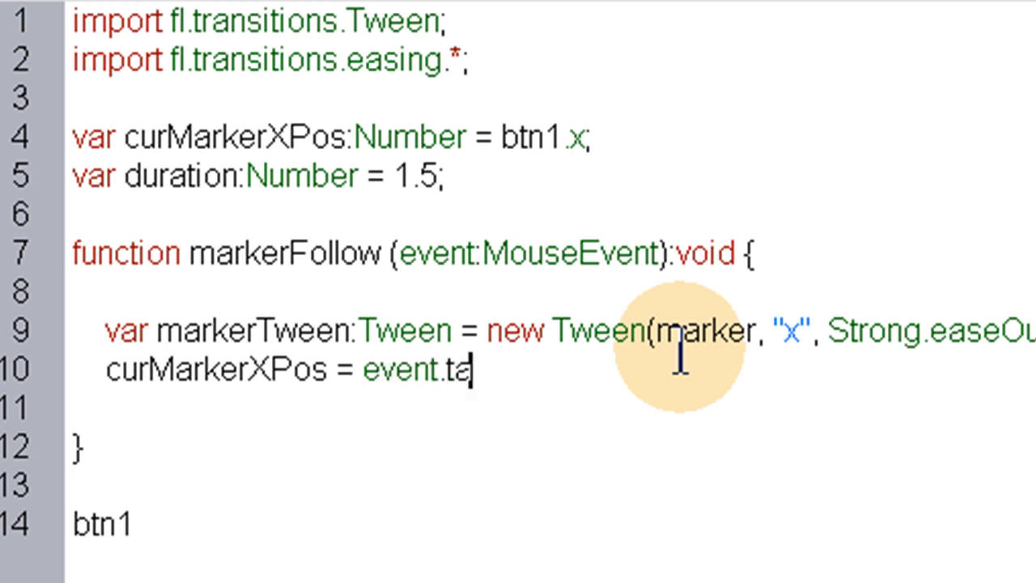
type("rget")
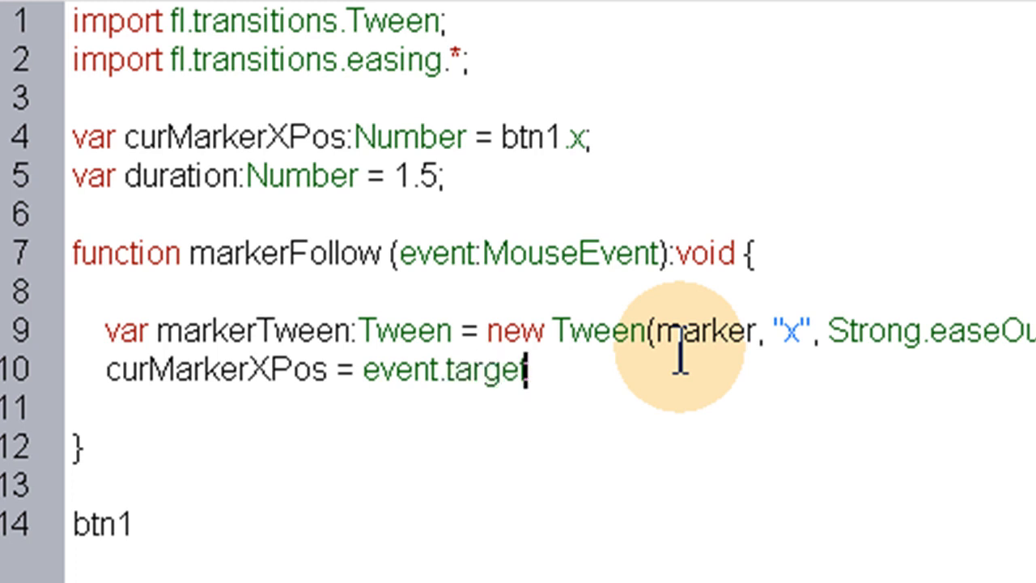
type(".x;")
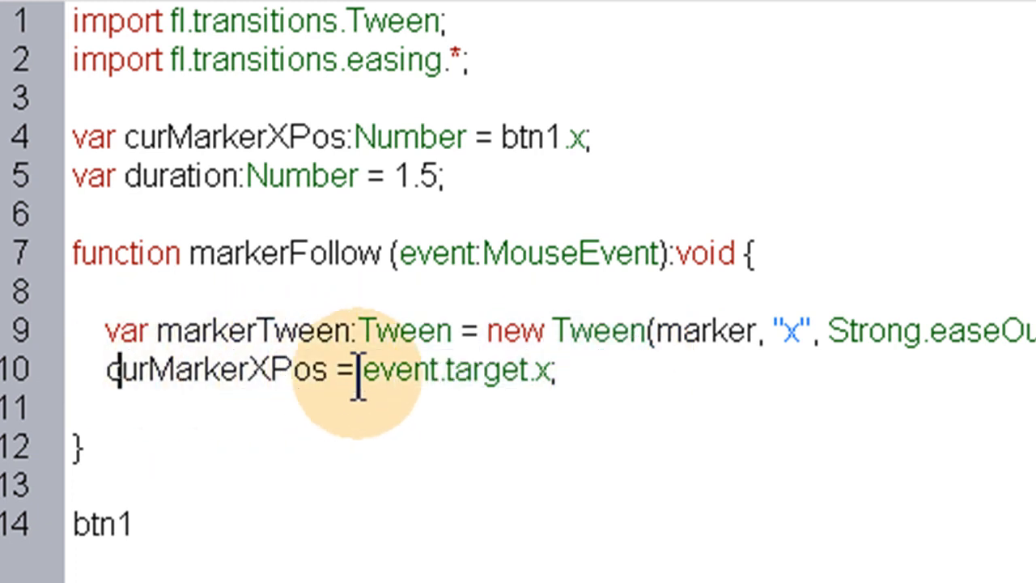
double_click(387, 369)
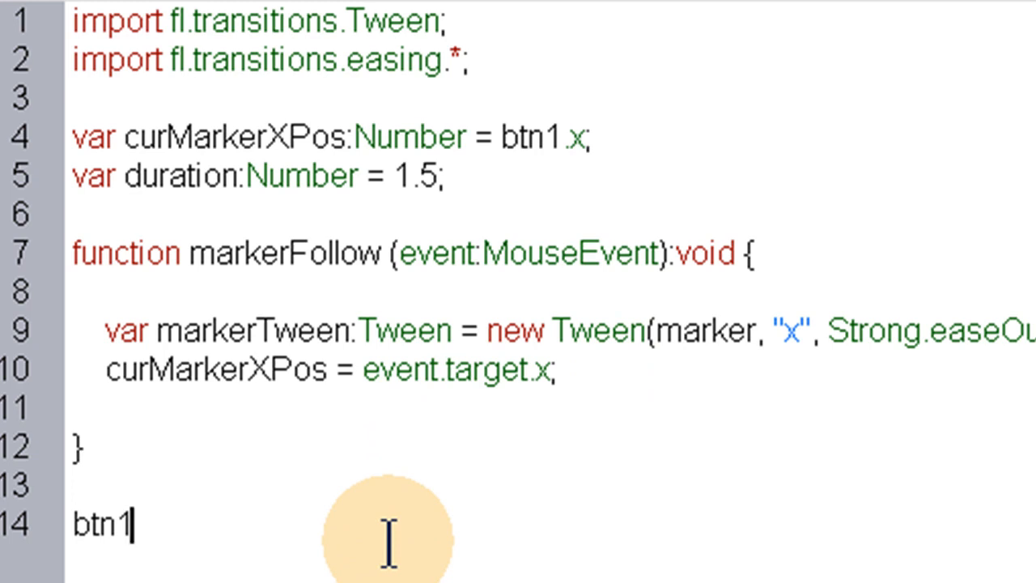
Write btn1.addEventListener(MouseEvent.ROLL_OVER, markerFollow); below the function
type(".addE")
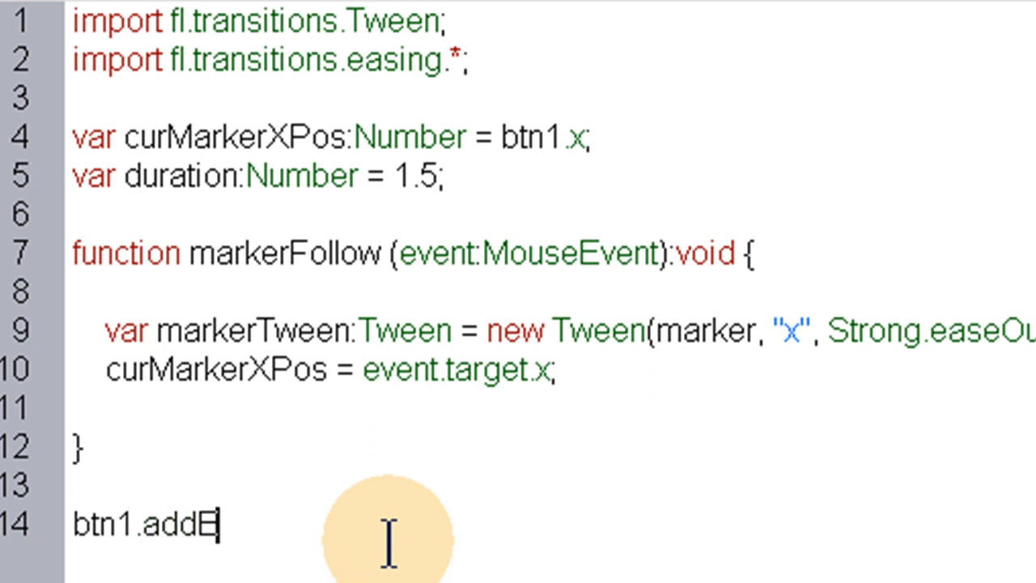
type("ventLis")
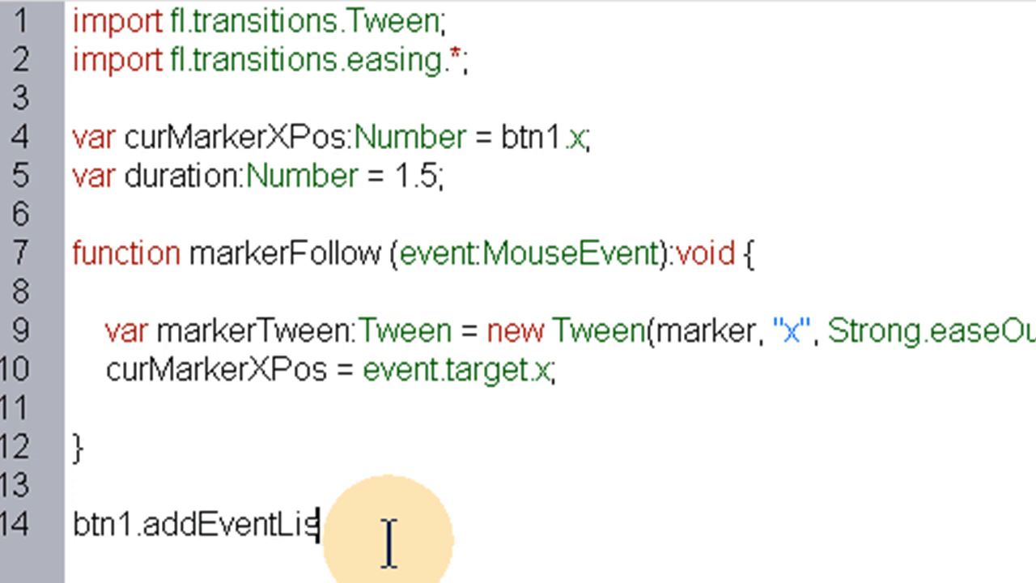
type("tener")
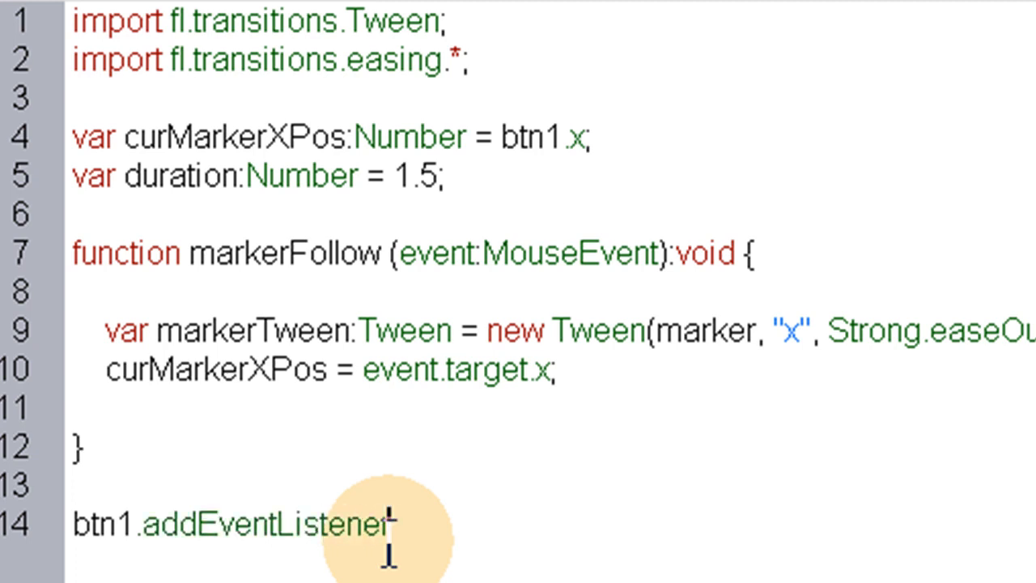
type("(")
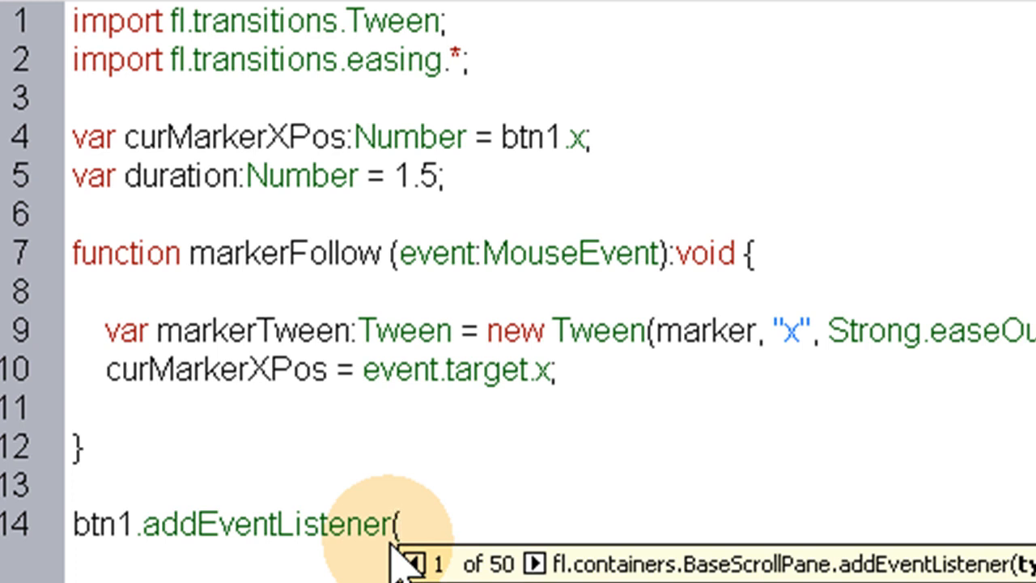
type("MouseE")
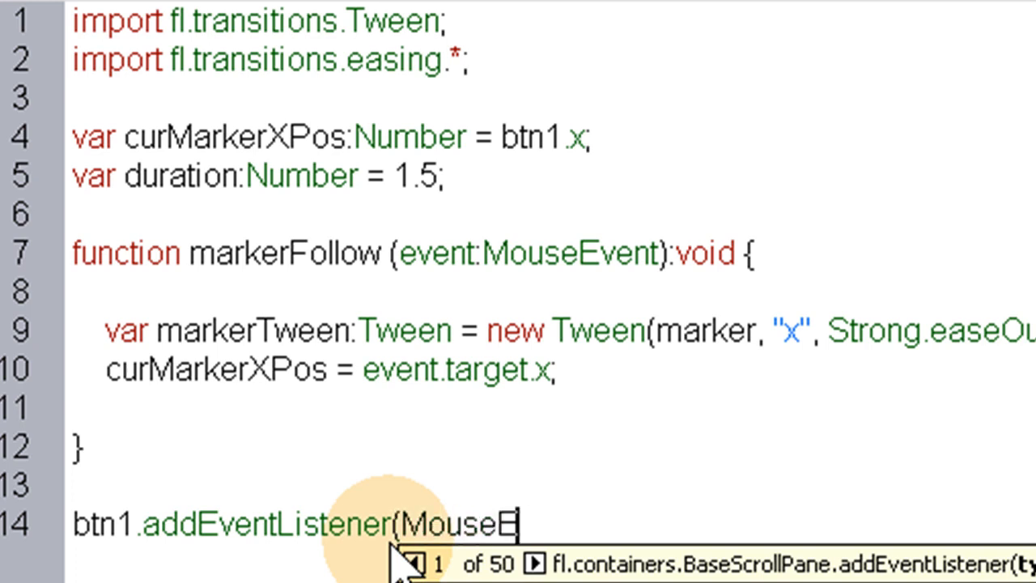
type("vent")
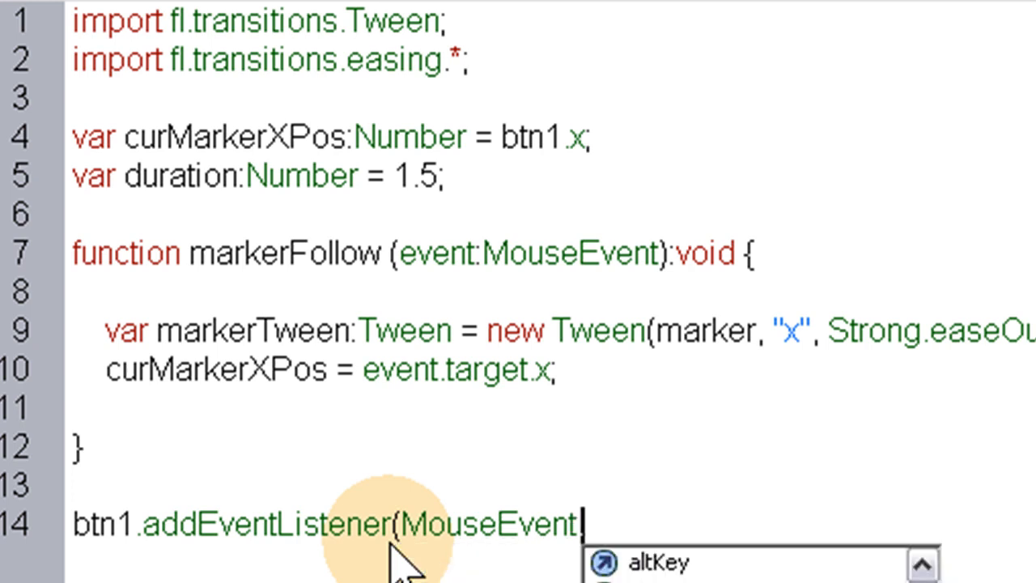
type(".Rol")
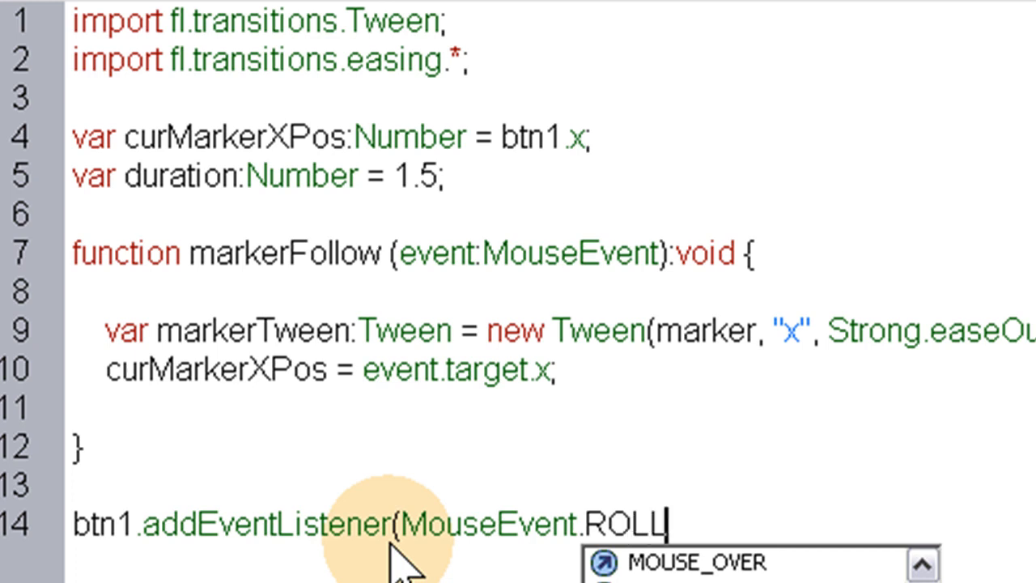
type("_OVER,")
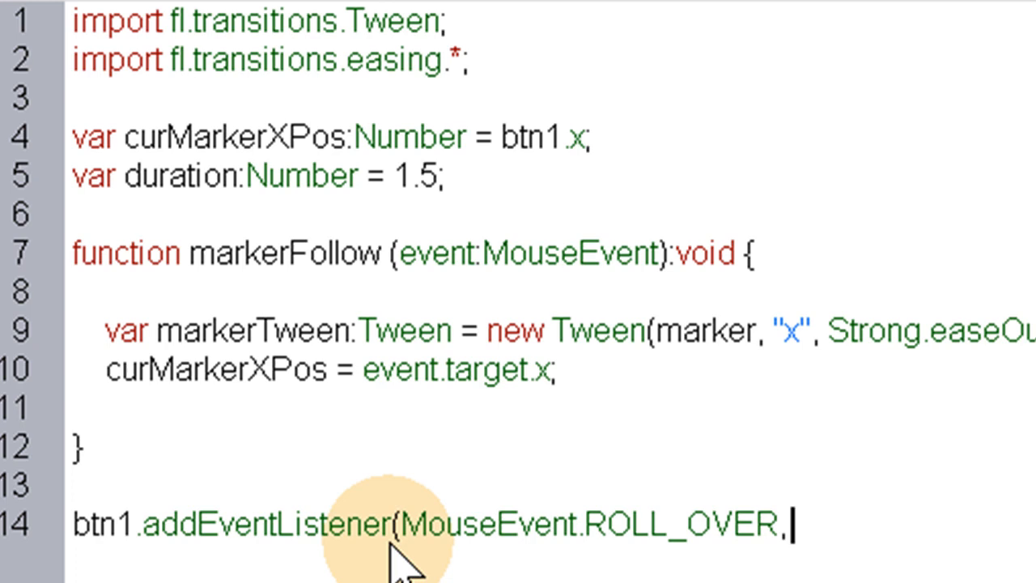
double_click(284, 252)
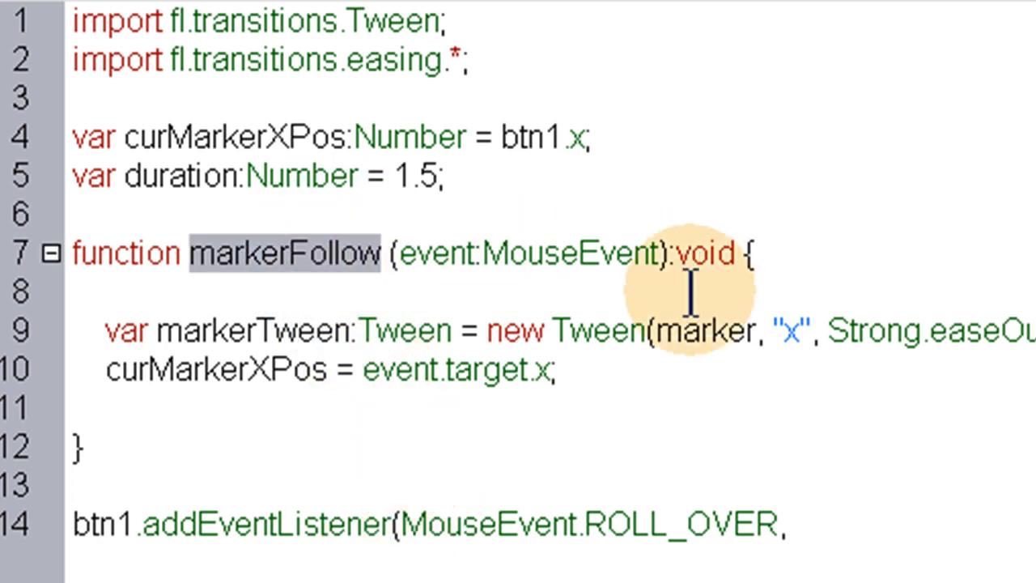
type("markerFollow")
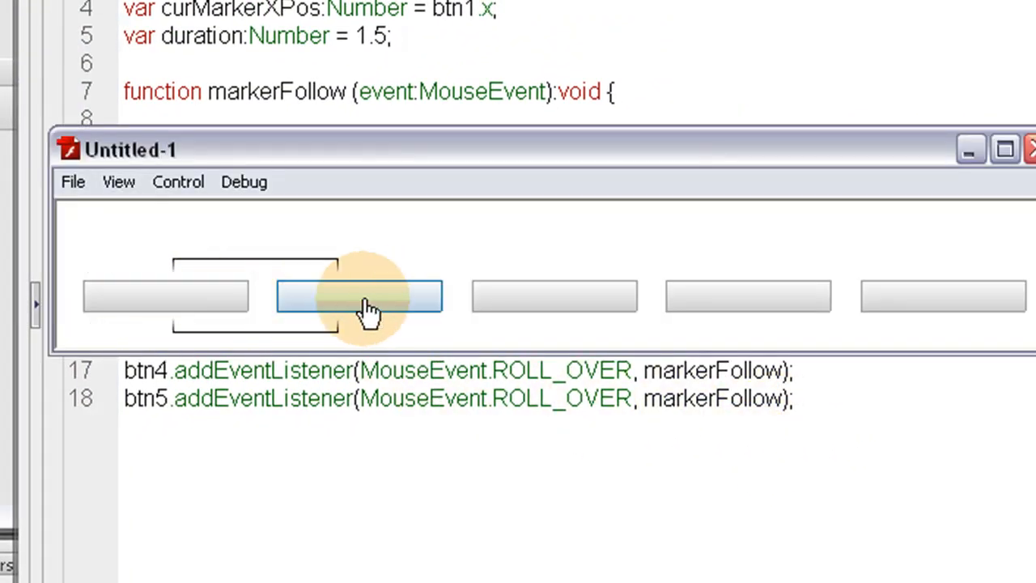
mouse_move(914, 311)
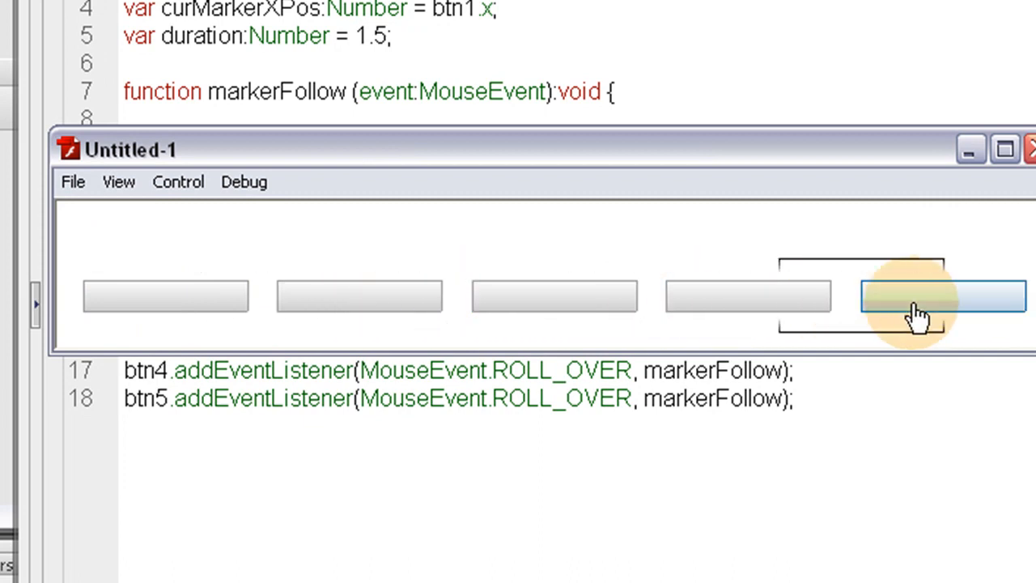
mouse_move(337, 304)
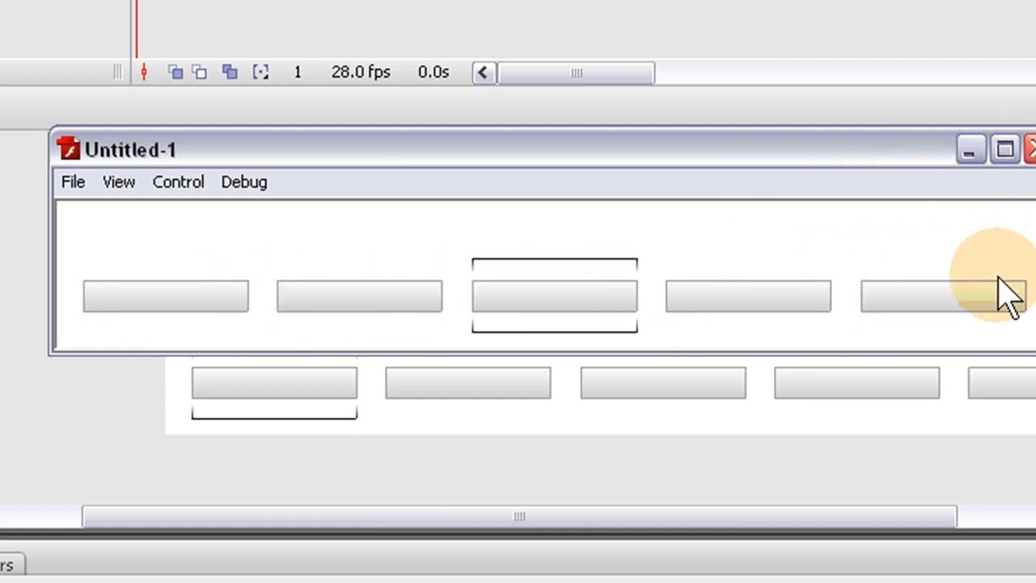
Roll over the buttons in the test movie to watch the marker tween, then close the SWF window
left_click(939, 300)
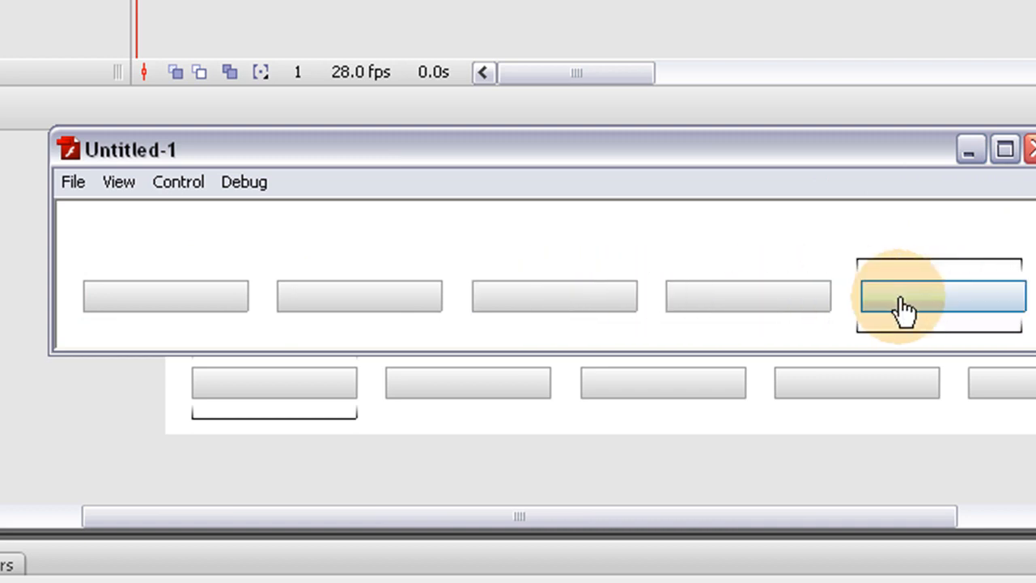
mouse_move(110, 348)
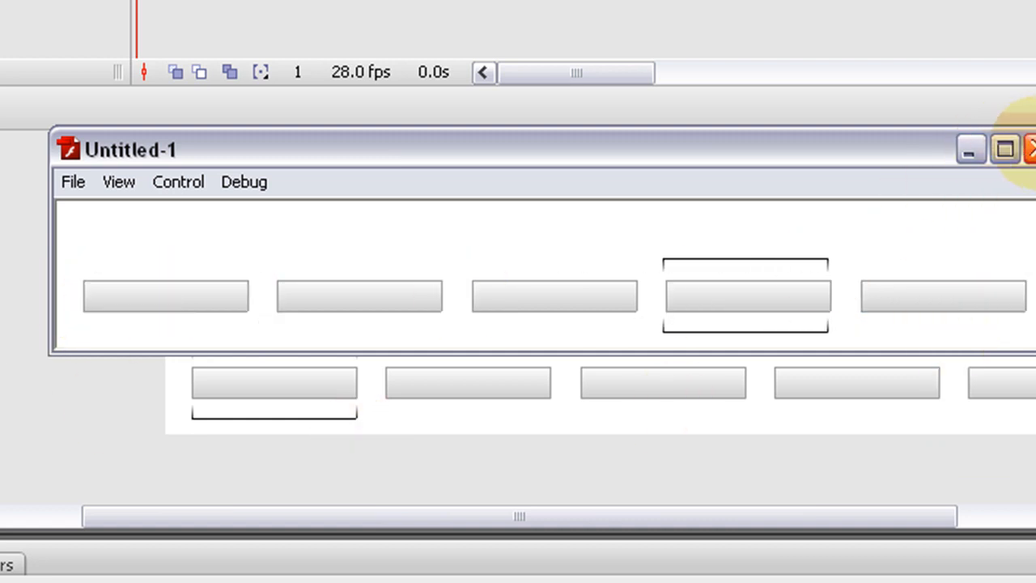
left_click(1033, 149)
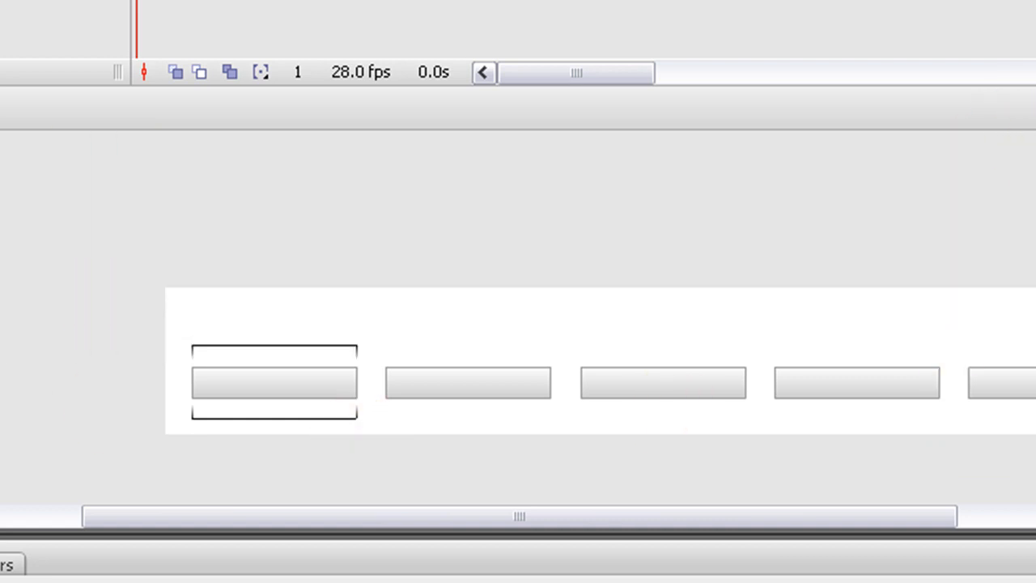